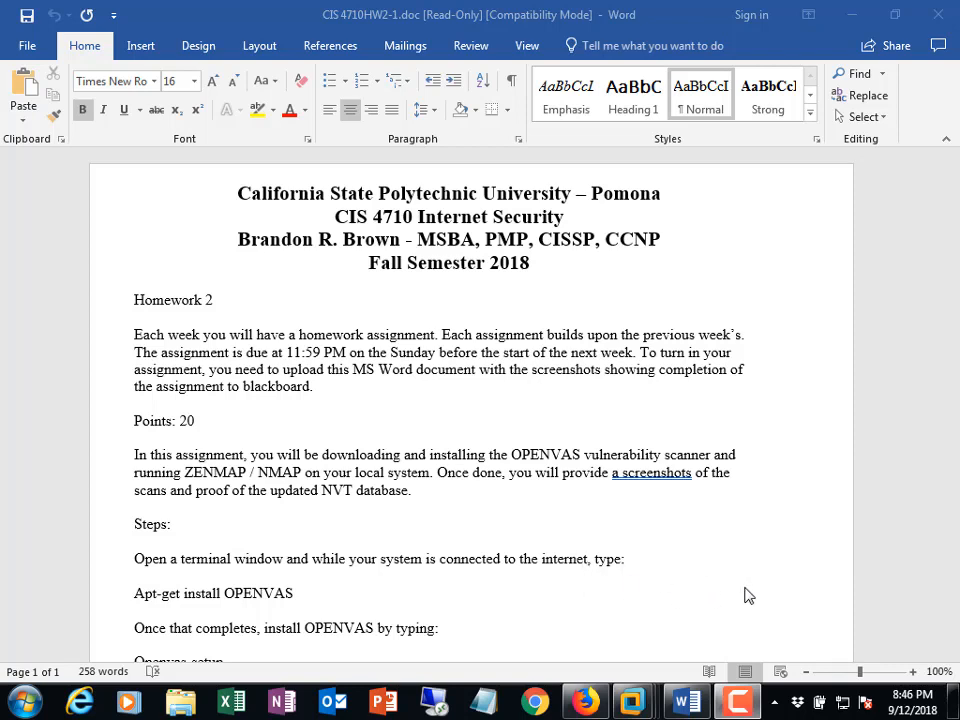
mouse_move(732, 493)
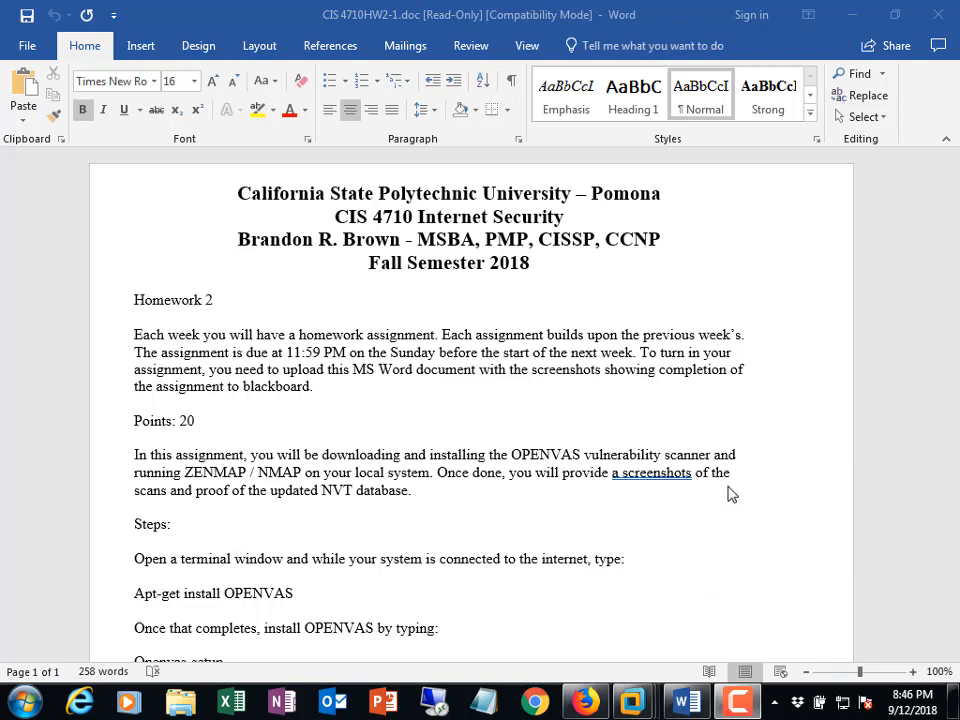
mouse_move(623, 651)
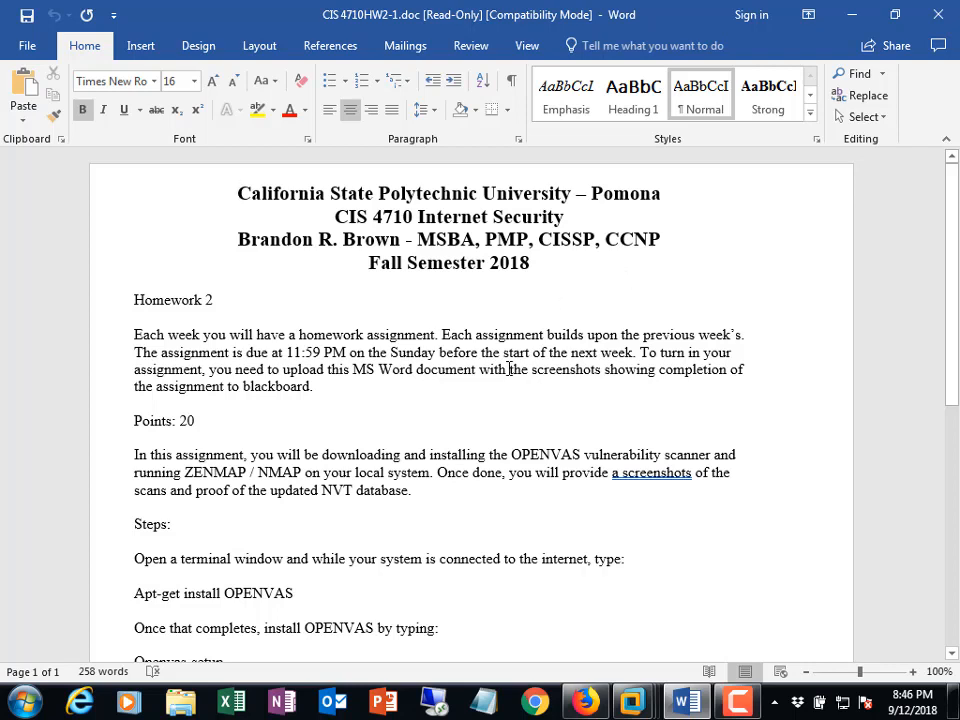
mouse_move(522, 559)
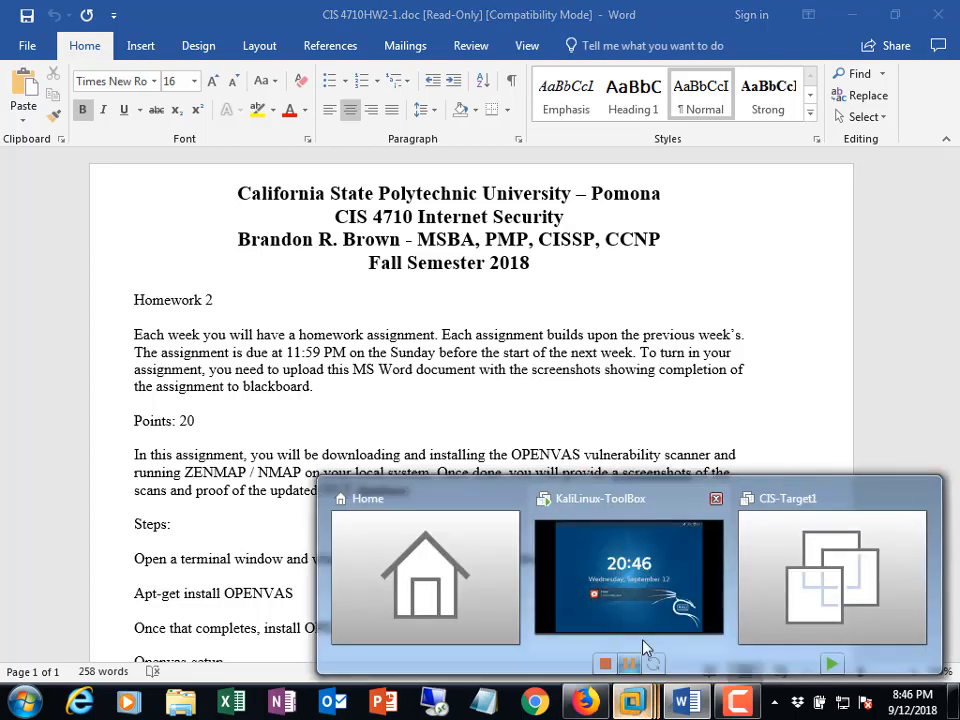
- Unlock the KaliLinux-ToolBox VM, then close the Greenbone report browser and OpenVAS terminal
left_click(629, 575)
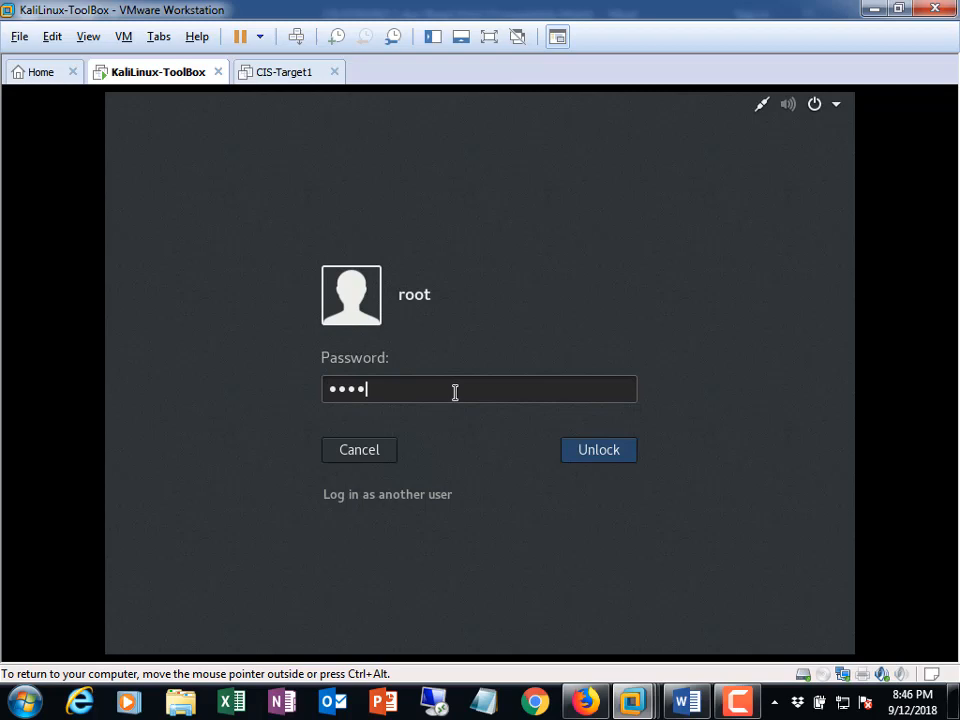
left_click(598, 449)
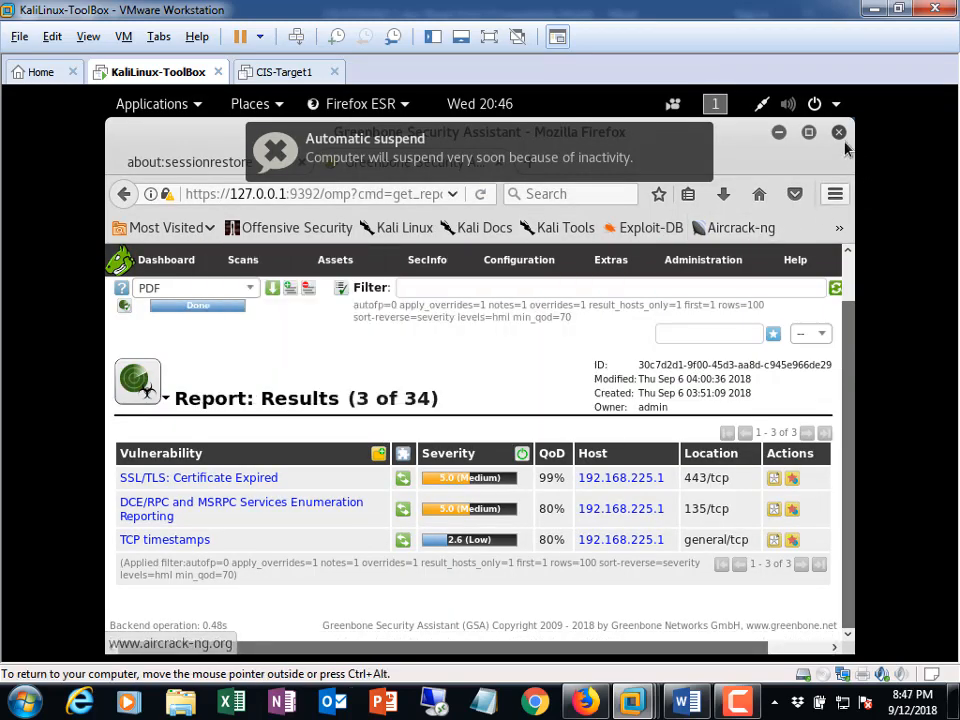
left_click(838, 131)
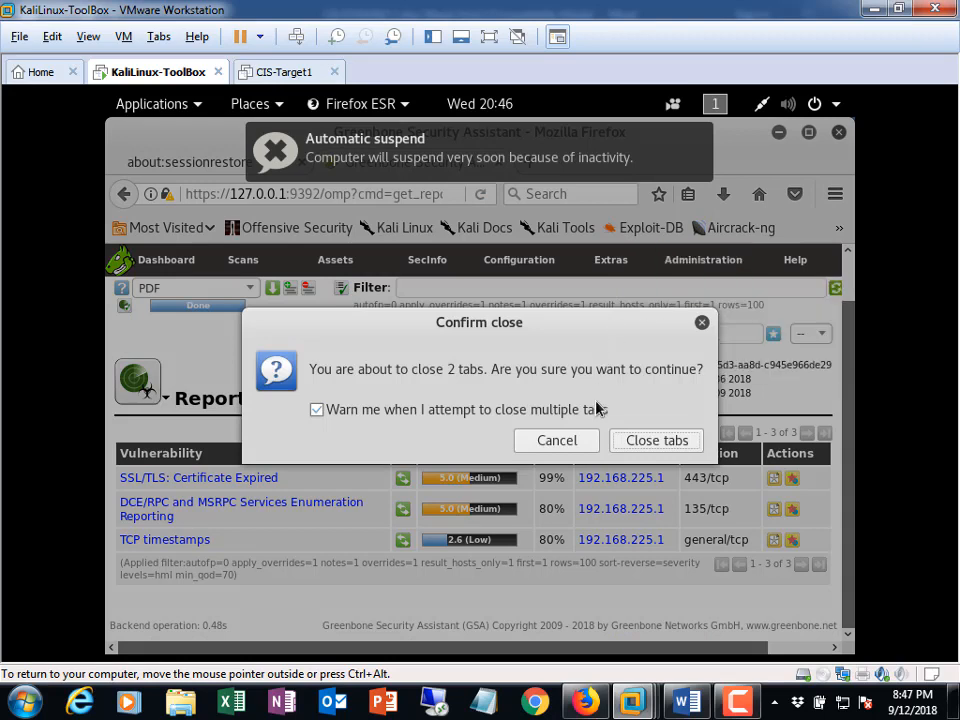
left_click(656, 440)
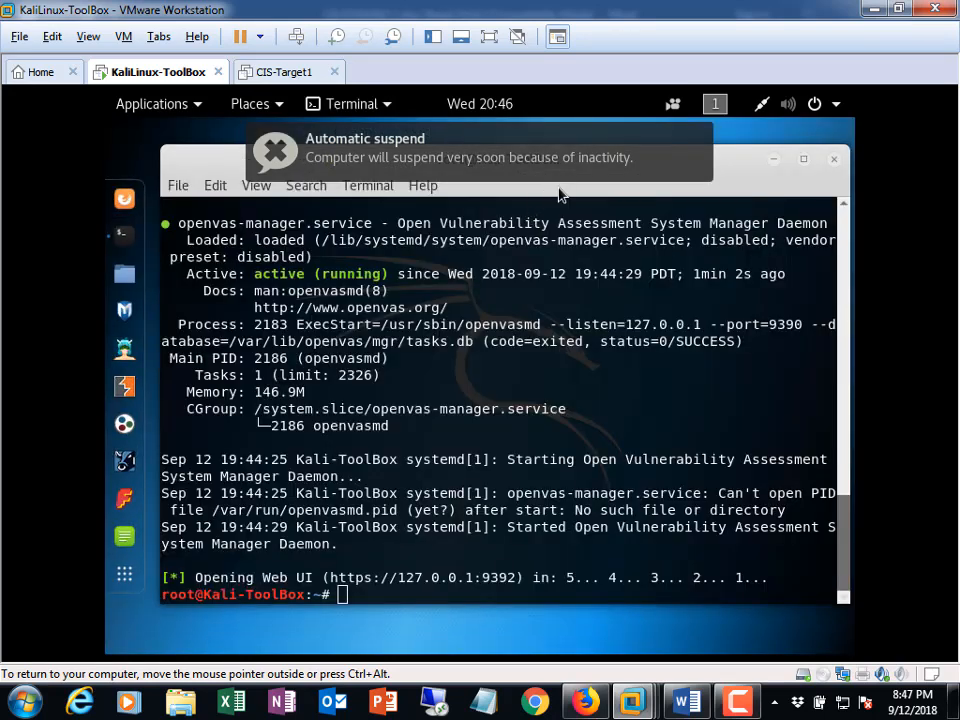
left_click(834, 158)
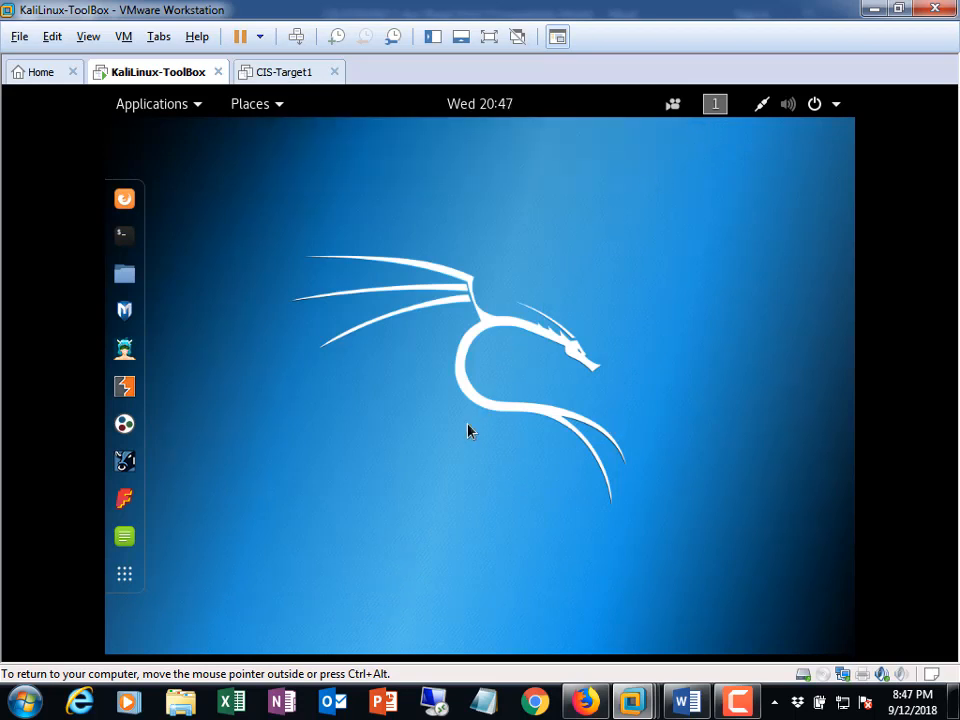
mouse_move(267, 135)
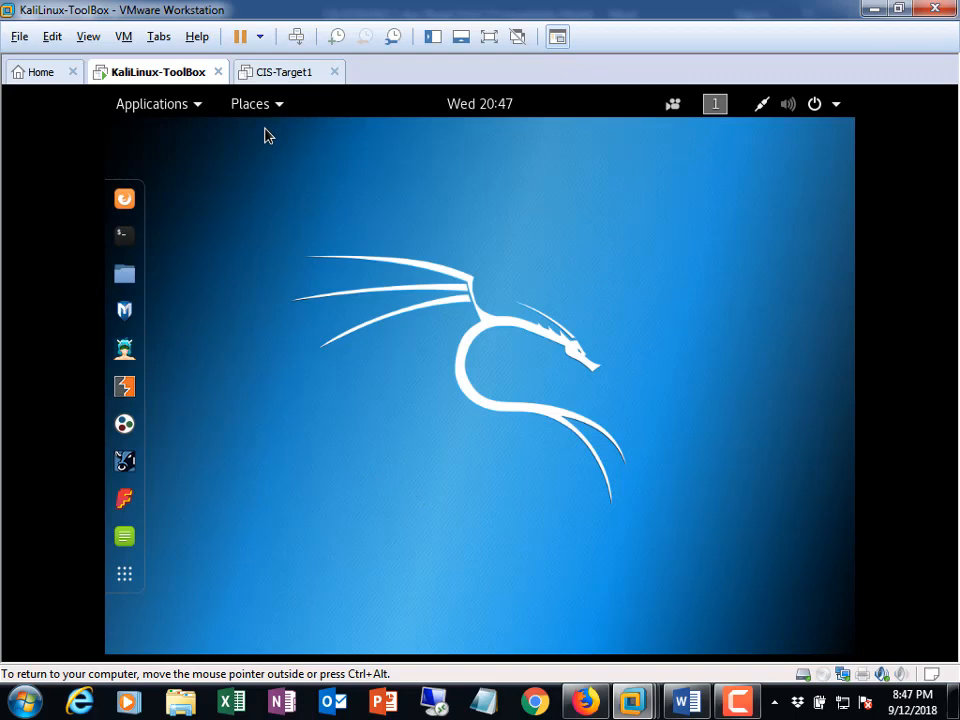
mouse_move(359, 172)
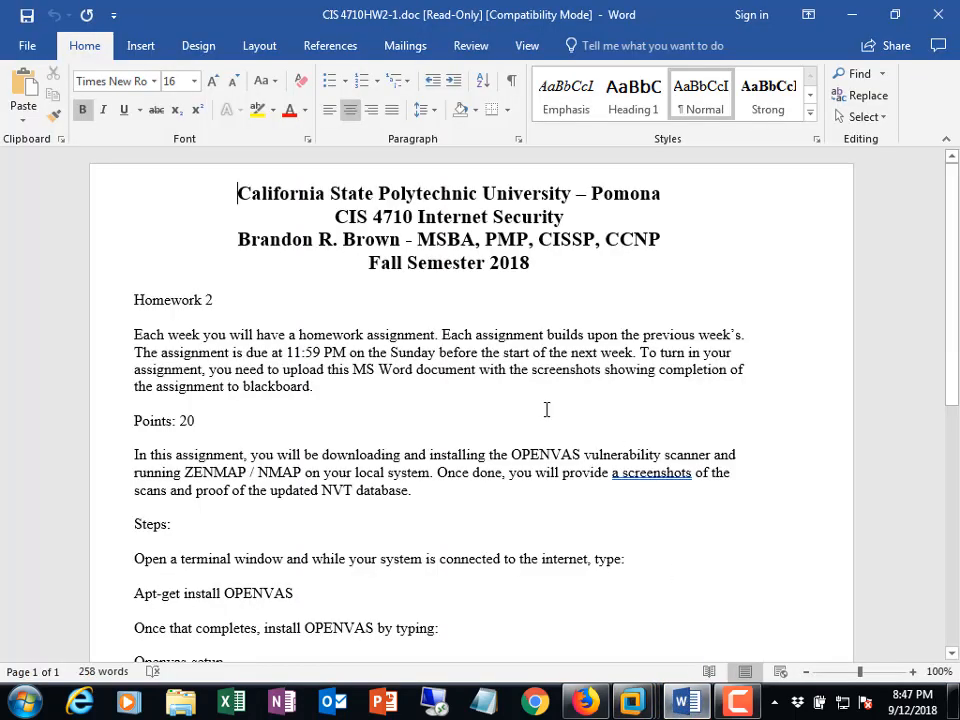
- Scroll the Homework 2 document down through the assignment steps to the Scoring section
scroll("down", 3)
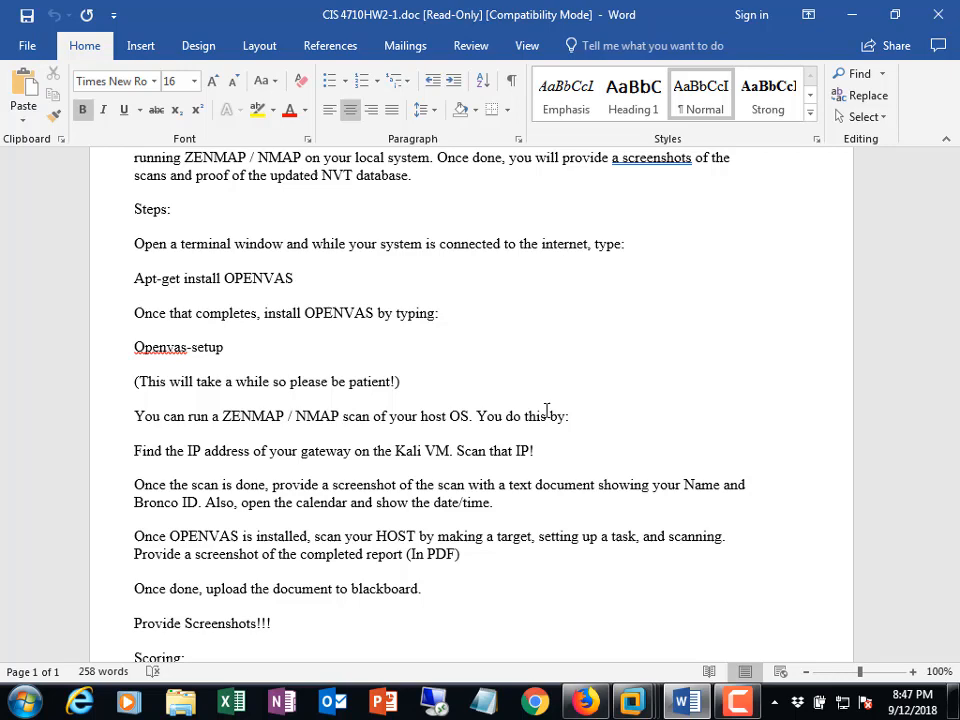
scroll("down", 3)
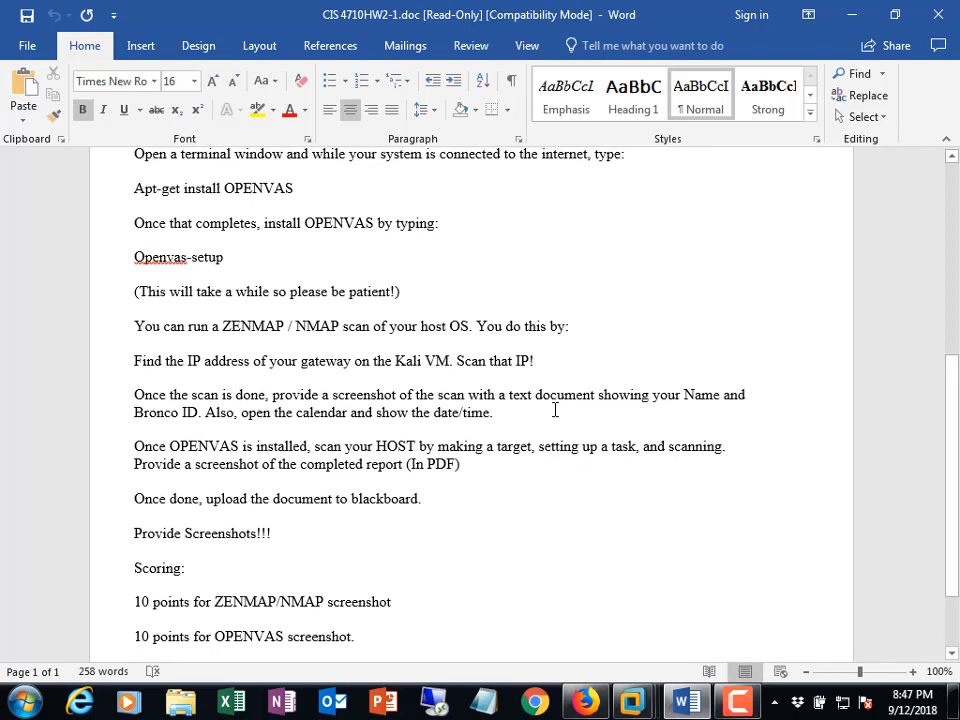
mouse_move(580, 138)
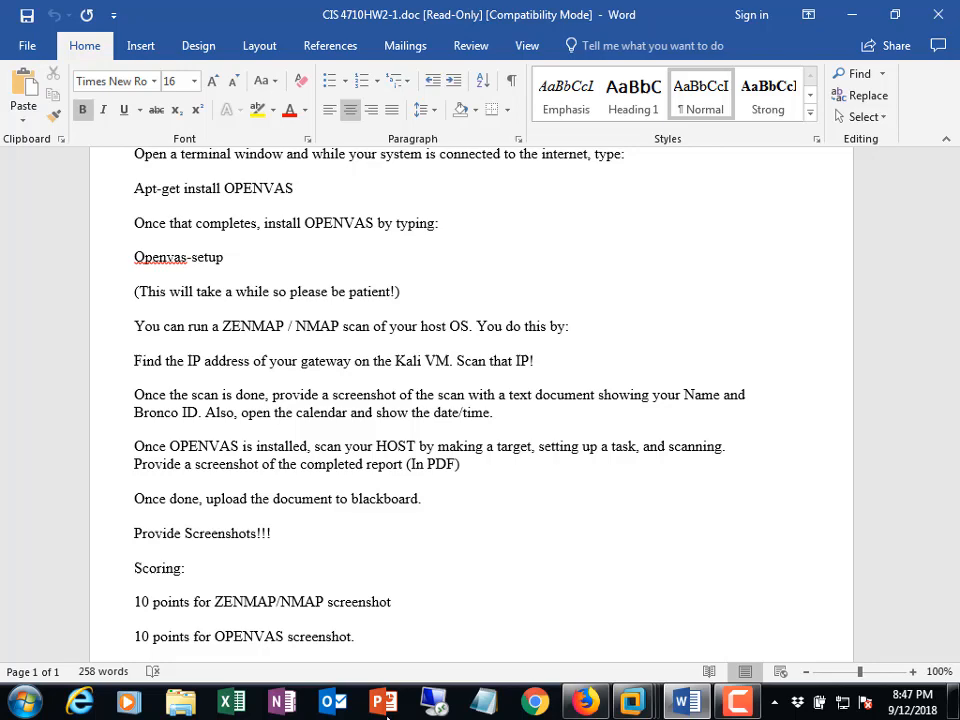
- Verify Windows Firewall is off for private and public networks in Control Panel, then close it
left_click(14, 701)
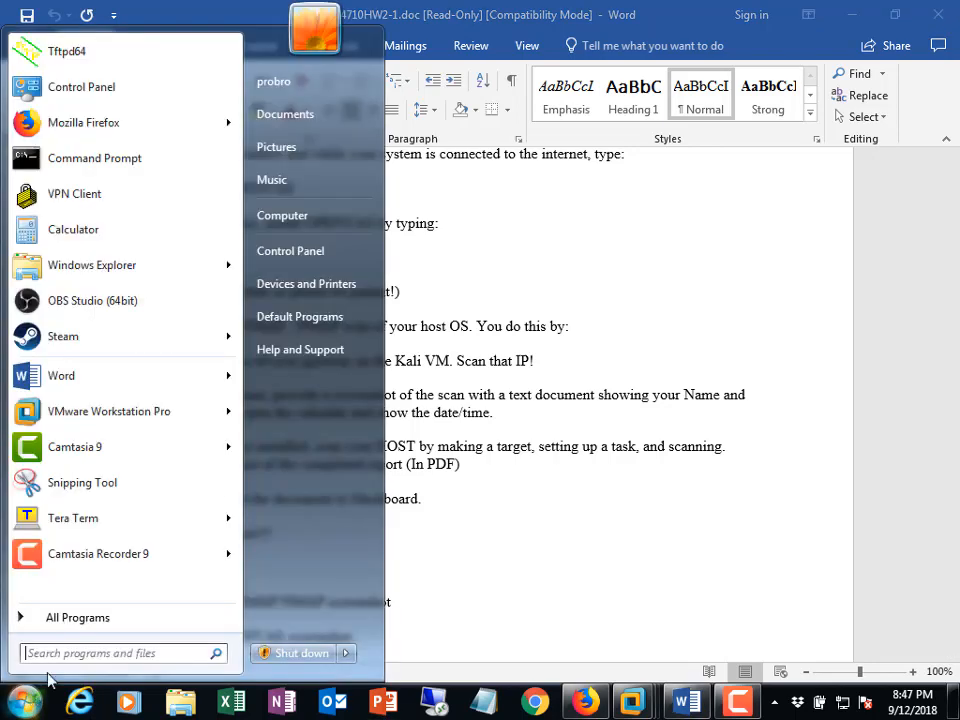
left_click(290, 250)
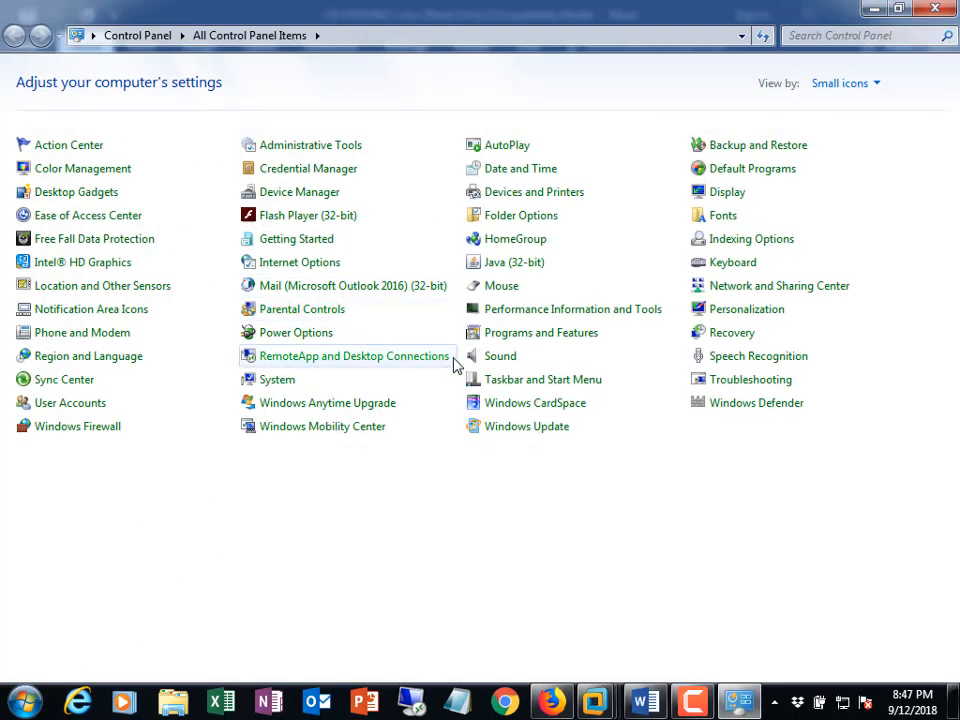
mouse_move(75, 452)
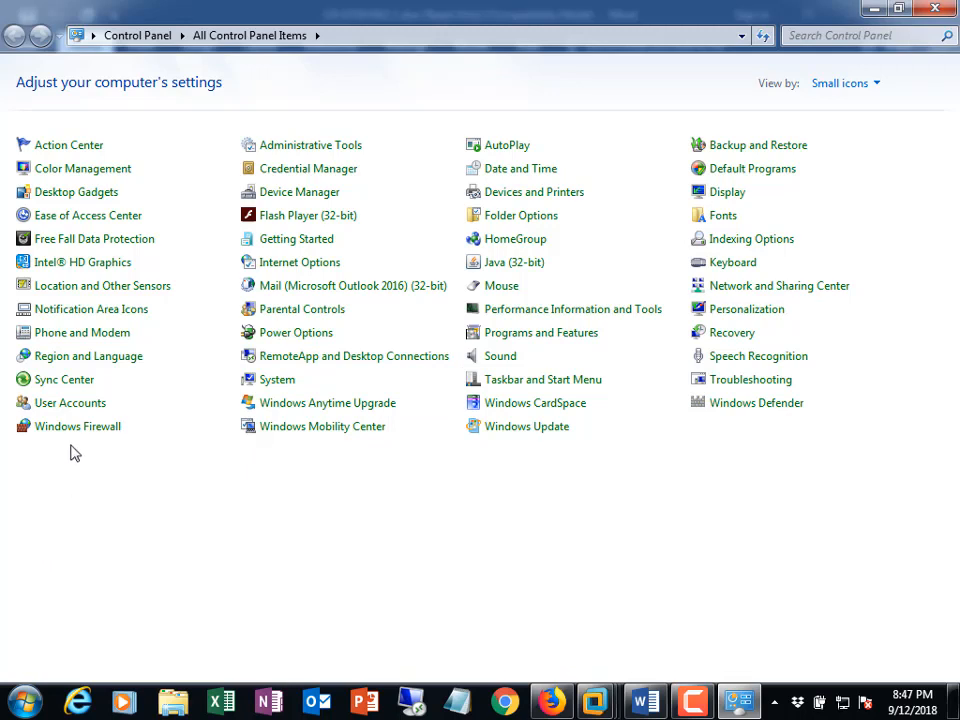
mouse_move(77, 426)
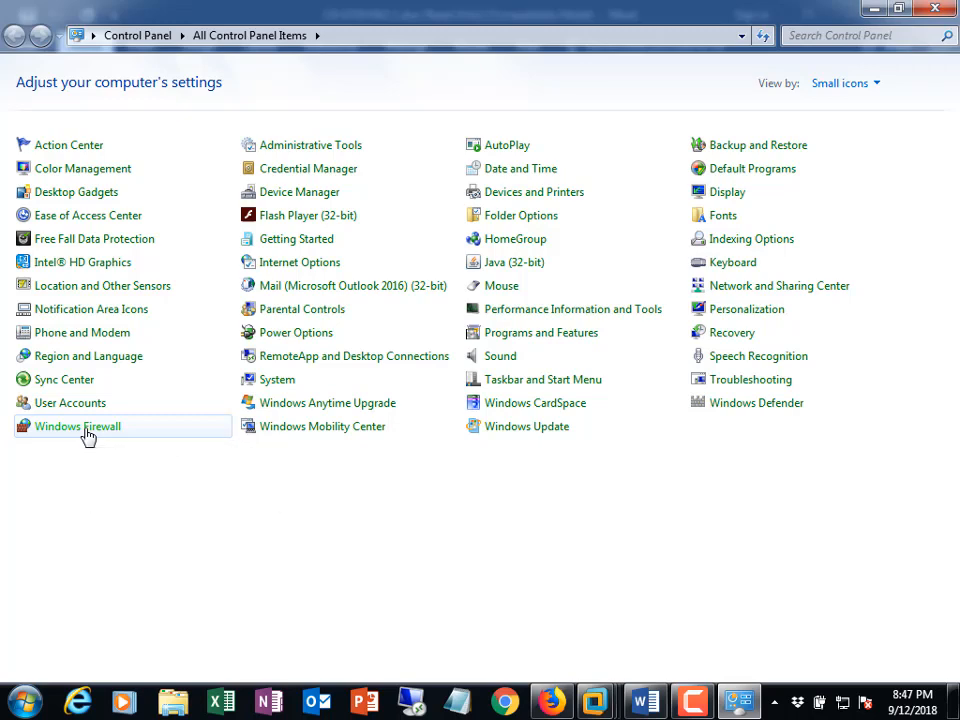
left_click(77, 426)
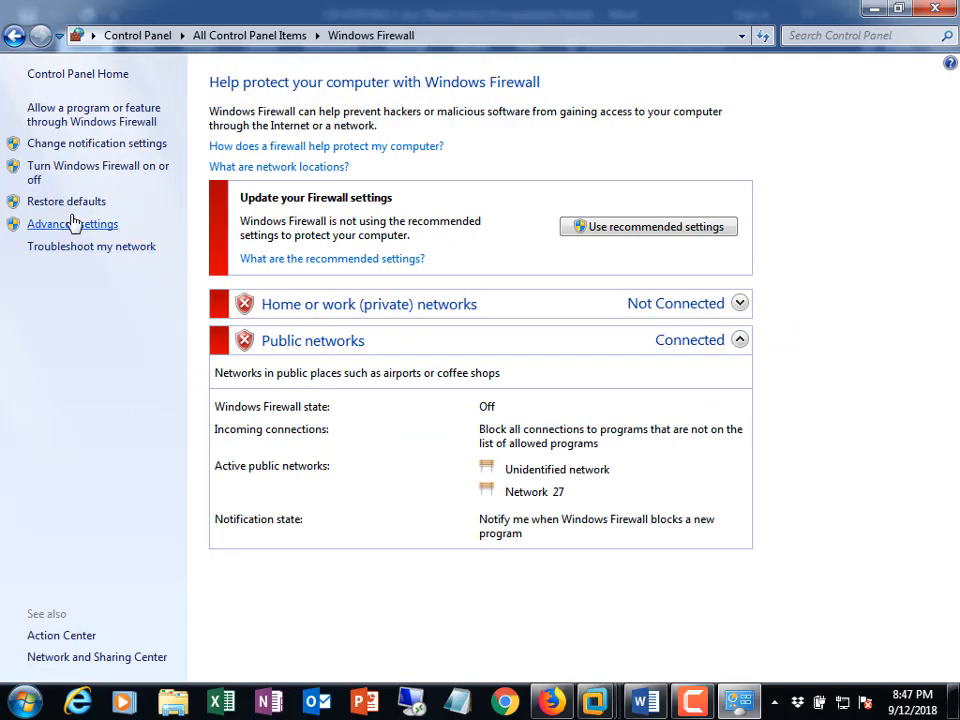
mouse_move(95, 172)
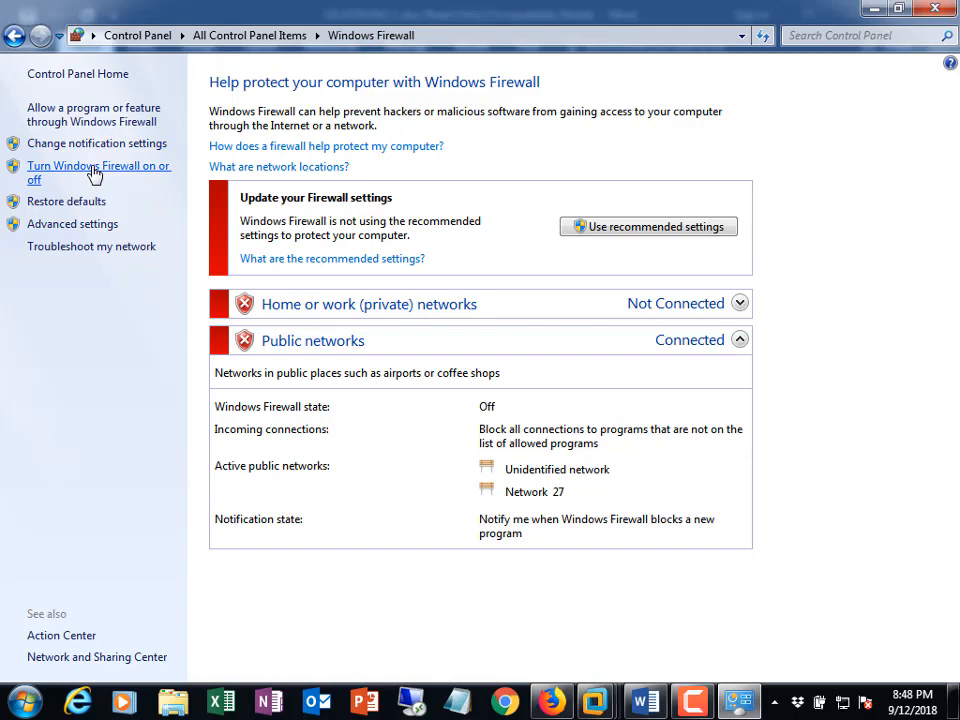
left_click(98, 172)
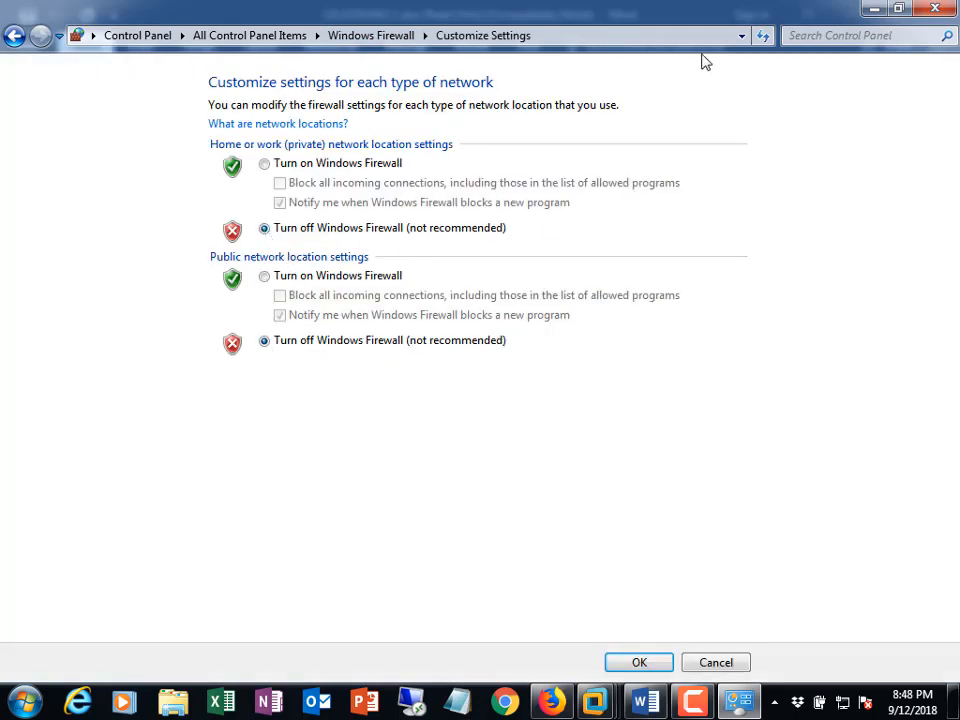
mouse_move(743, 8)
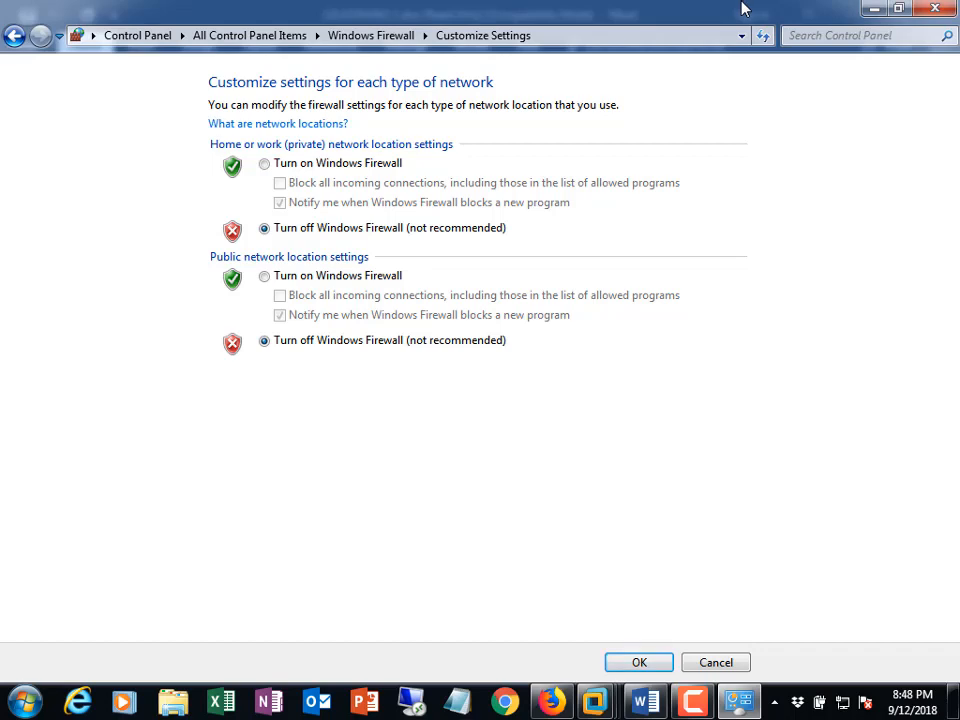
left_click(684, 700)
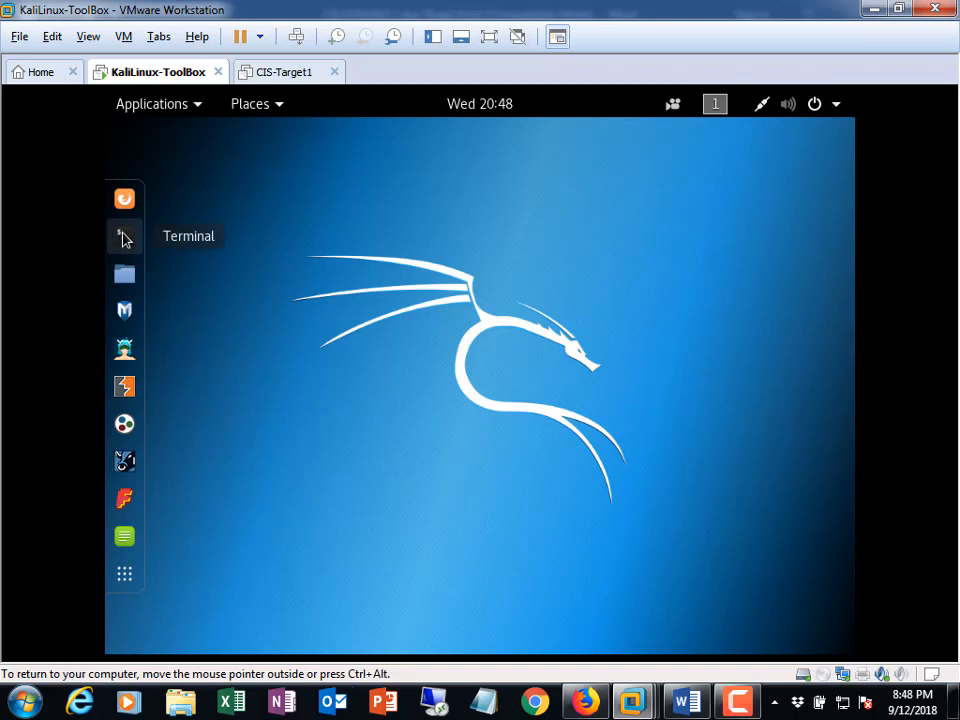
- Open a Kali terminal showing ifconfig output (192.168.225.138) and a Windows Command Prompt
left_click(124, 235)
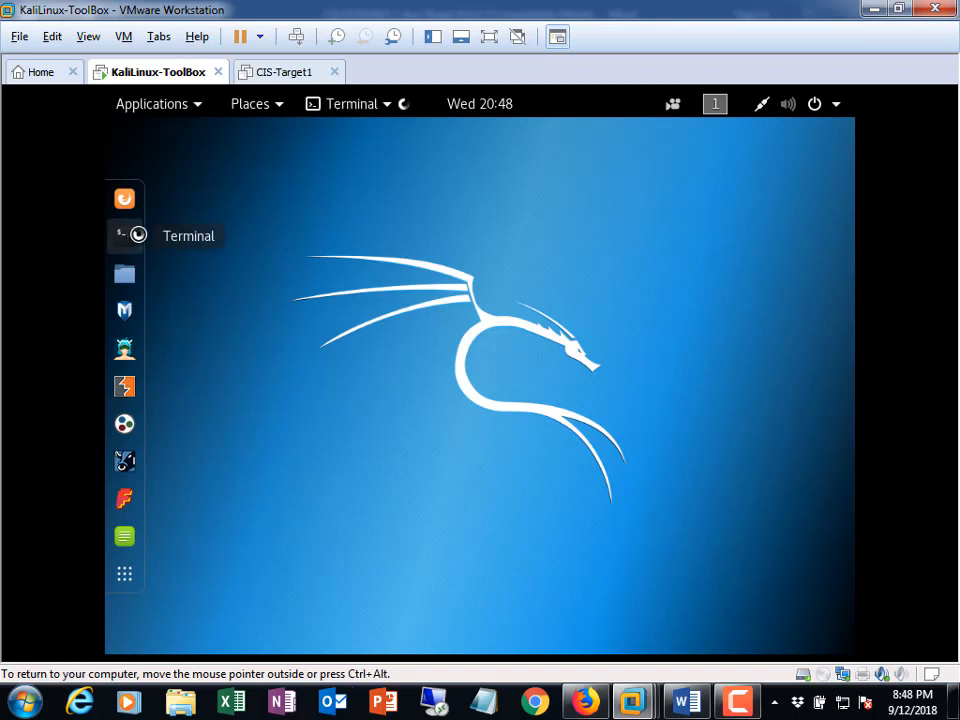
left_click(124, 235)
type("ifconfig")
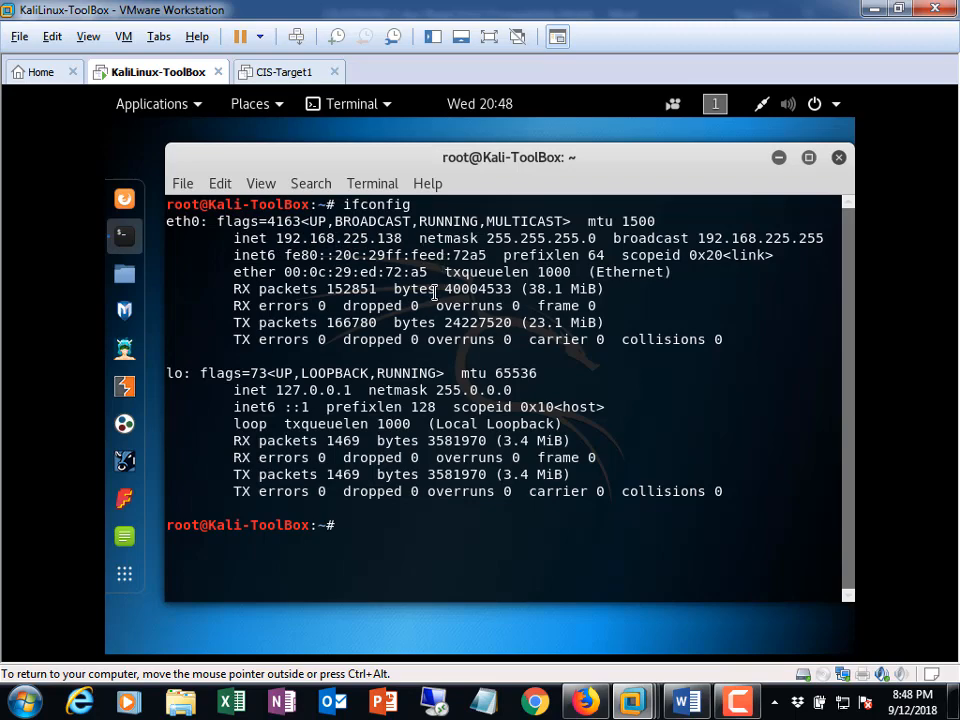
left_click(18, 702)
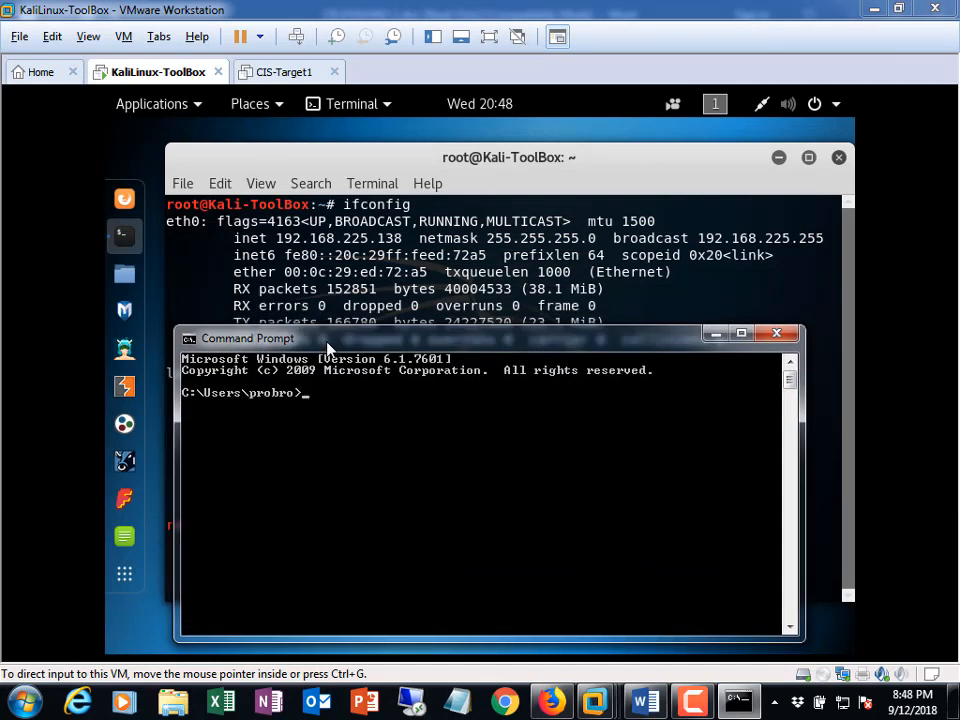
- Run ipconfig /all and page down to the VMnet8 adapter with IPv4 192.168.225.1
type("ipcof")
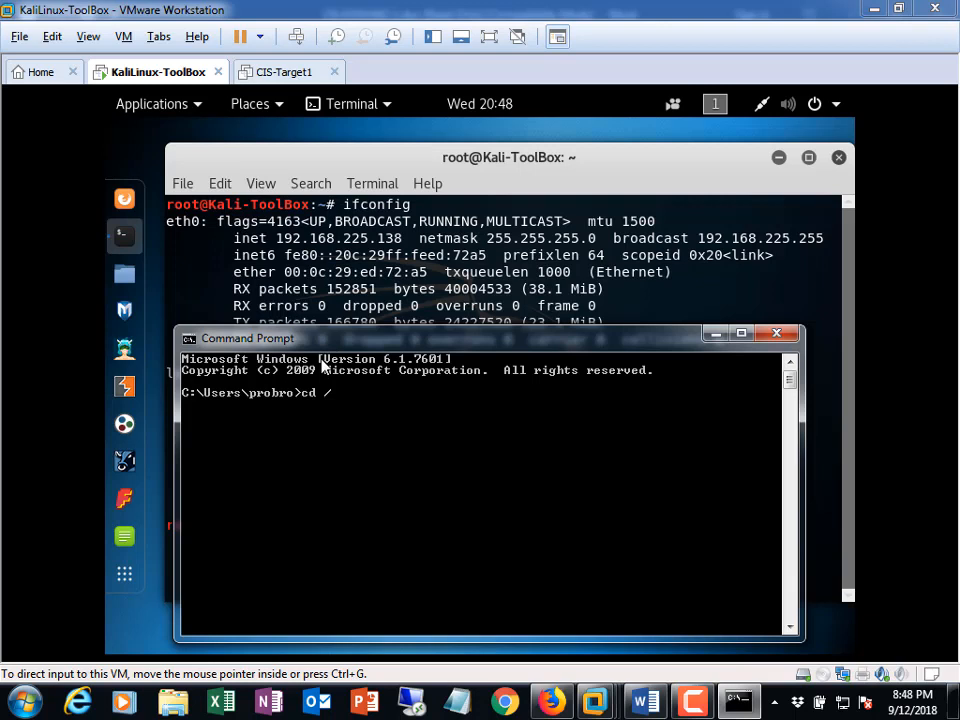
type("ipconf")
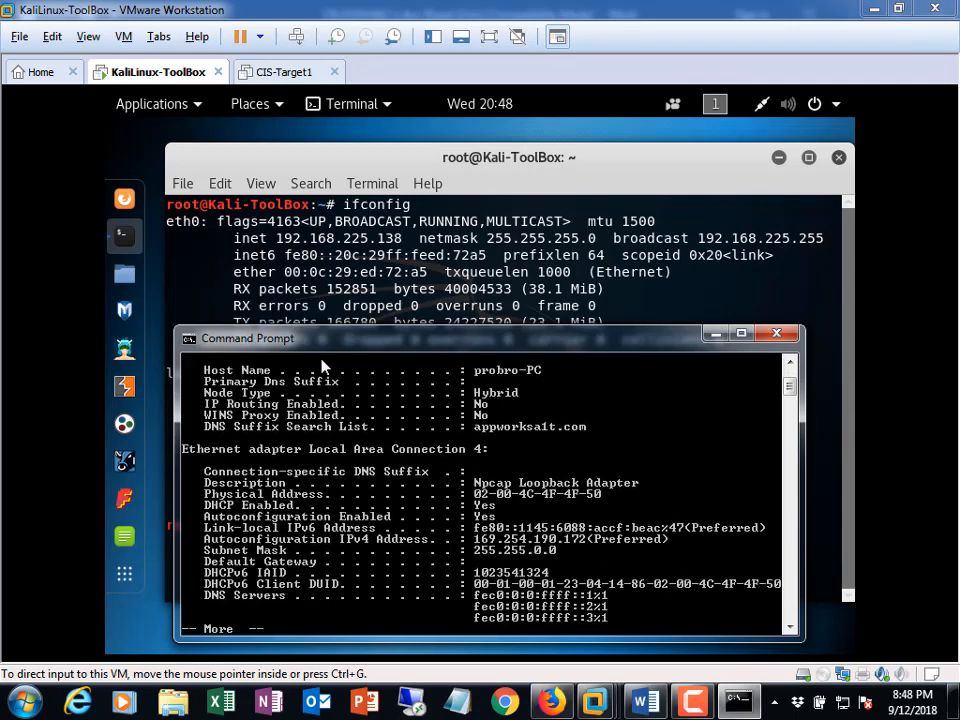
scroll("down", 3)
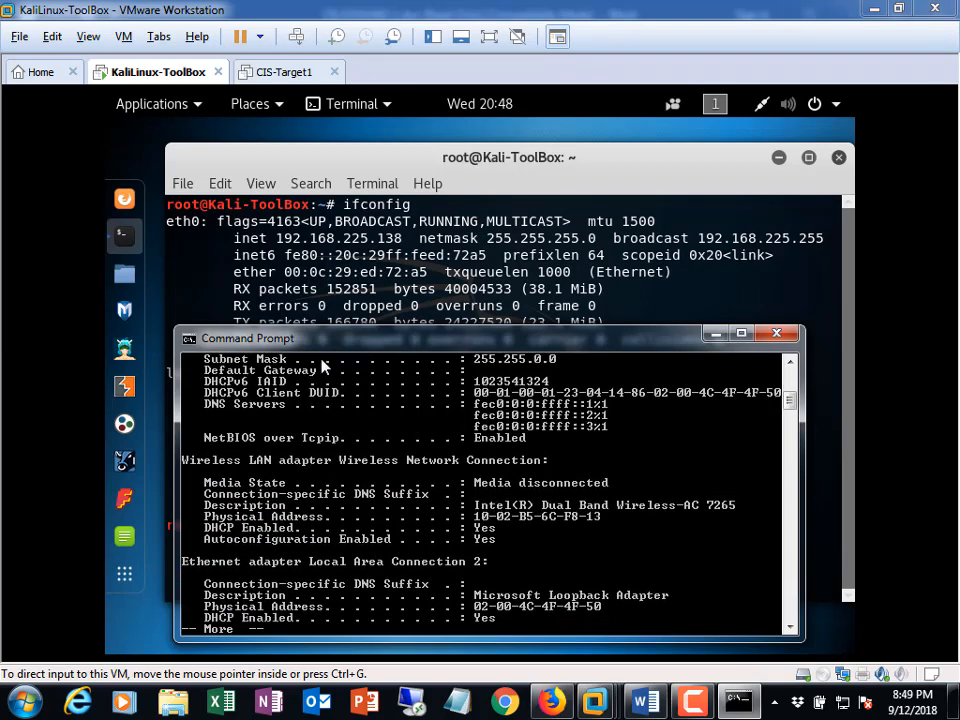
scroll("down", 3)
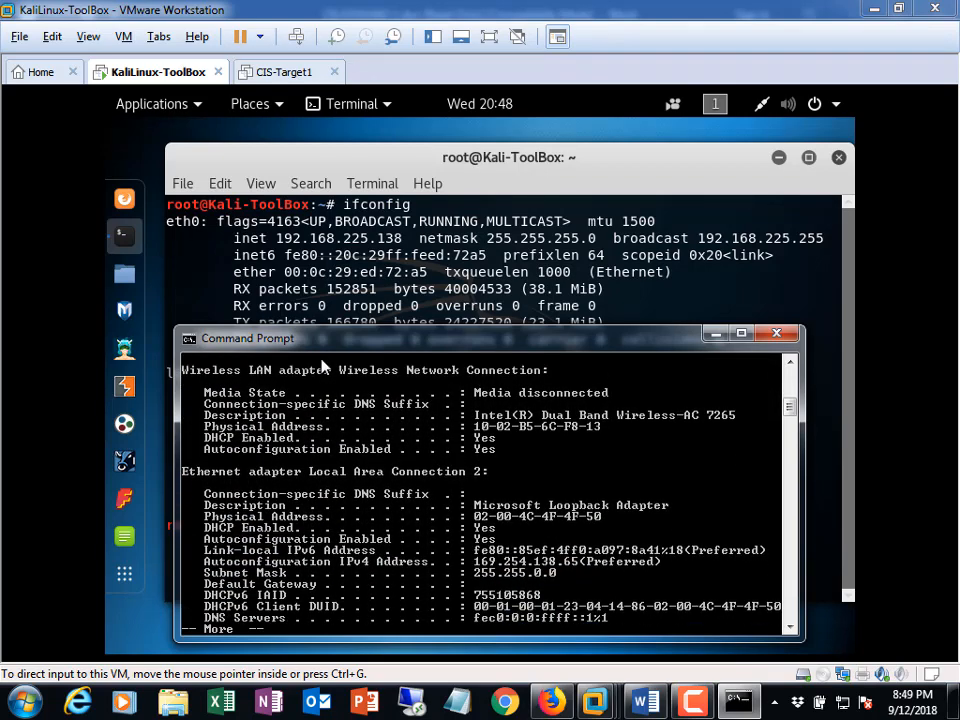
scroll("down", 3)
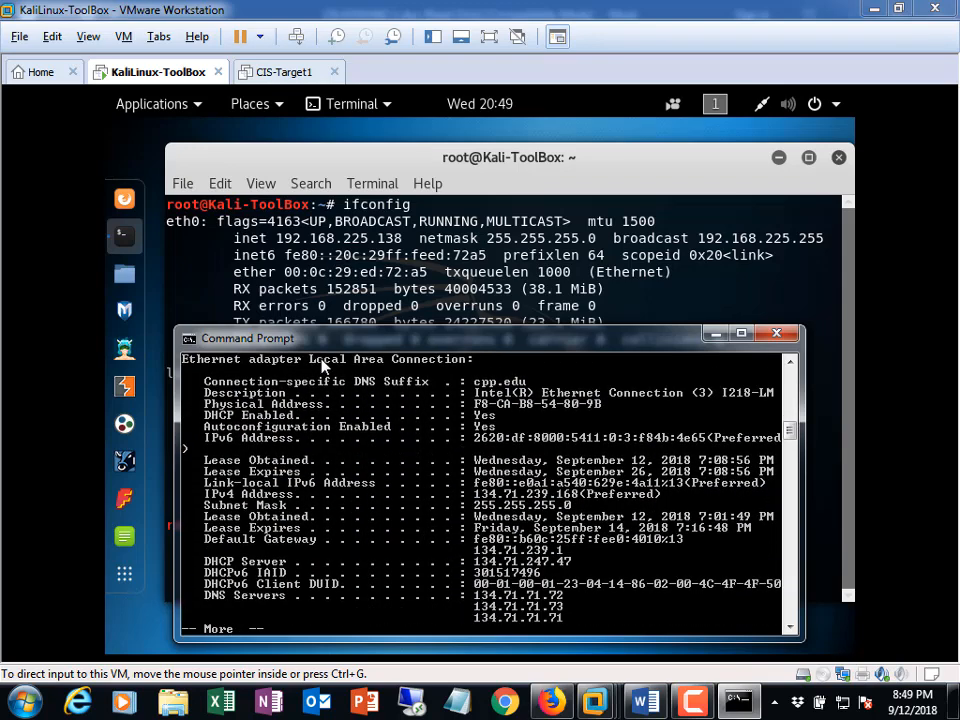
scroll("down", 3)
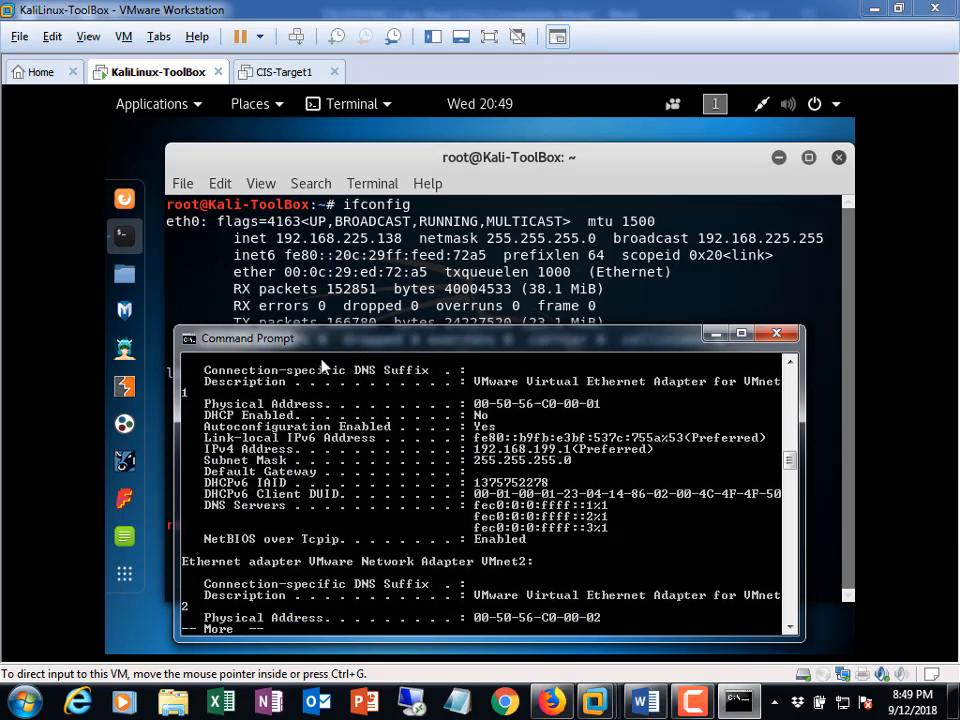
scroll("down", 3)
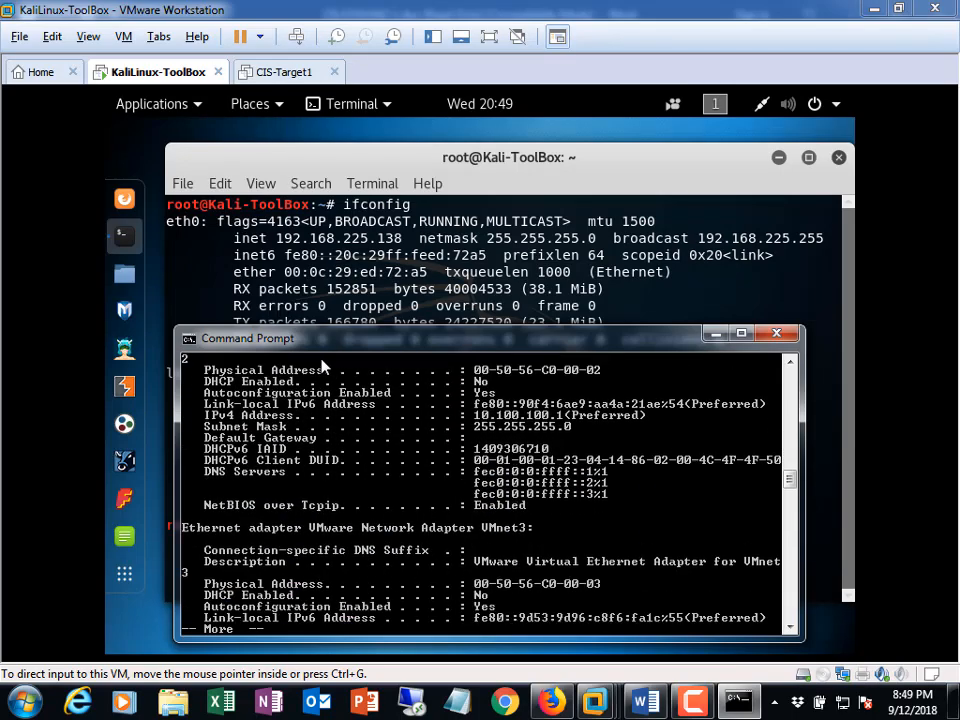
scroll("down", 3)
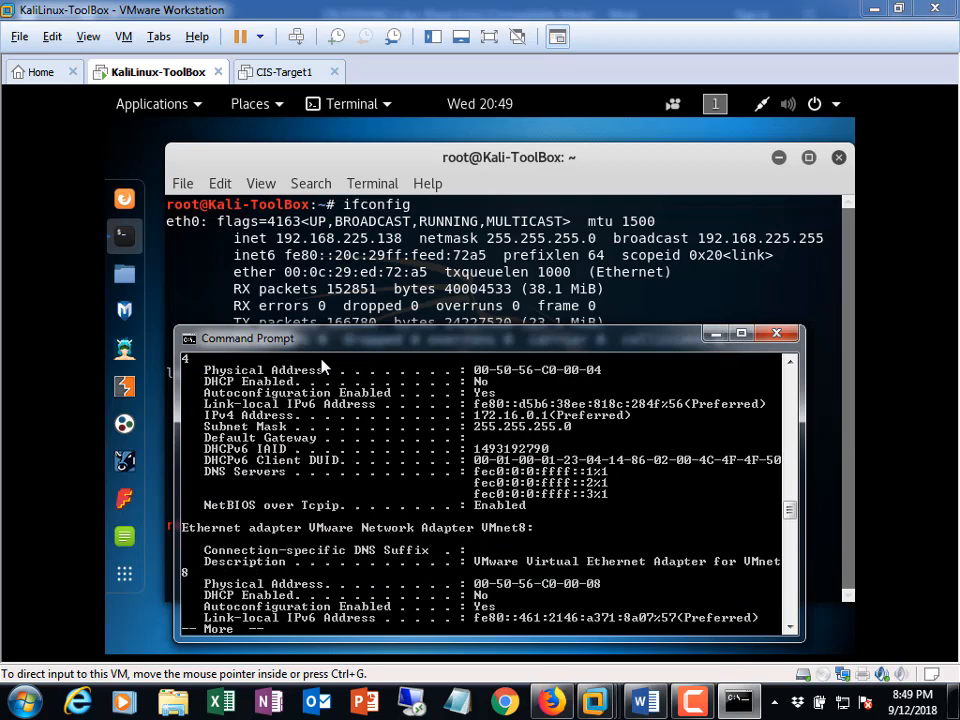
scroll("down", 3)
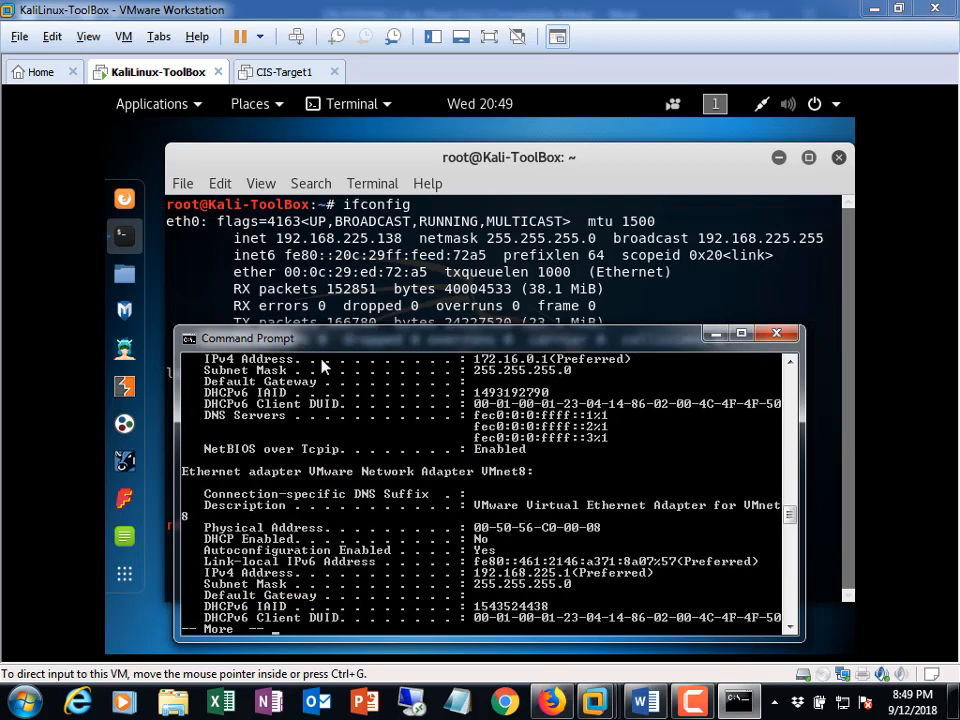
scroll("down", 3)
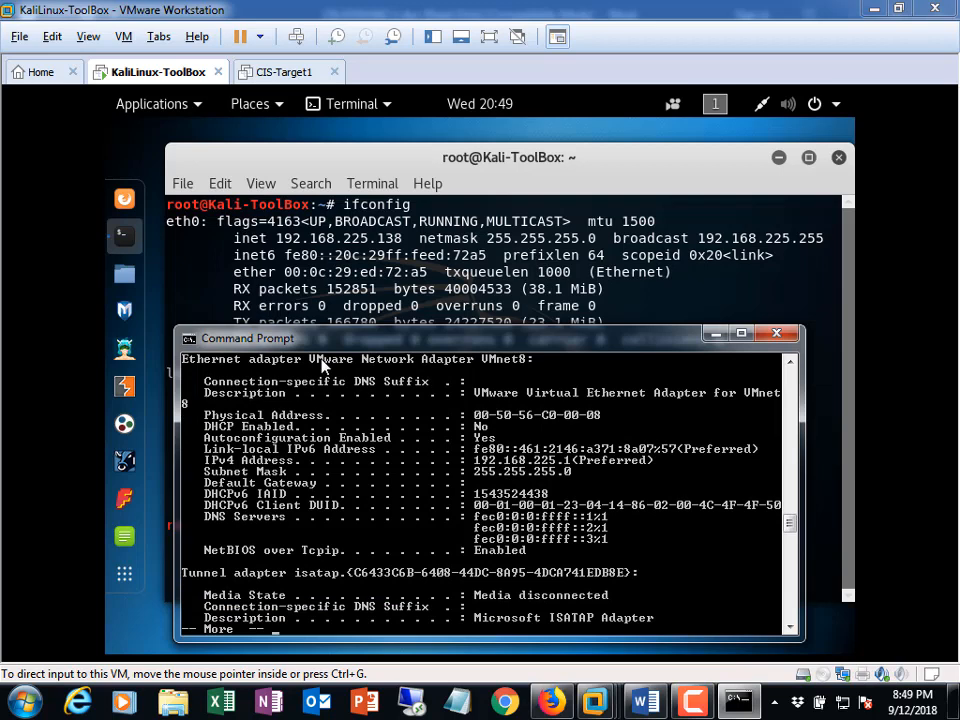
mouse_move(510, 468)
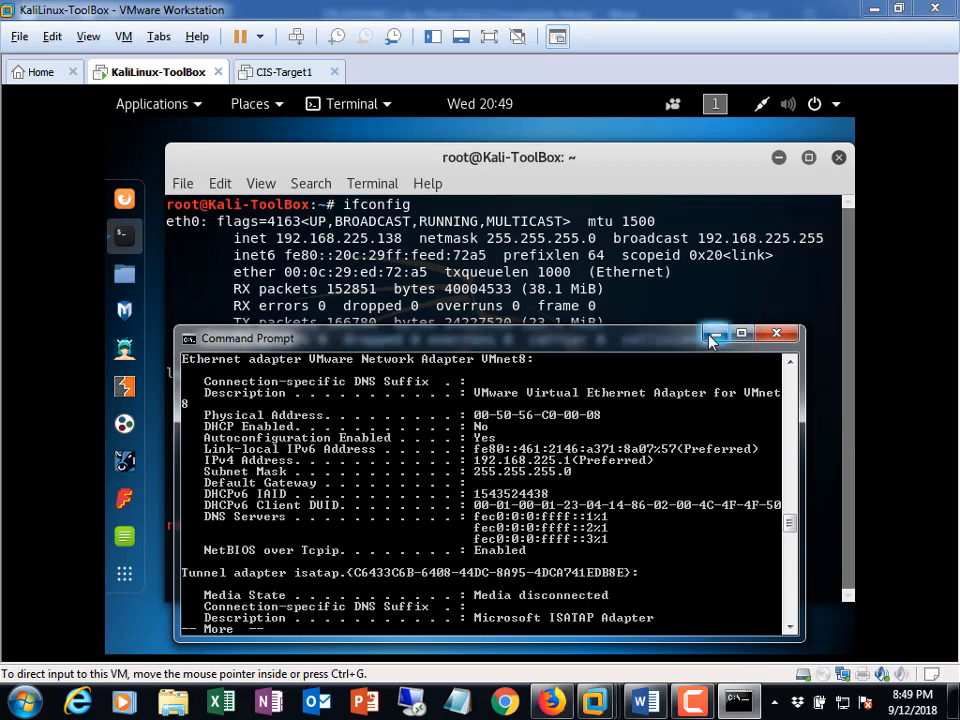
- Minimize Command Prompt and run openvas-start in the Kali terminal
left_click(776, 333)
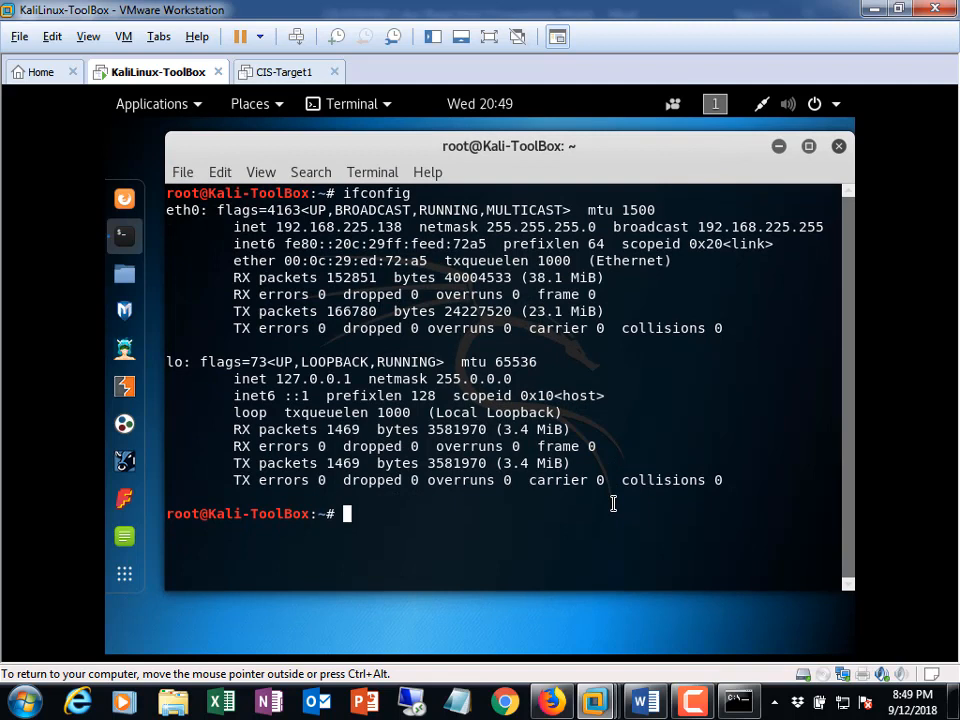
type("open")
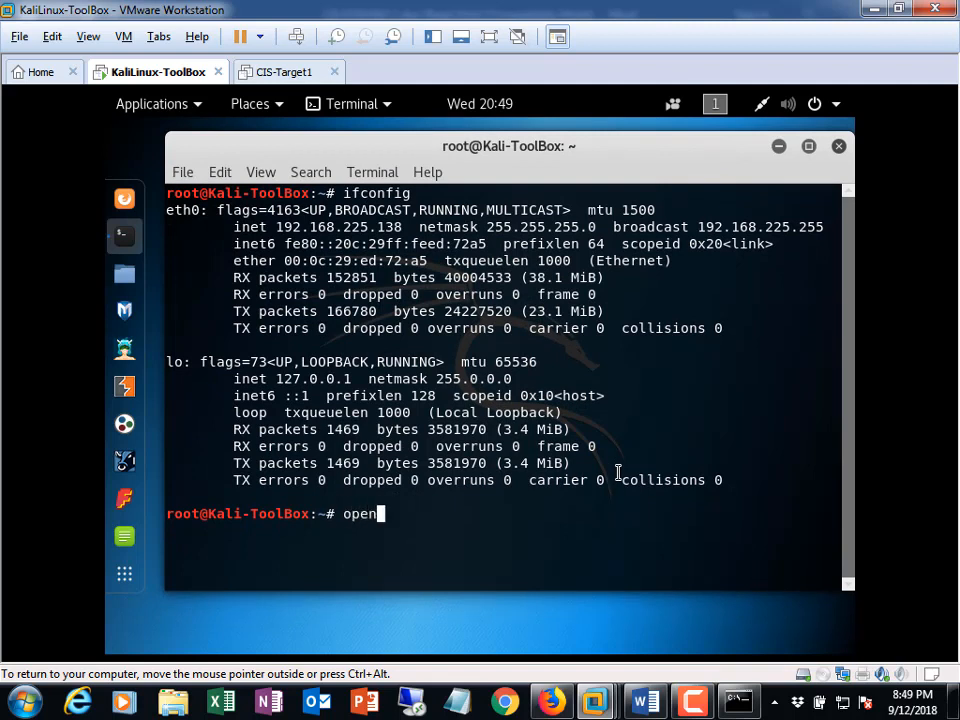
type("v")
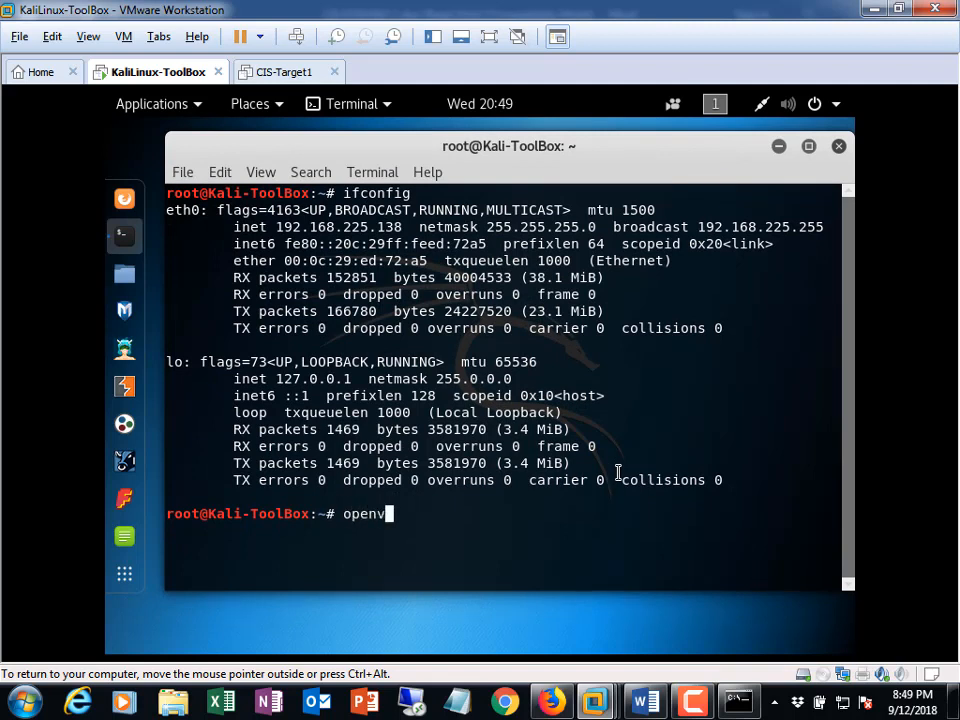
type("as")
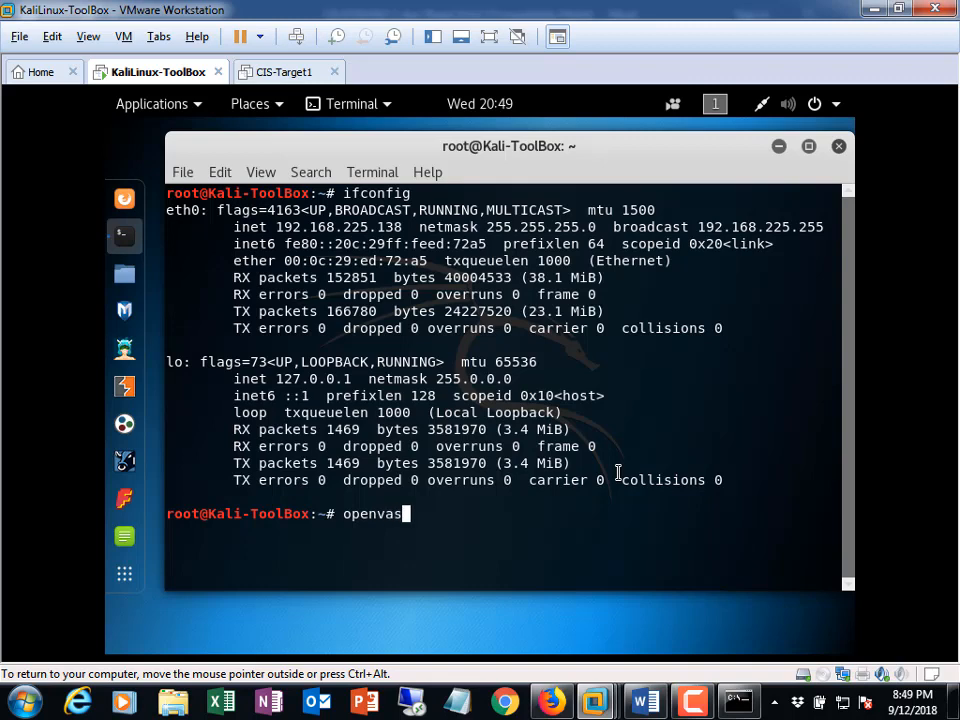
type("-start")
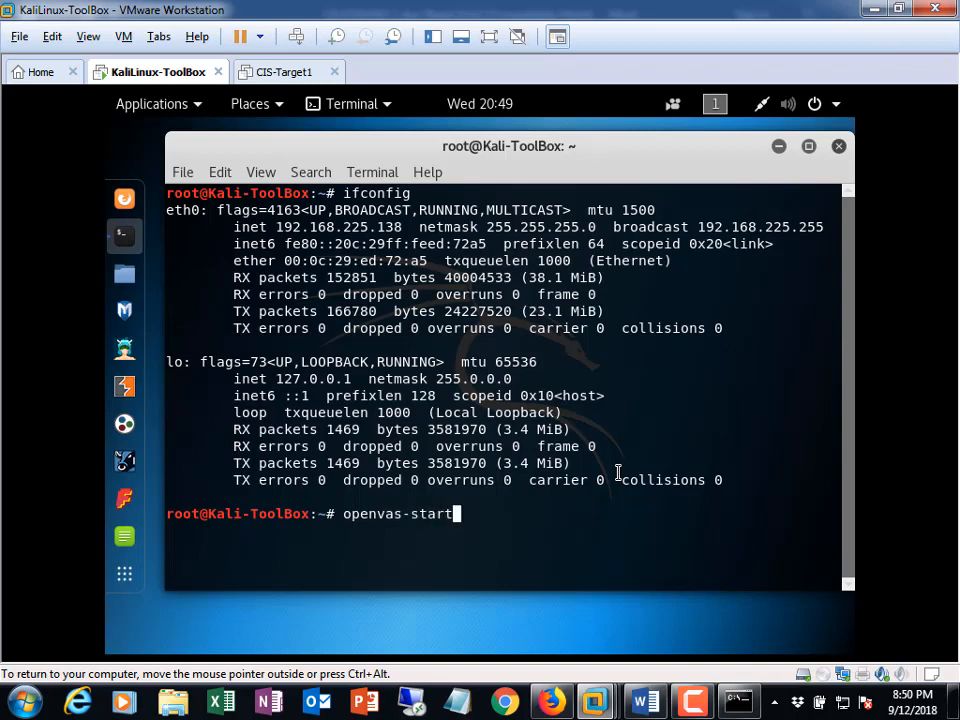
key("Return")
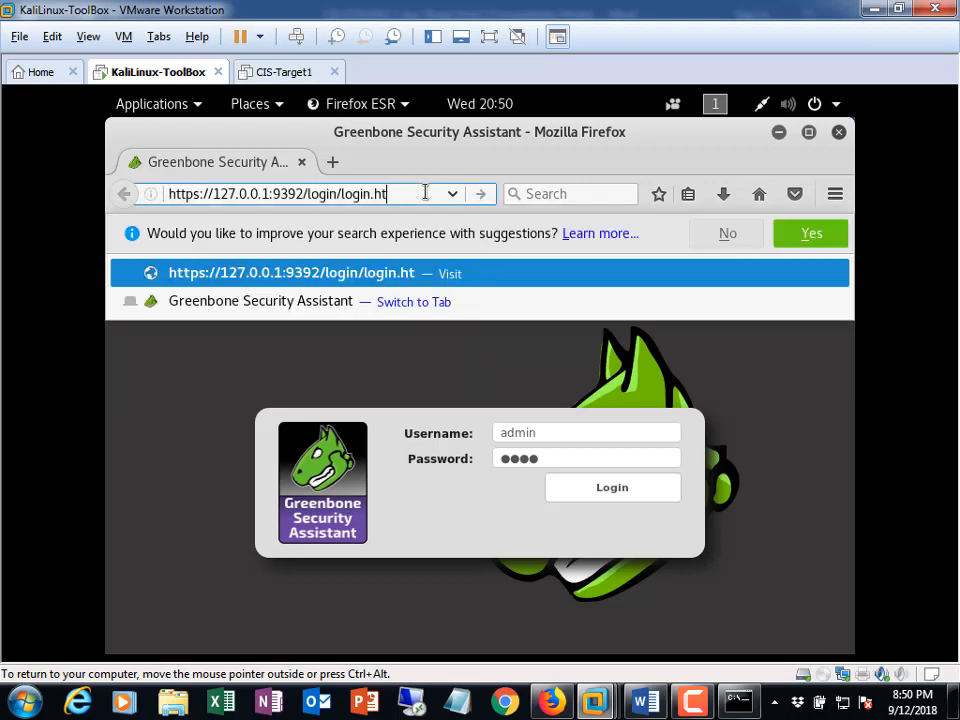
key("BackSpace")
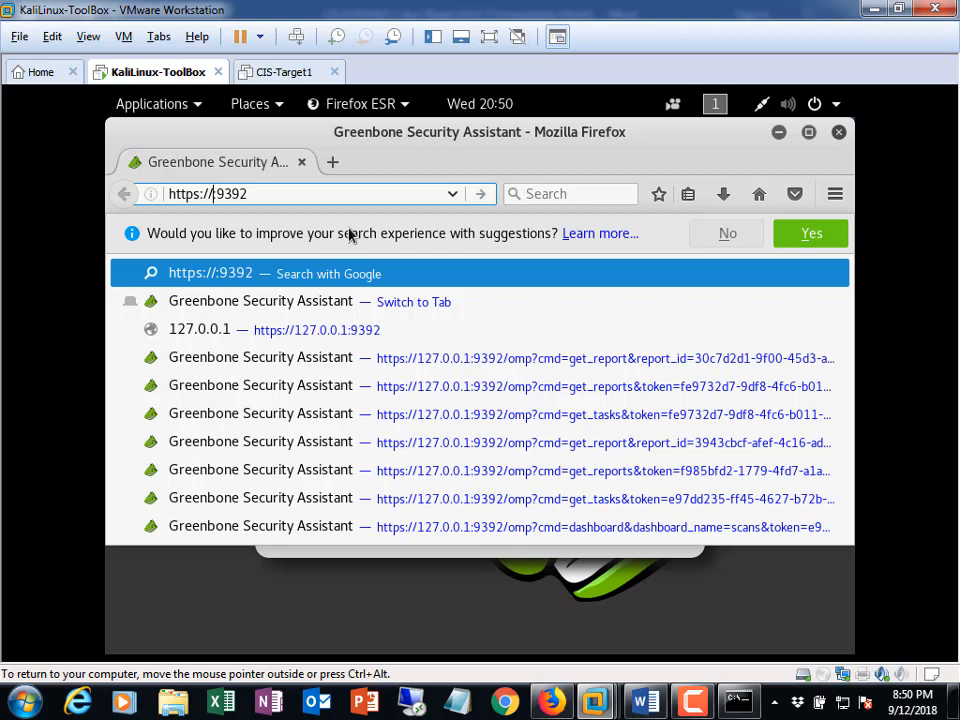
type("localhost")
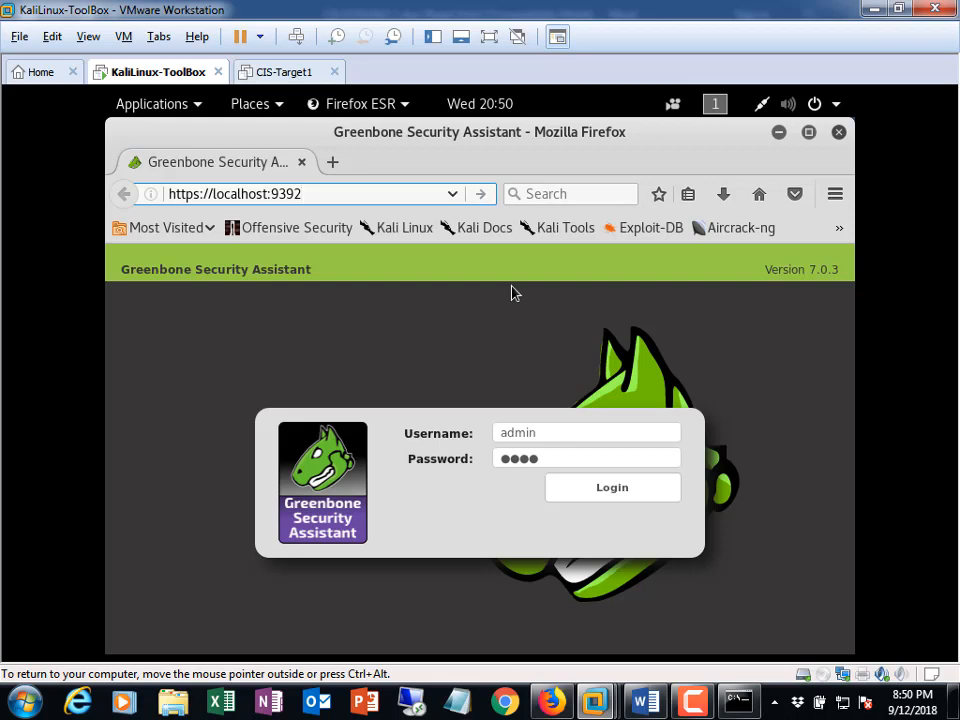
left_click(234, 193)
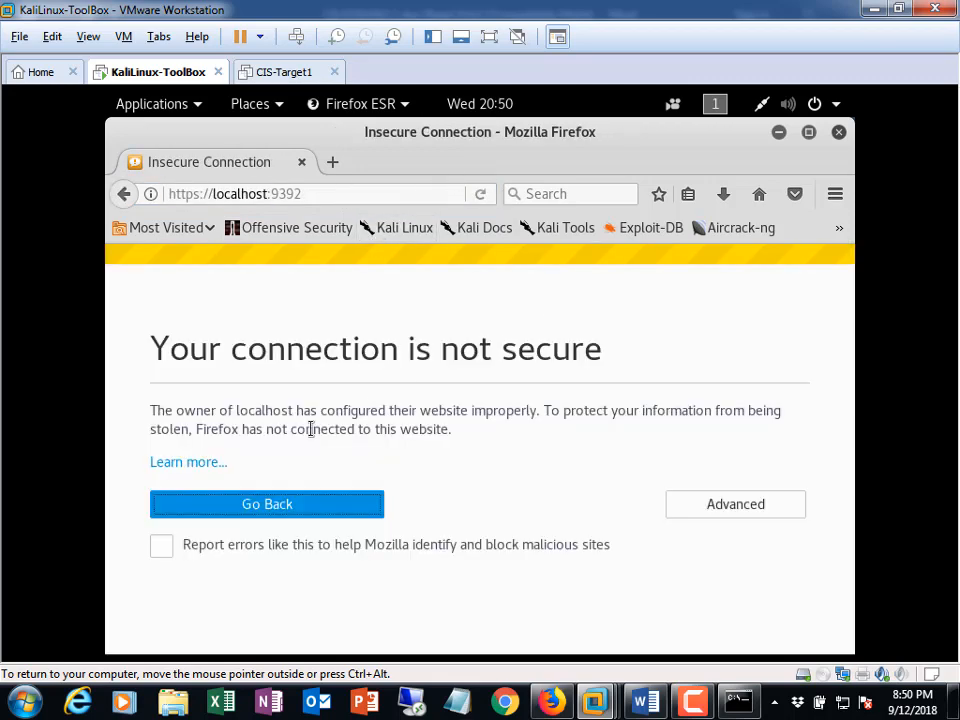
left_click(735, 504)
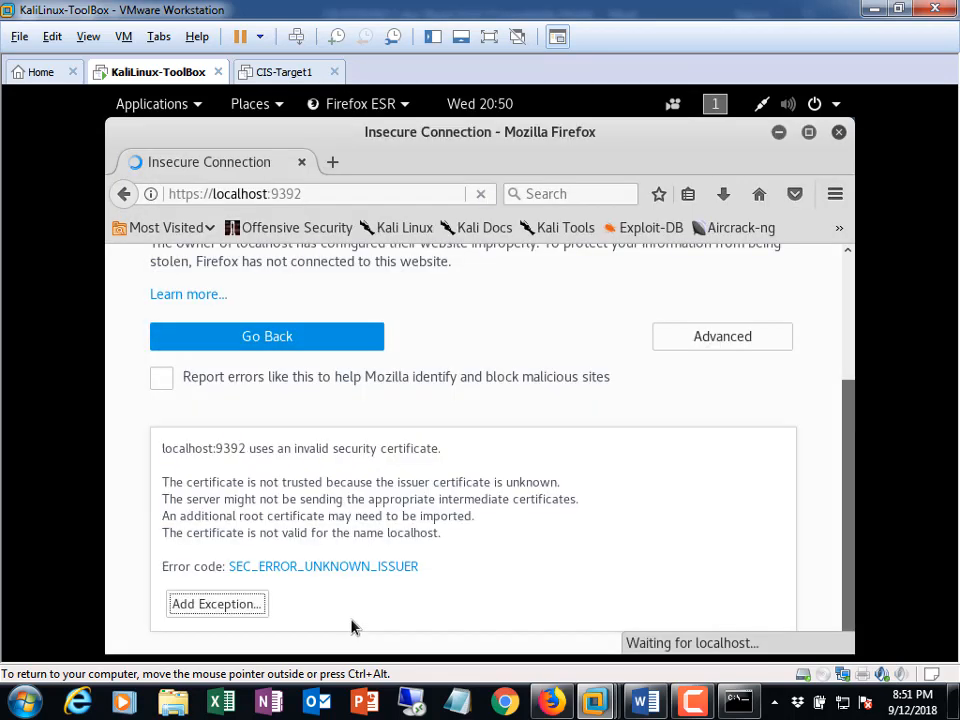
left_click(216, 603)
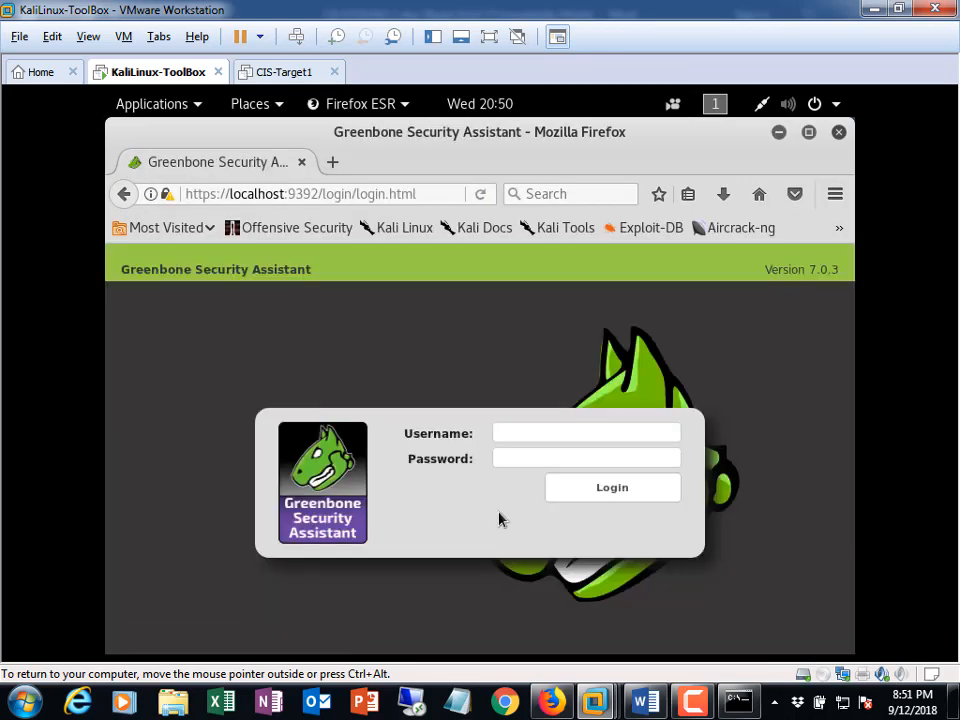
- Log in to Greenbone Security Assistant as admin
type("admin")
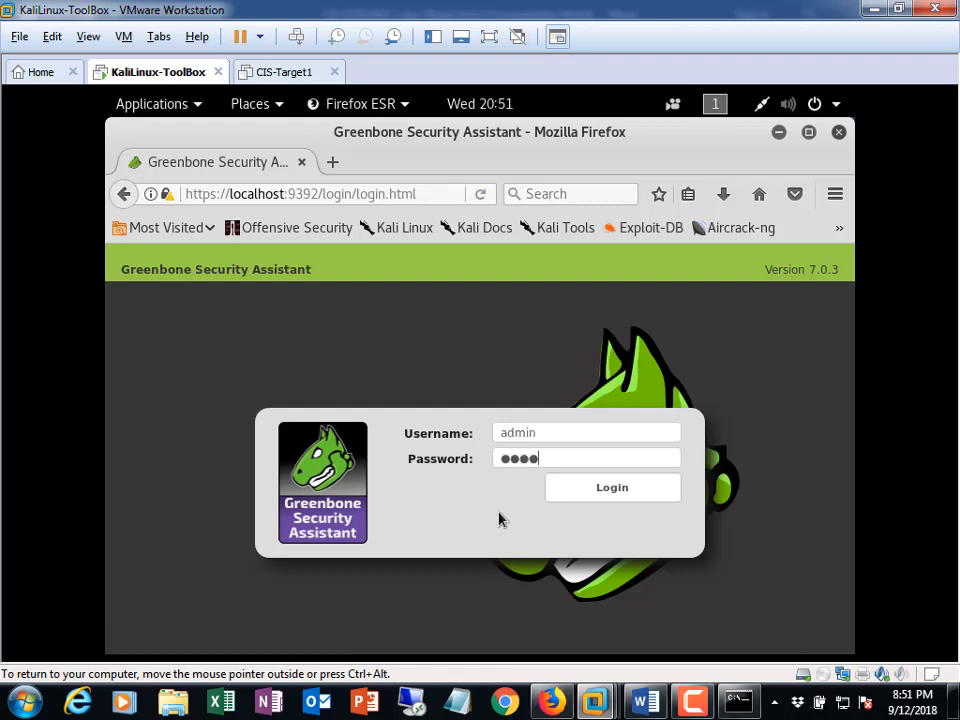
left_click(612, 487)
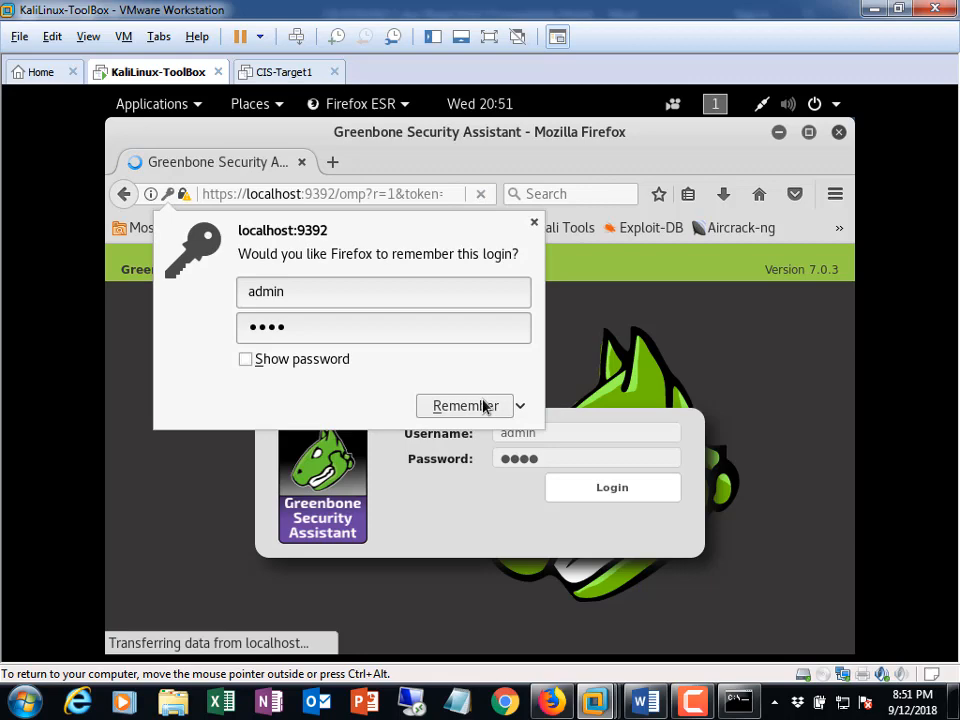
mouse_move(447, 388)
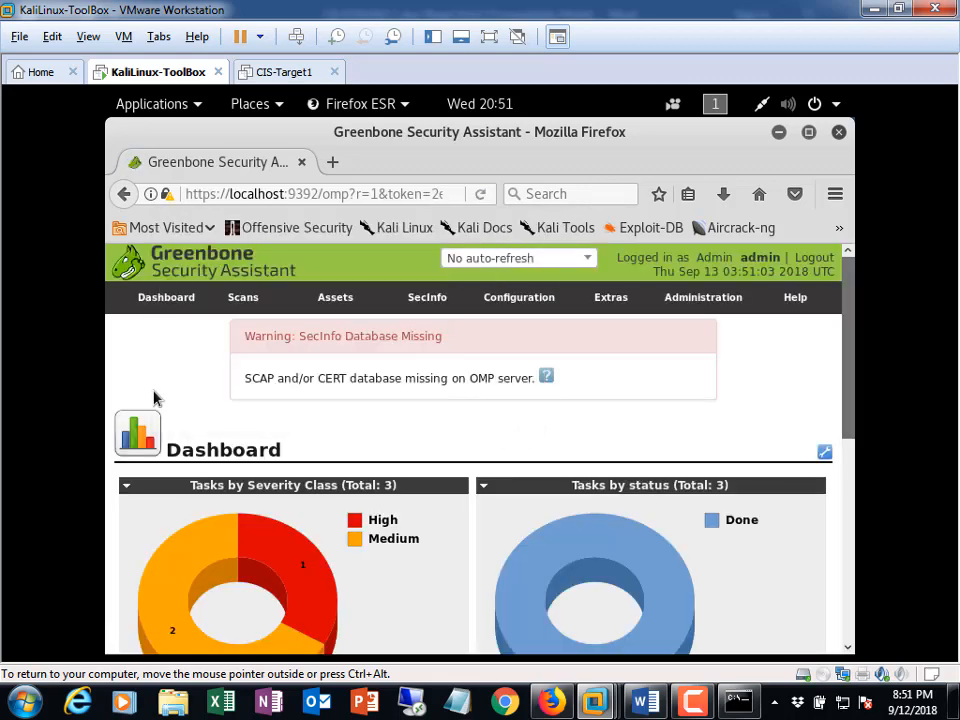
left_click(126, 337)
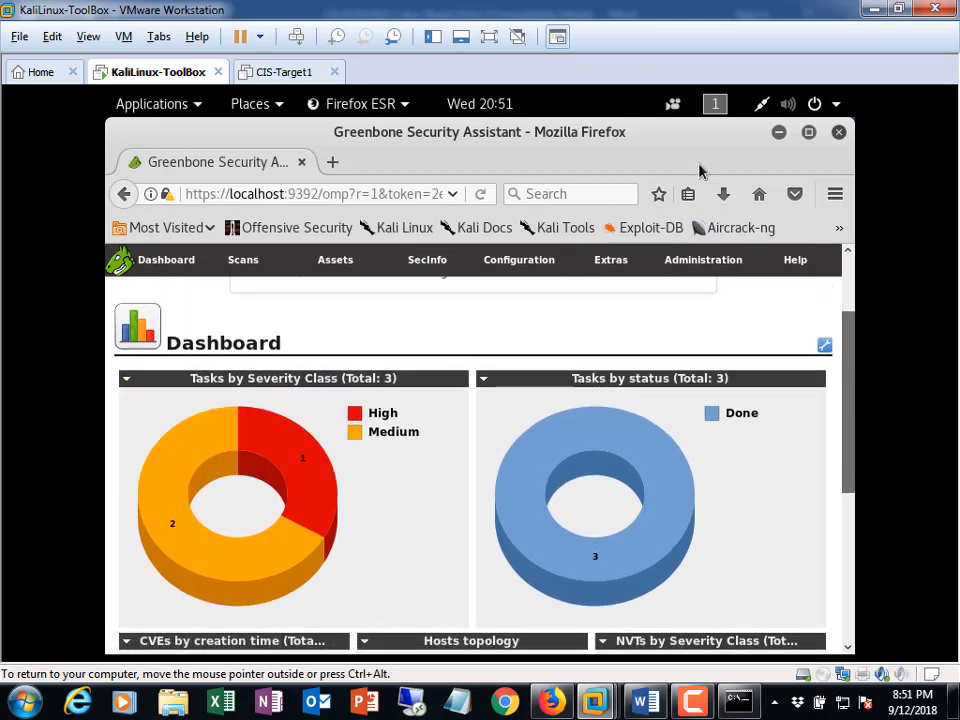
left_click(151, 103)
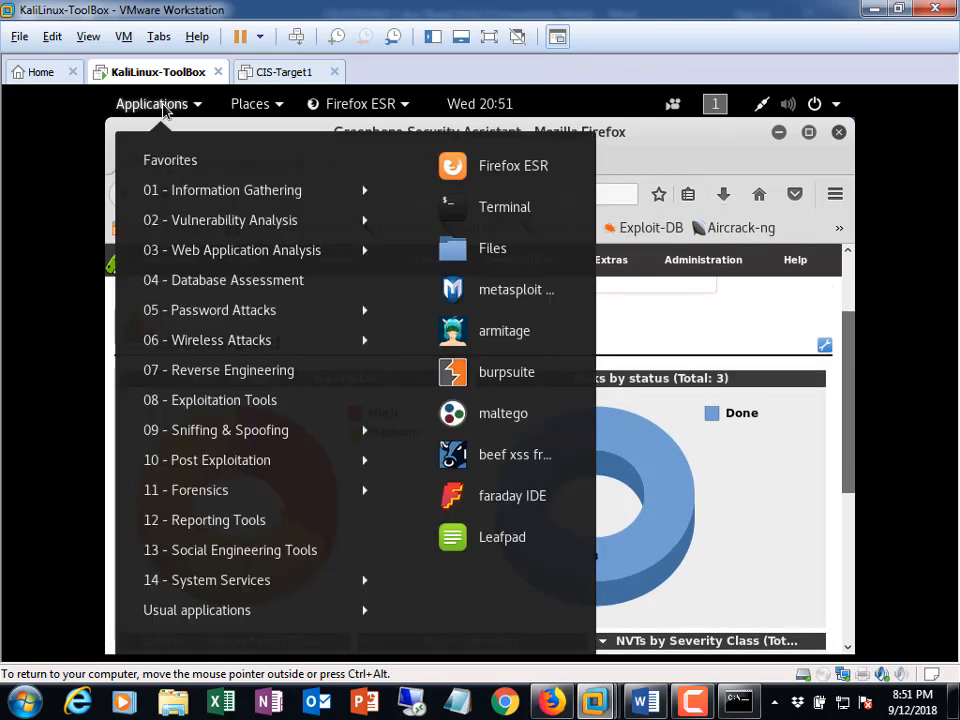
mouse_move(183, 160)
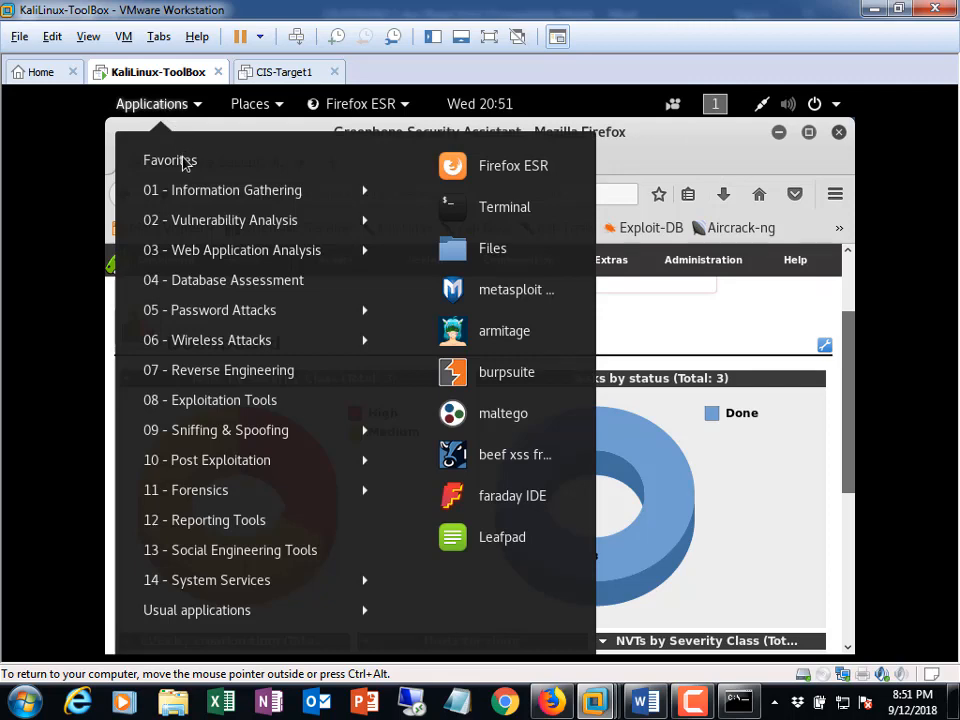
mouse_move(222, 190)
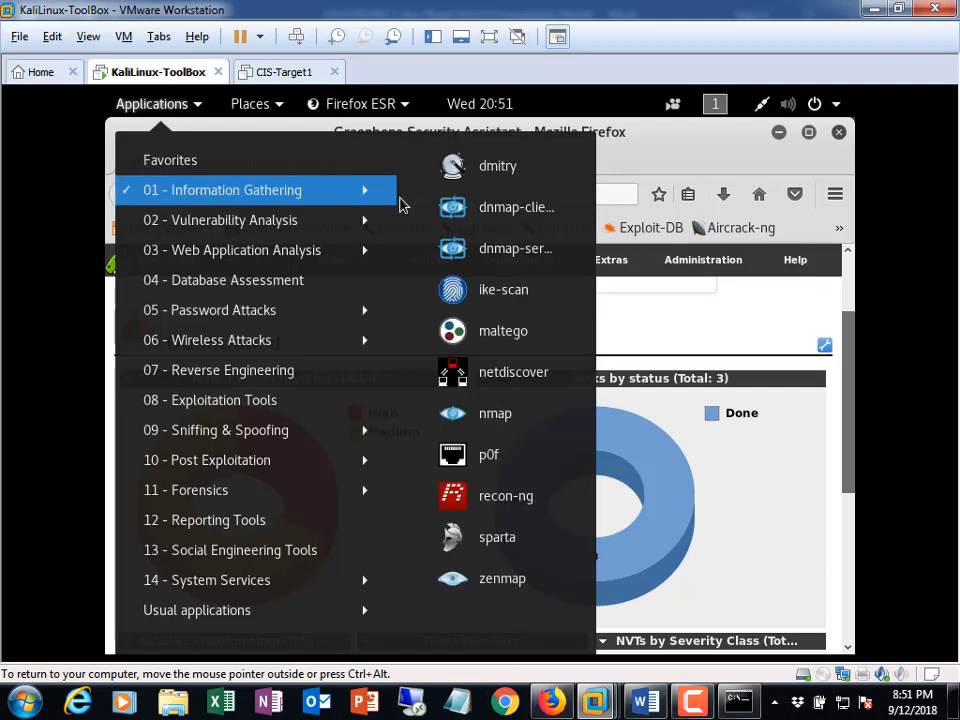
- Launch Zenmap, keep the Intense scan profile, and enter target 192.168.225.1
left_click(455, 431)
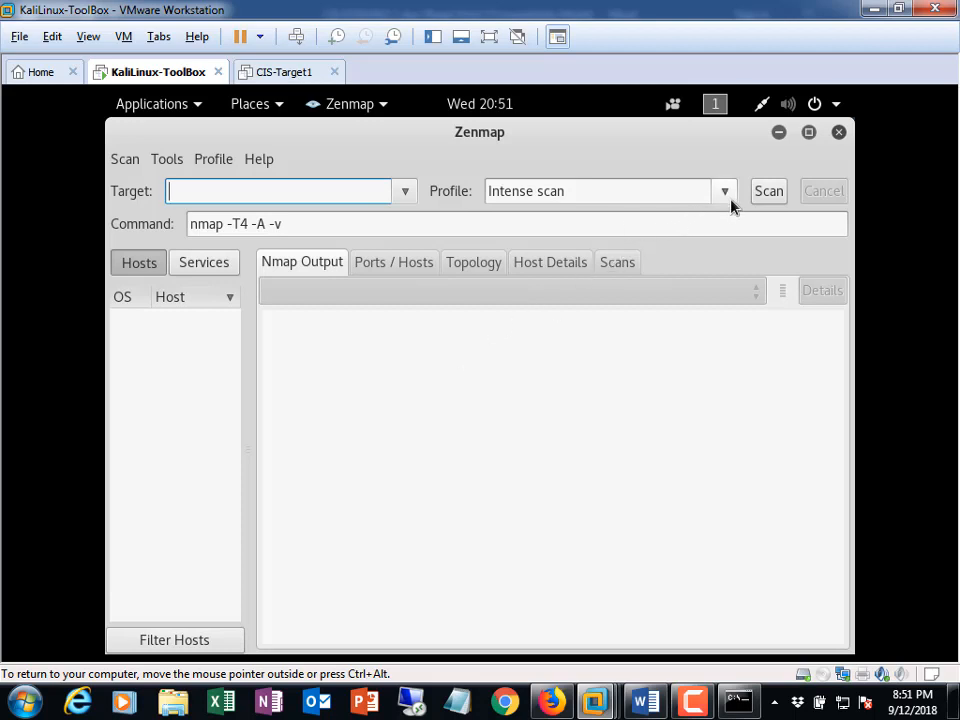
left_click(724, 191)
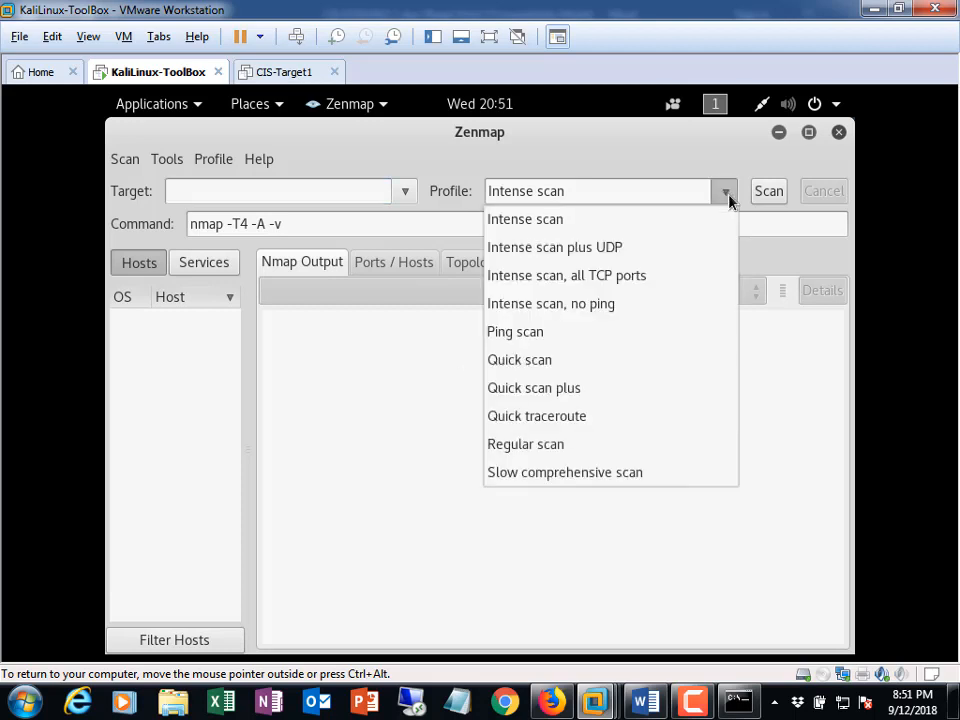
mouse_move(722, 207)
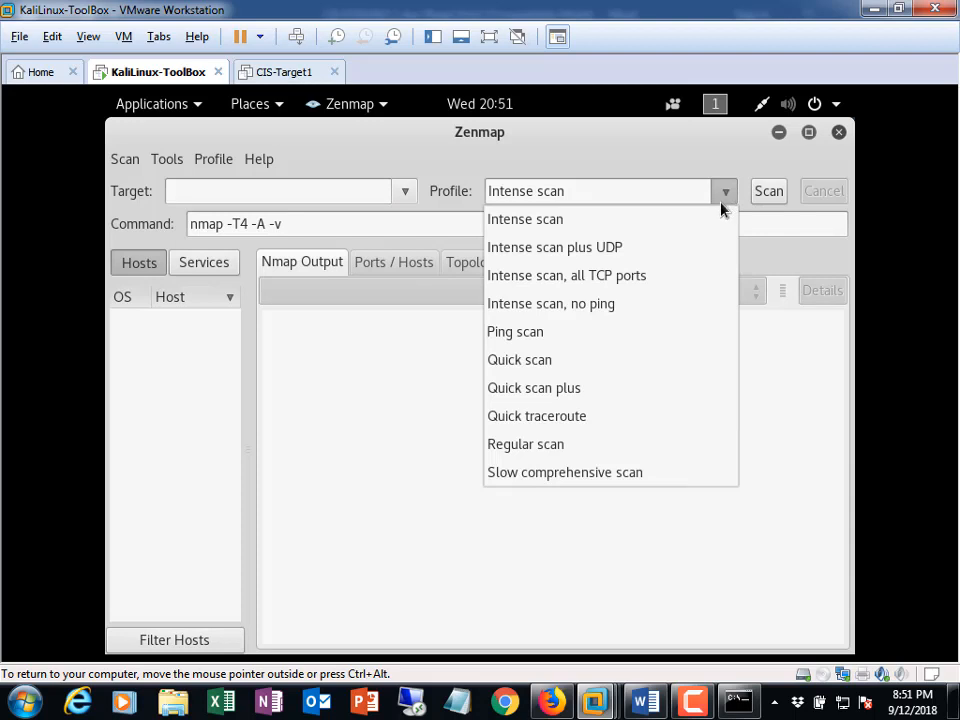
mouse_move(564, 472)
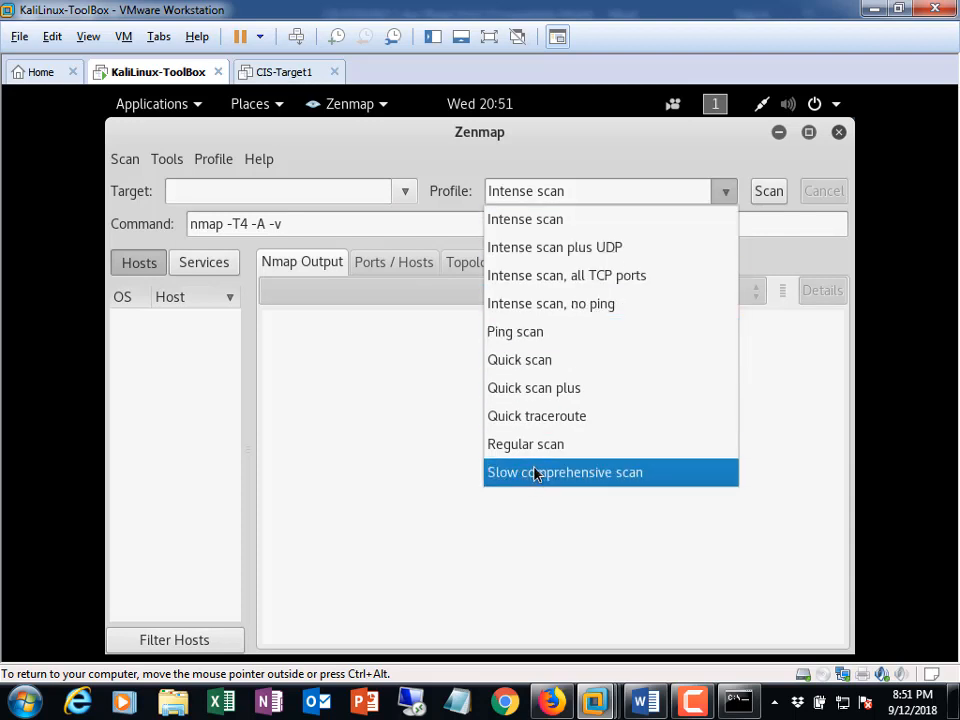
mouse_move(519, 360)
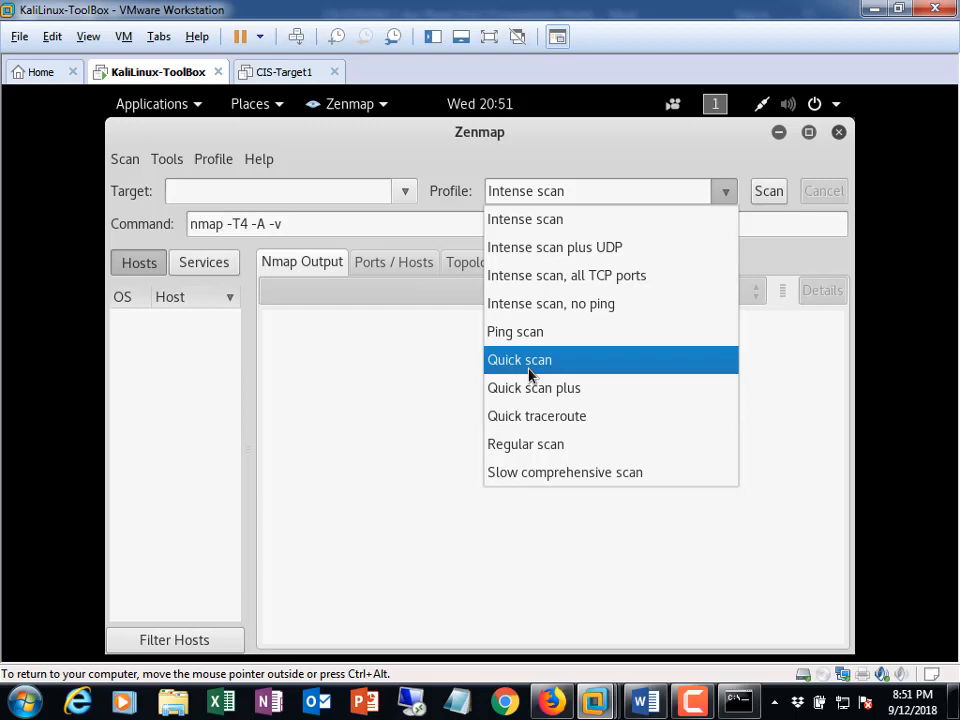
mouse_move(554, 247)
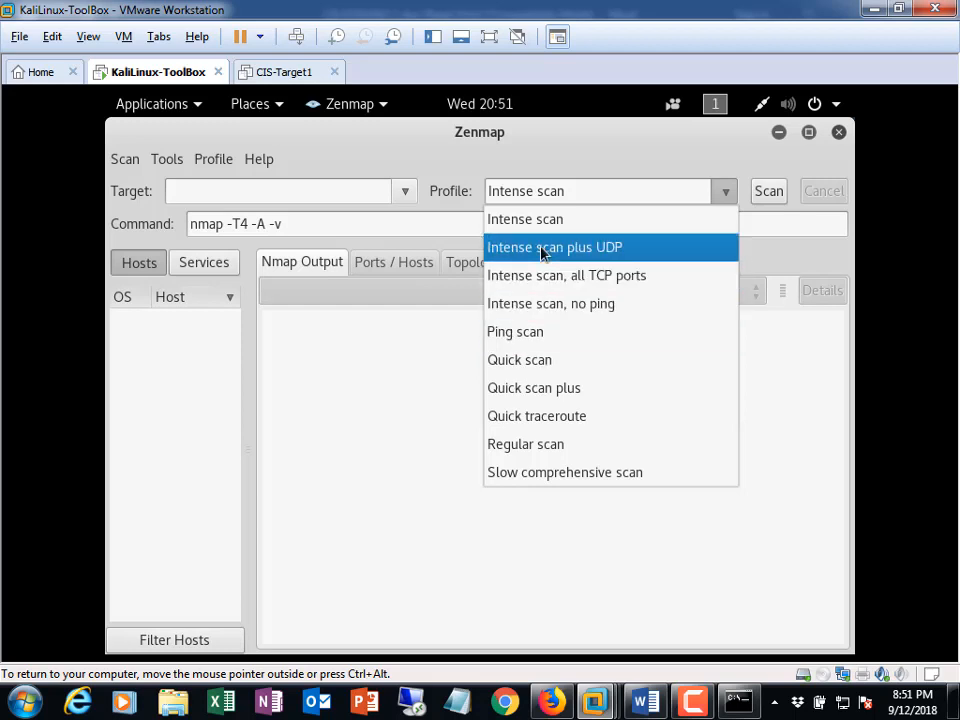
mouse_move(533, 219)
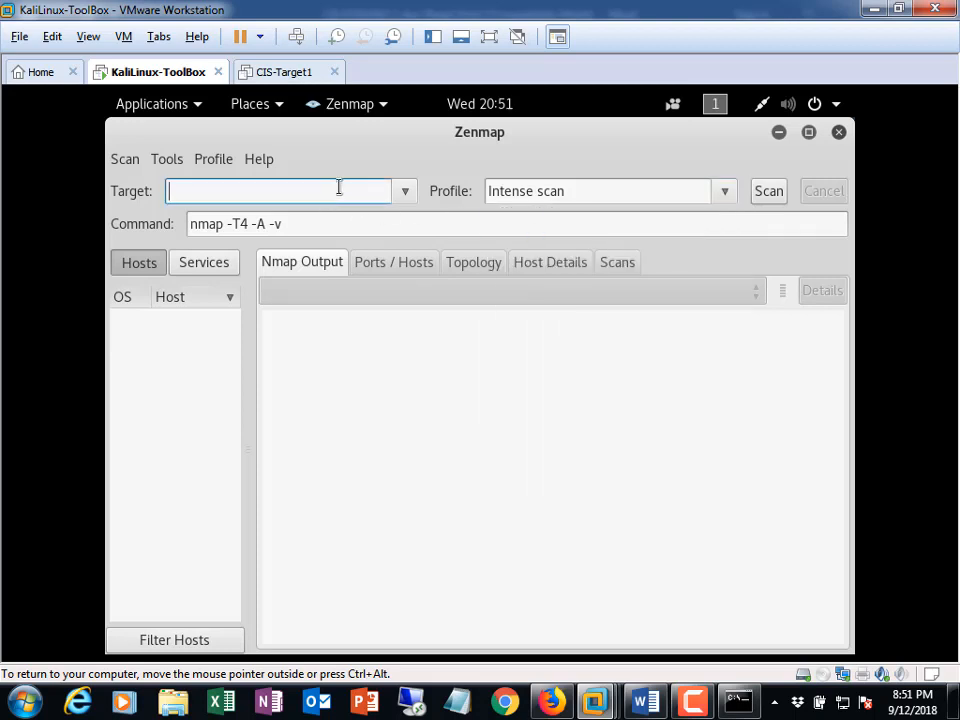
type("192.168.225.1")
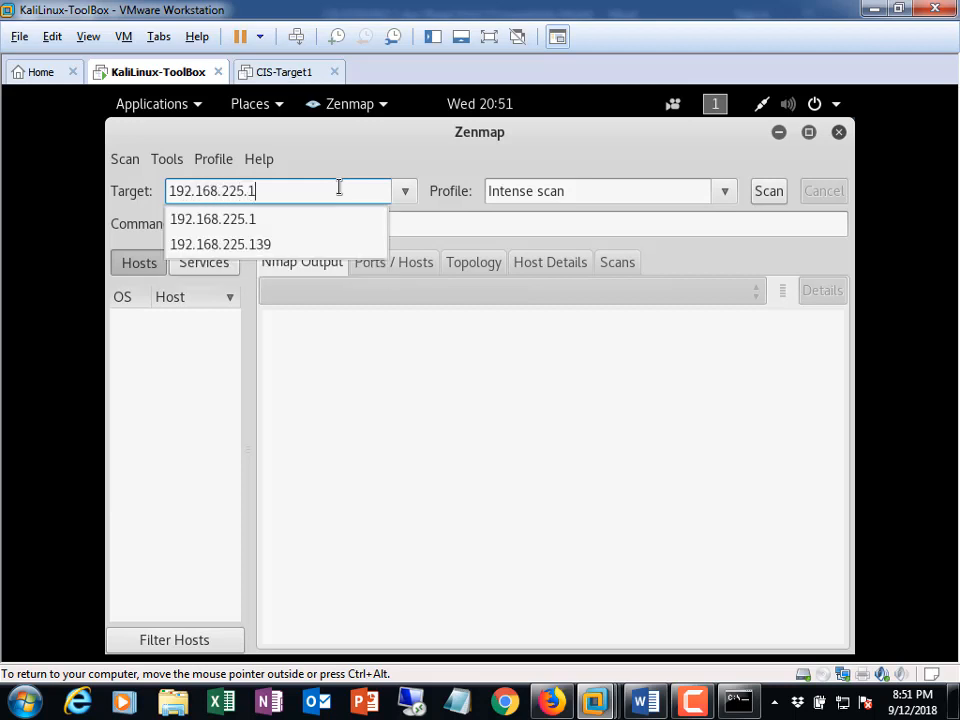
left_click(213, 219)
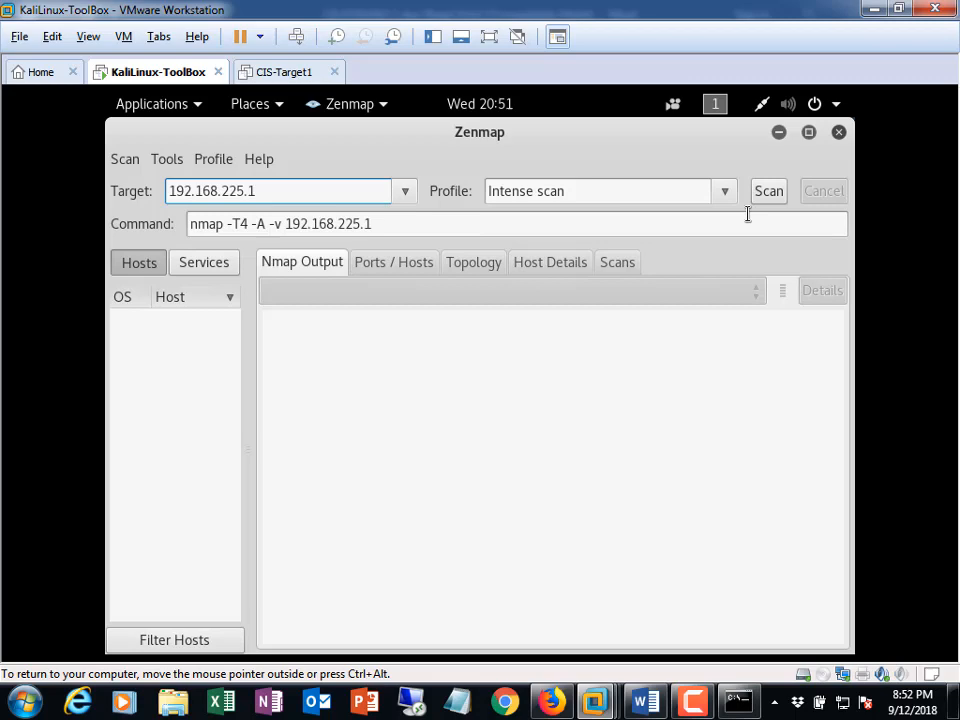
left_click(768, 191)
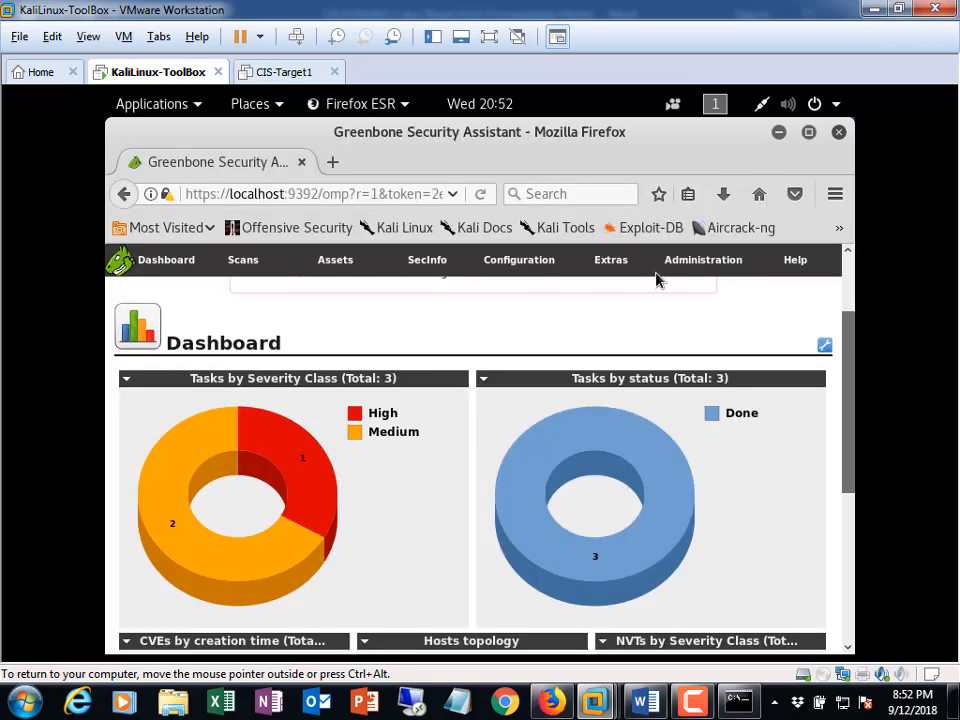
- Bring up the Greenbone dashboard showing three completed tasks: one high, two medium severity
left_click(610, 260)
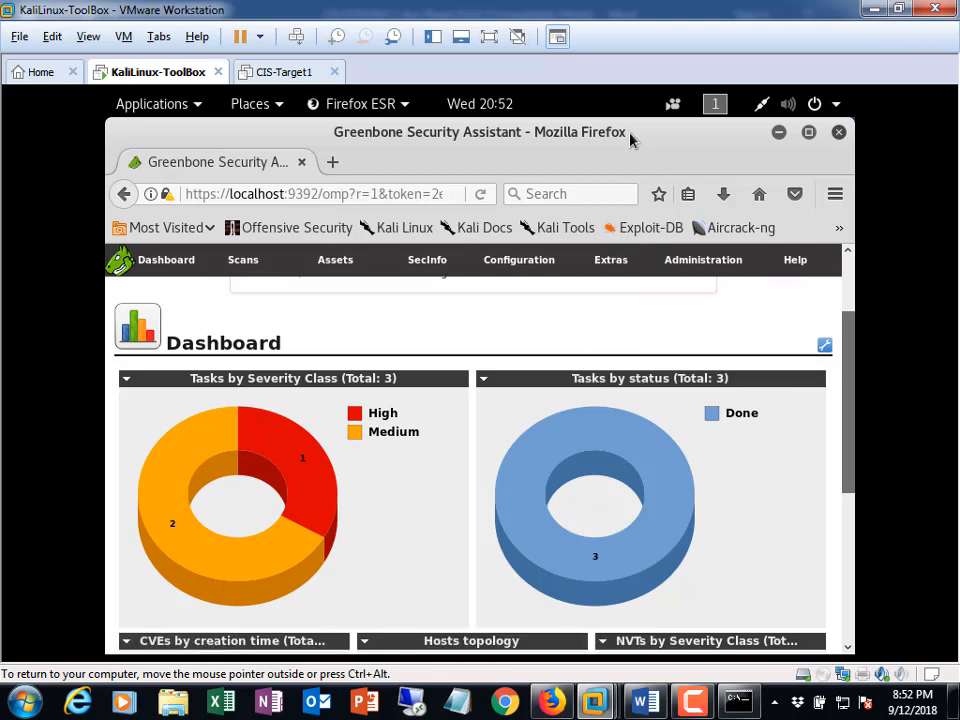
mouse_move(635, 558)
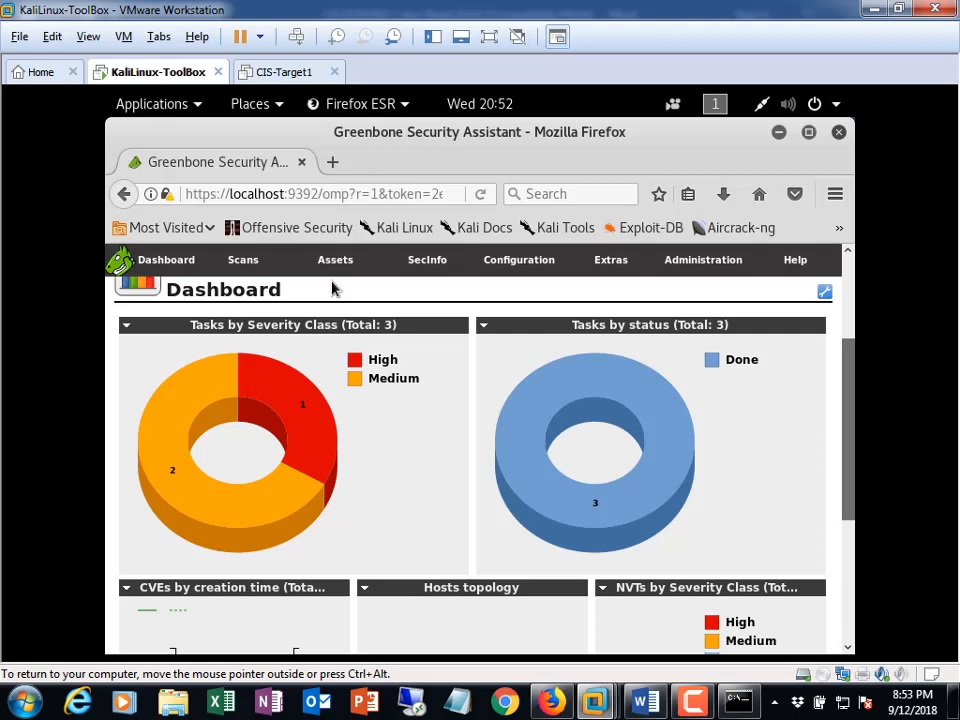
- Open the Scans > Tasks page listing the three scan tasks
left_click(242, 259)
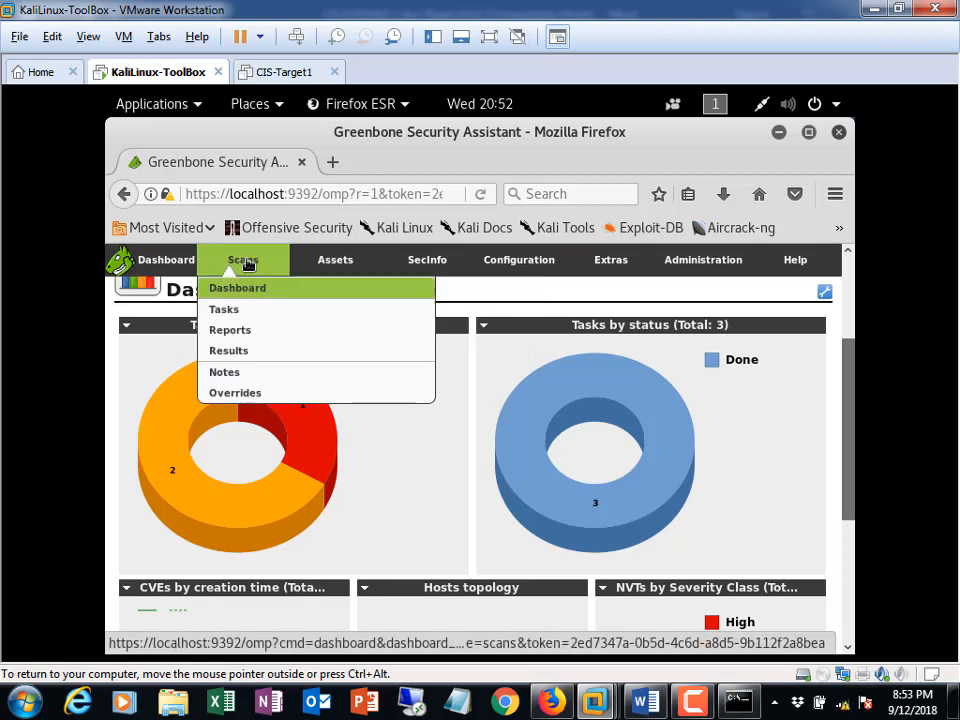
left_click(223, 309)
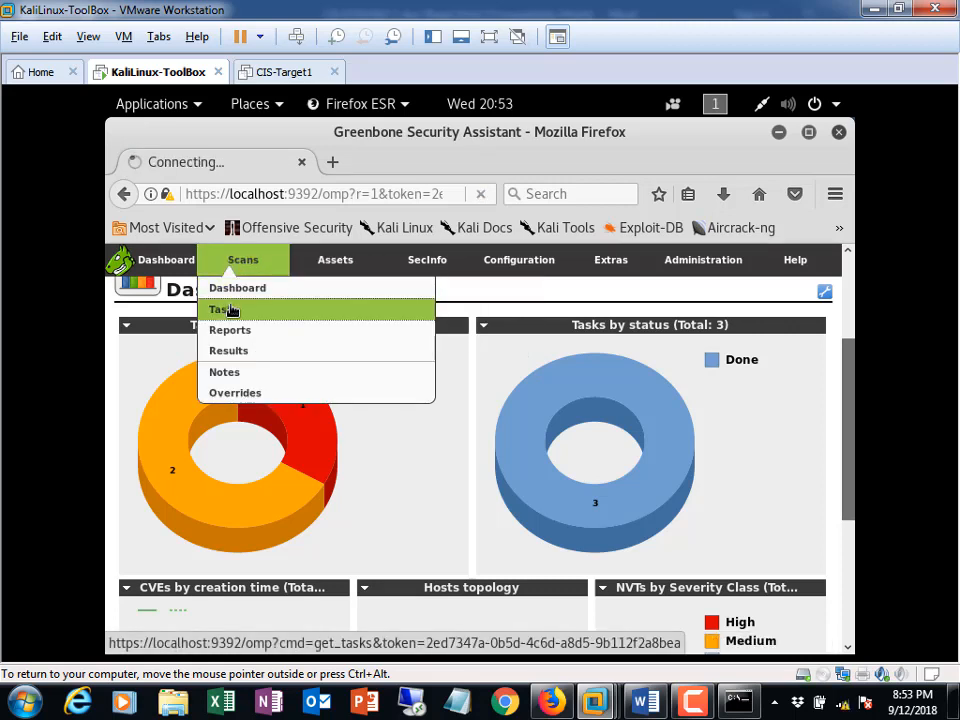
left_click(221, 309)
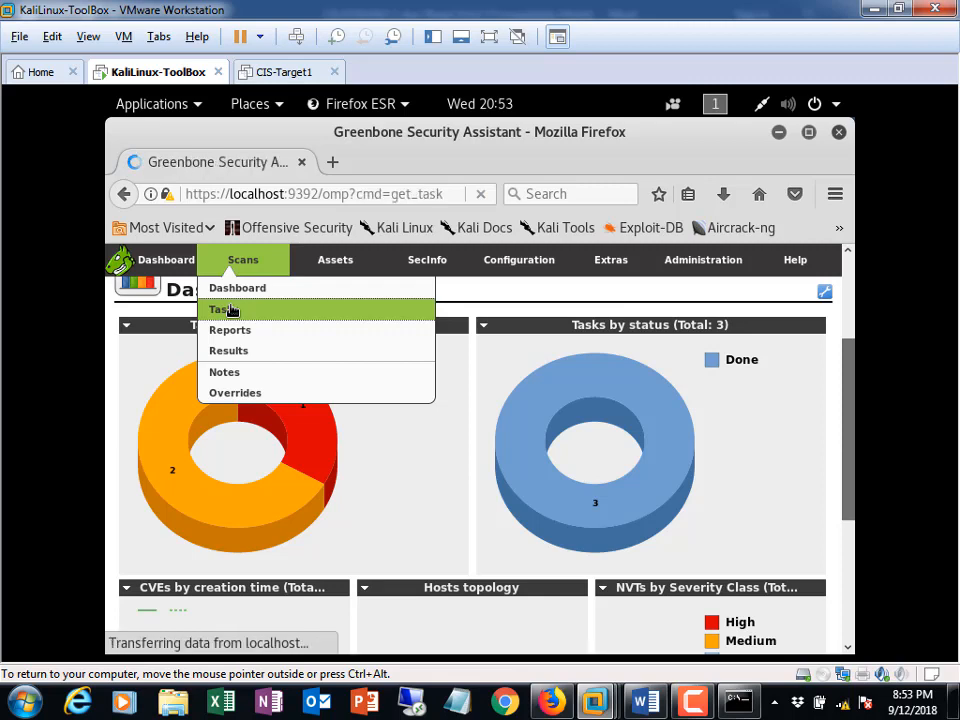
left_click(221, 309)
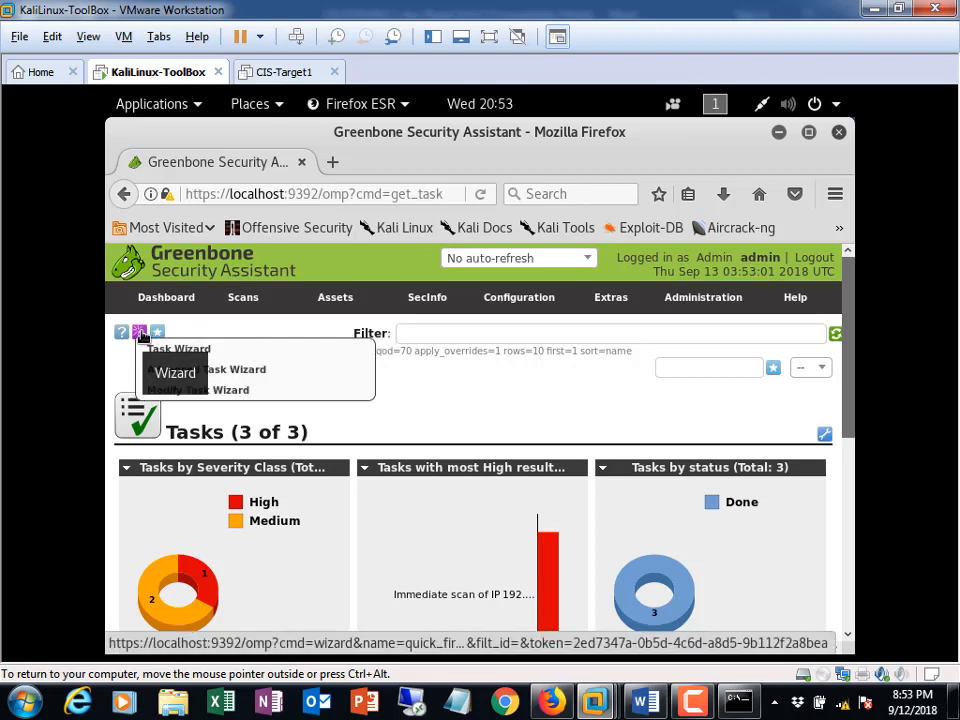
- Enter 192.168.255.1 in the Task Wizard, then close it without starting a scan
left_click(174, 372)
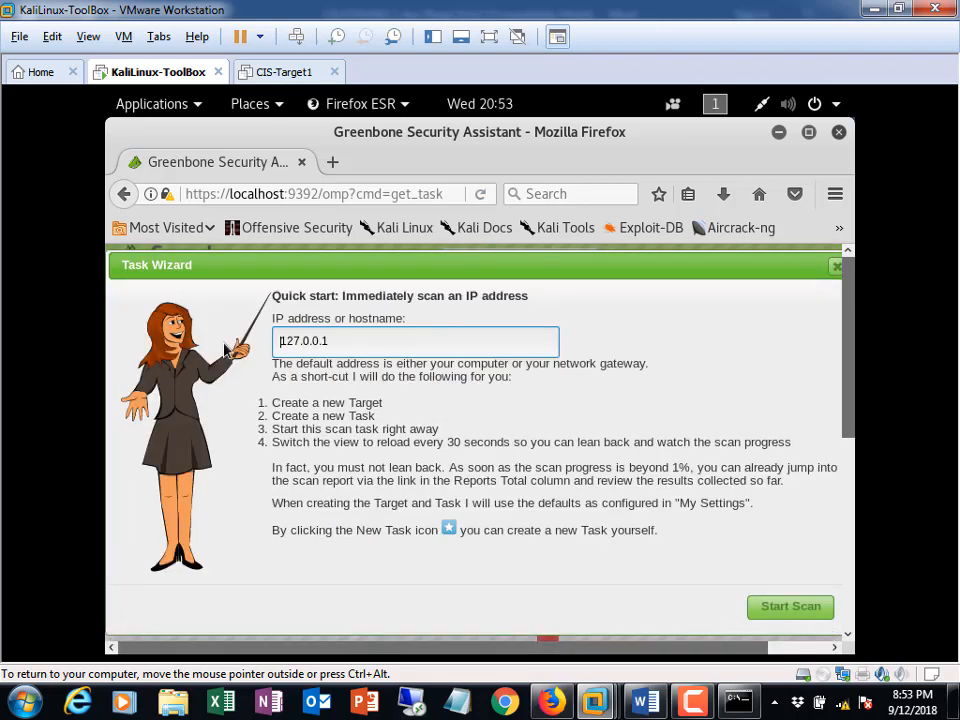
triple_click(415, 341)
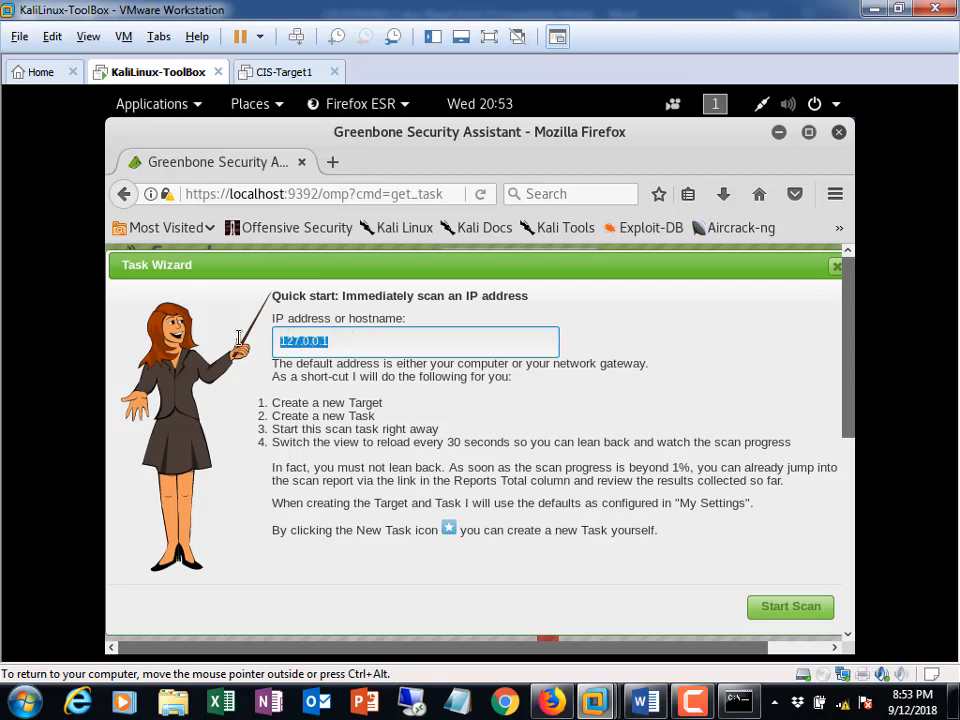
mouse_move(221, 341)
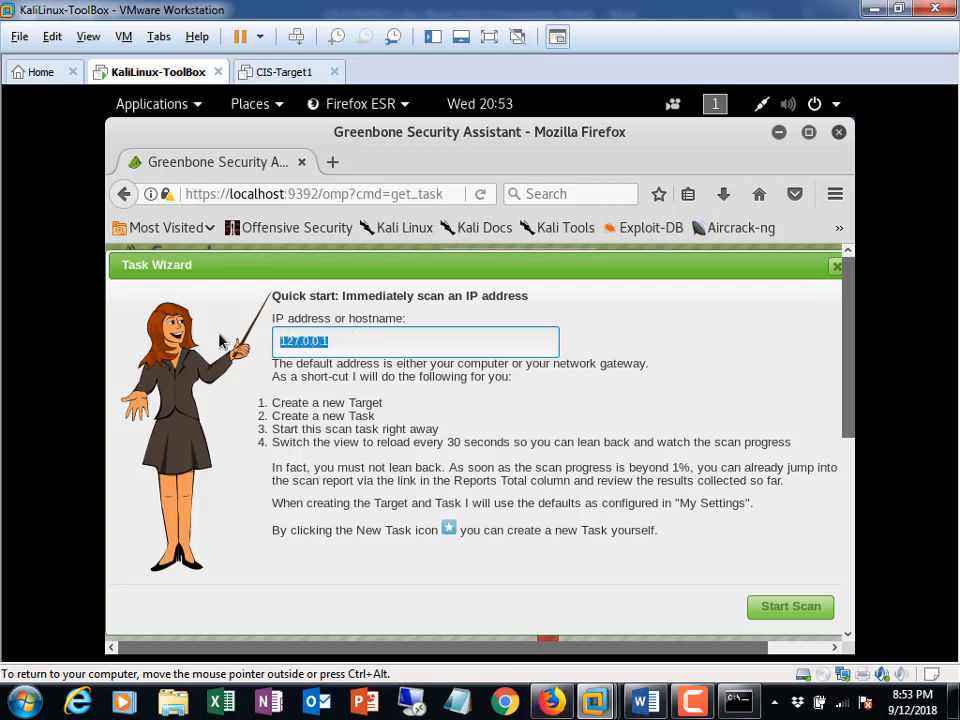
type("192.1")
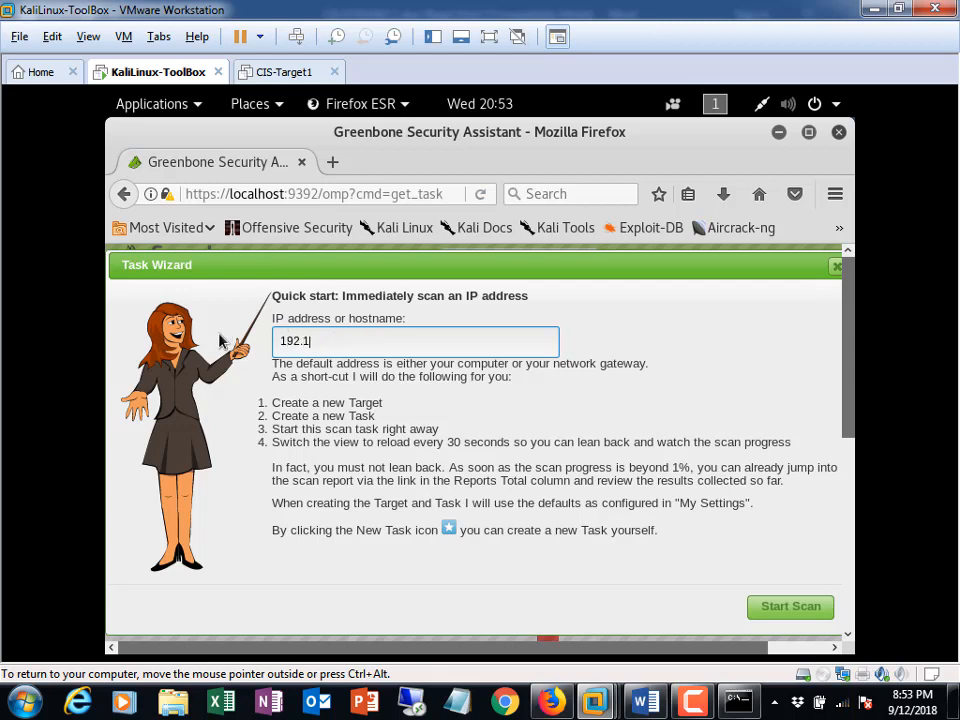
type("68.255")
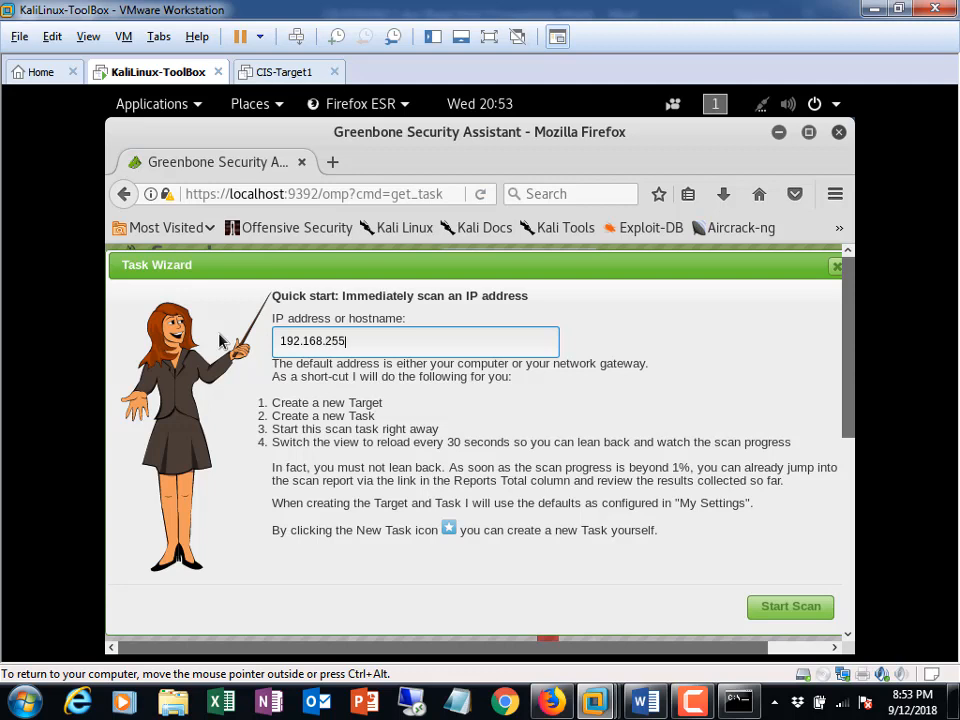
type(".1")
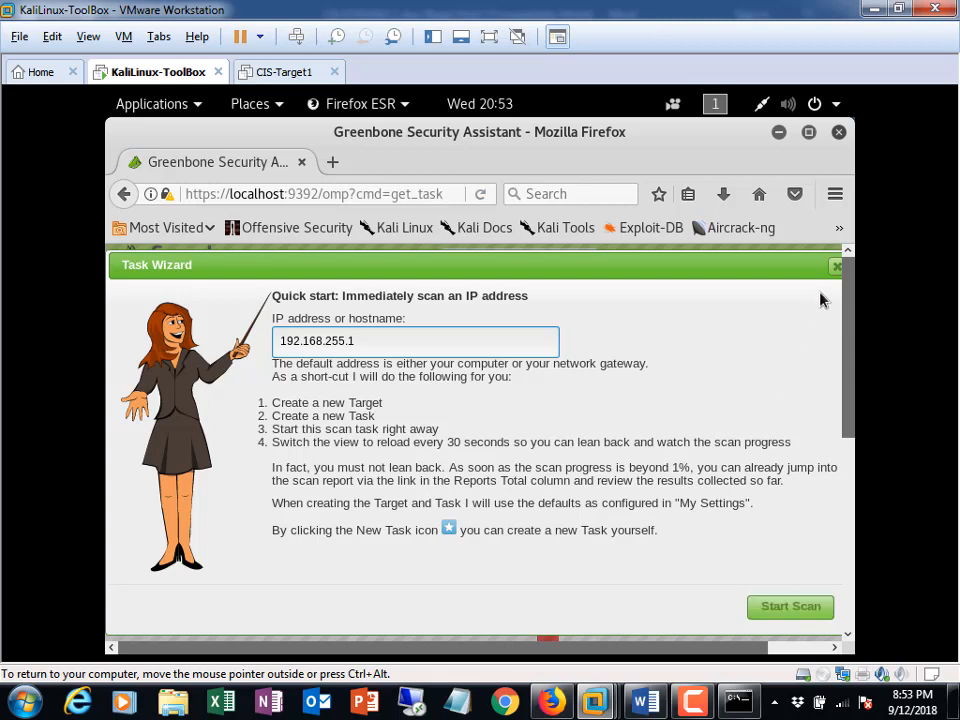
mouse_move(836, 271)
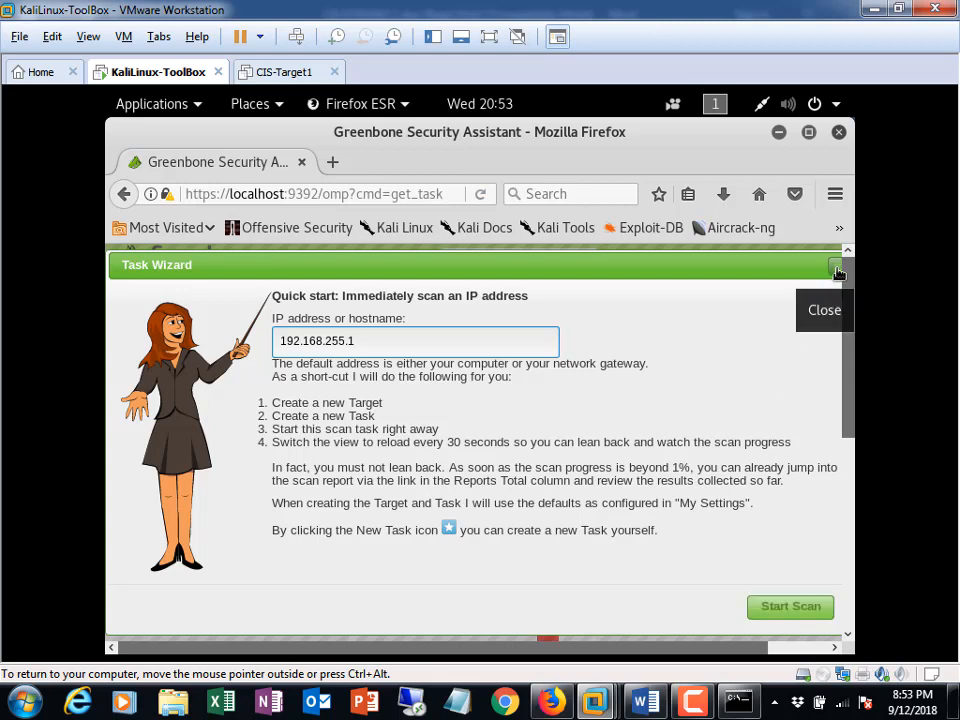
left_click(823, 309)
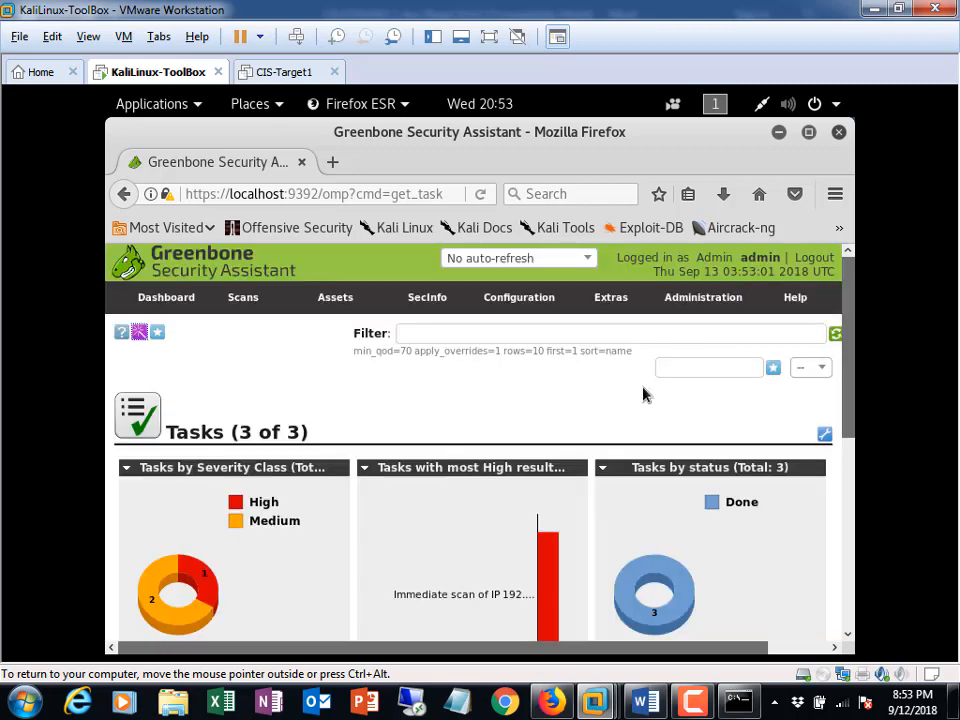
- Change the Tasks page auto-refresh and open the 'Immediate scan of IP 192.168.225.1' task
scroll("down", 3)
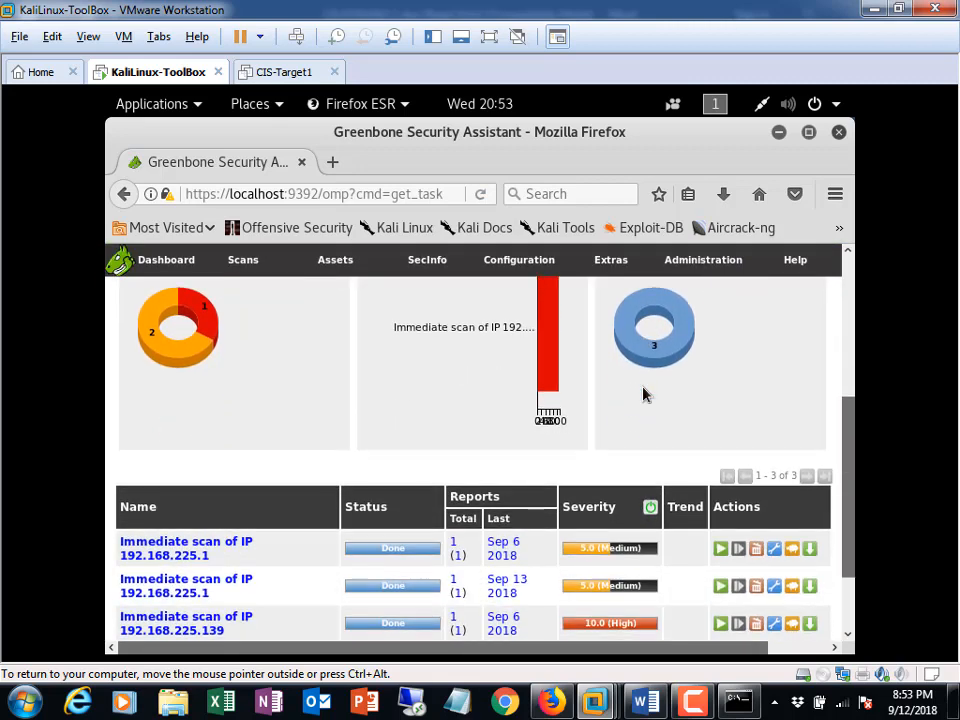
scroll("down", 3)
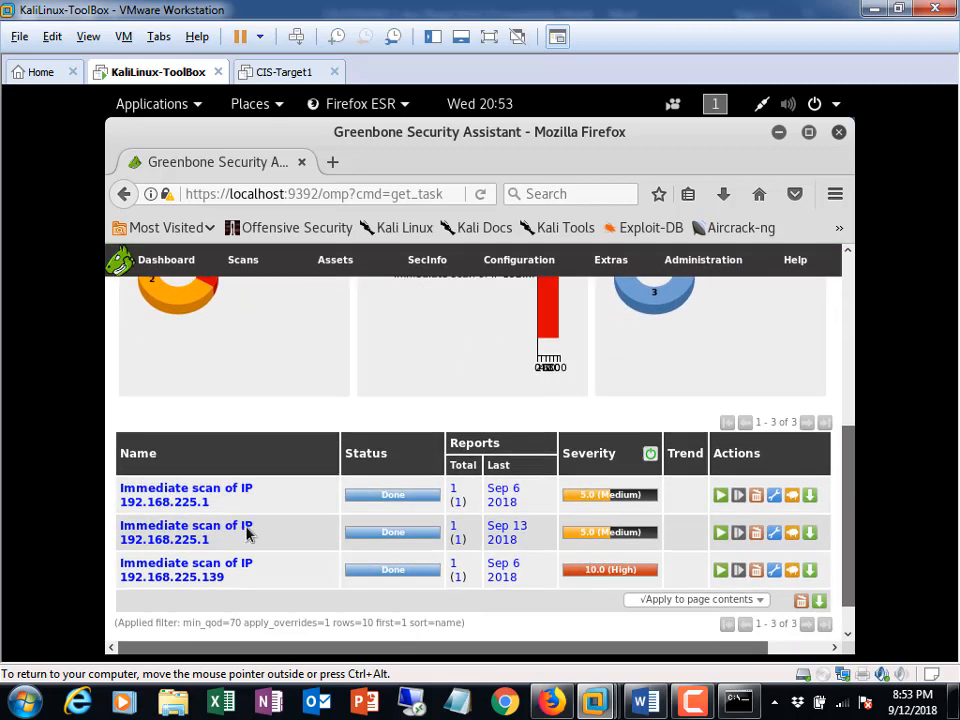
mouse_move(186, 494)
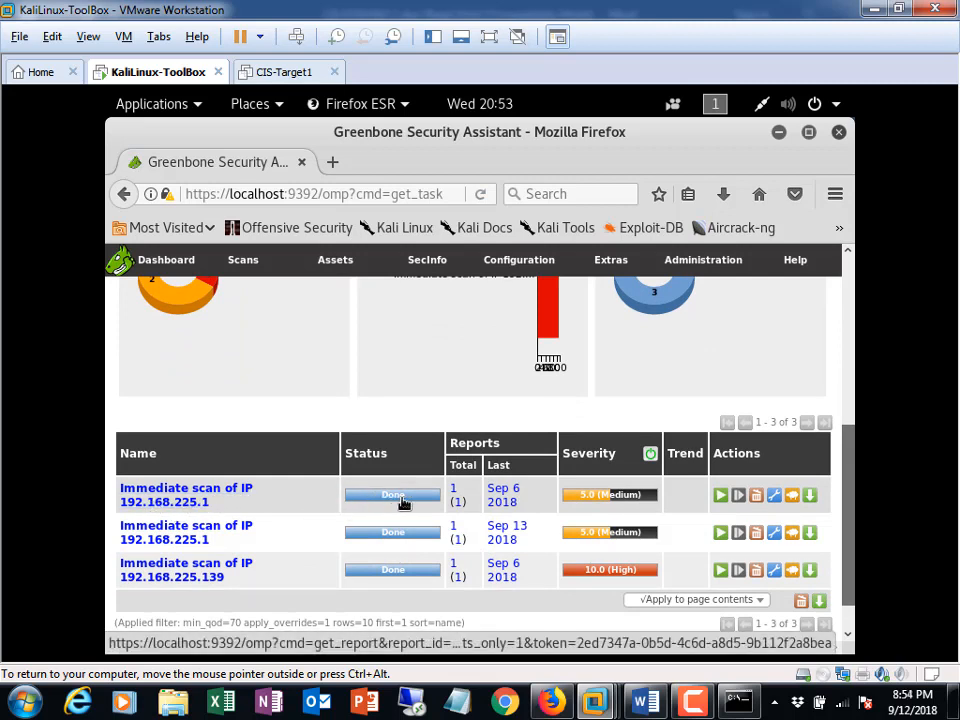
mouse_move(392, 531)
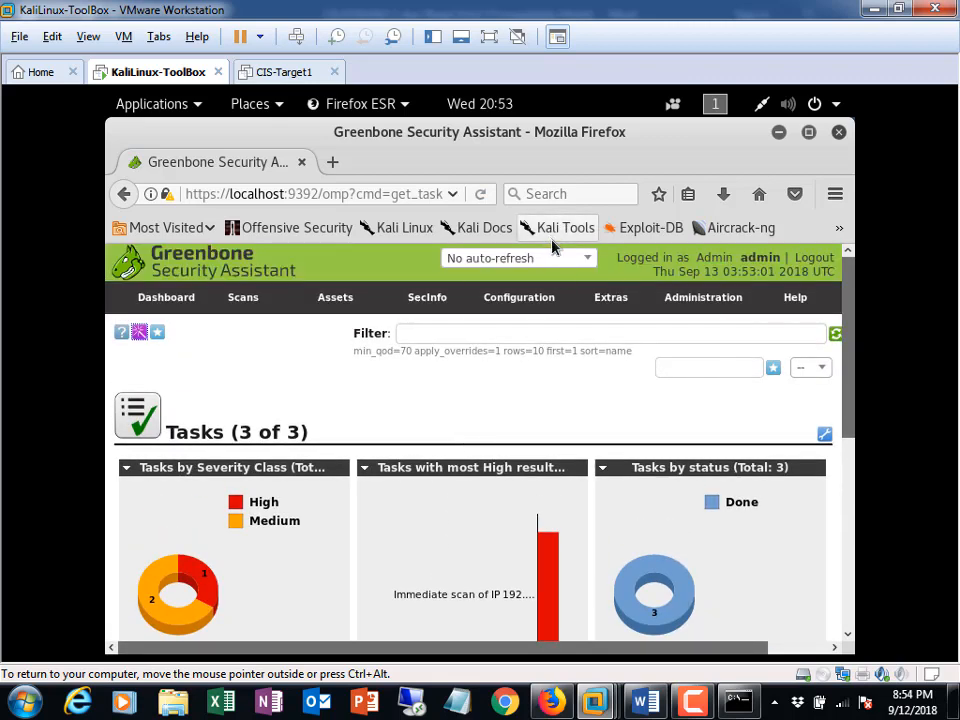
left_click(517, 258)
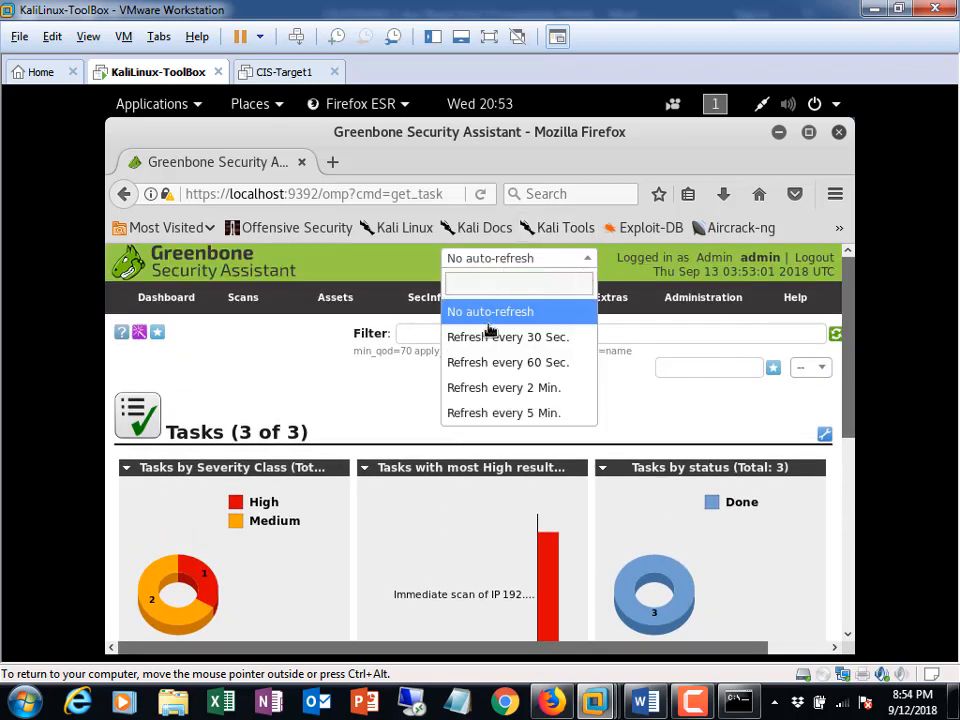
left_click(508, 337)
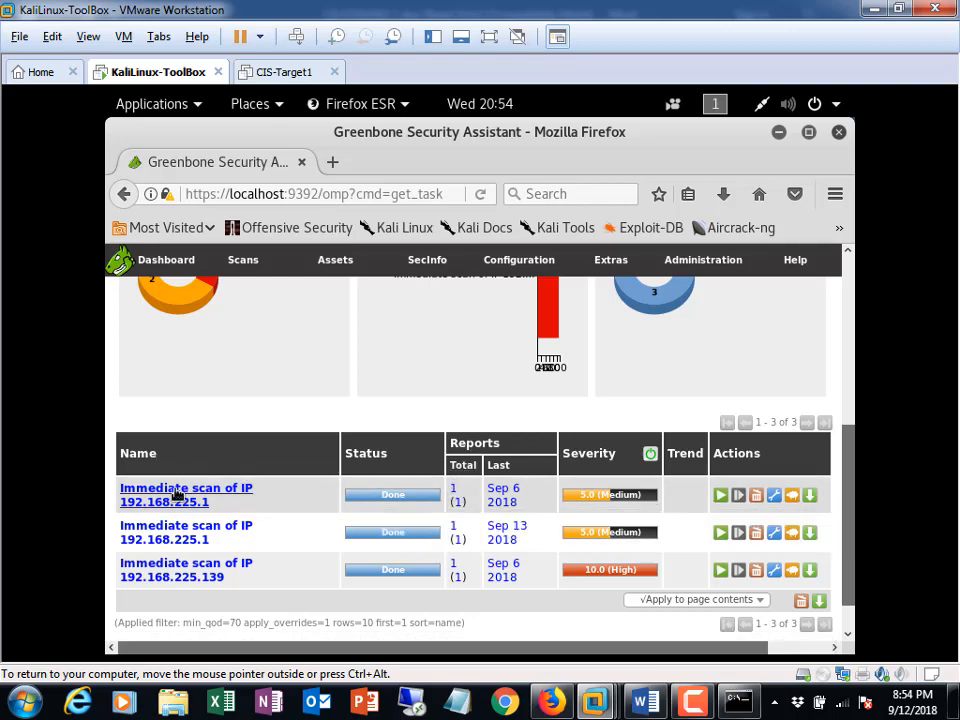
left_click(186, 494)
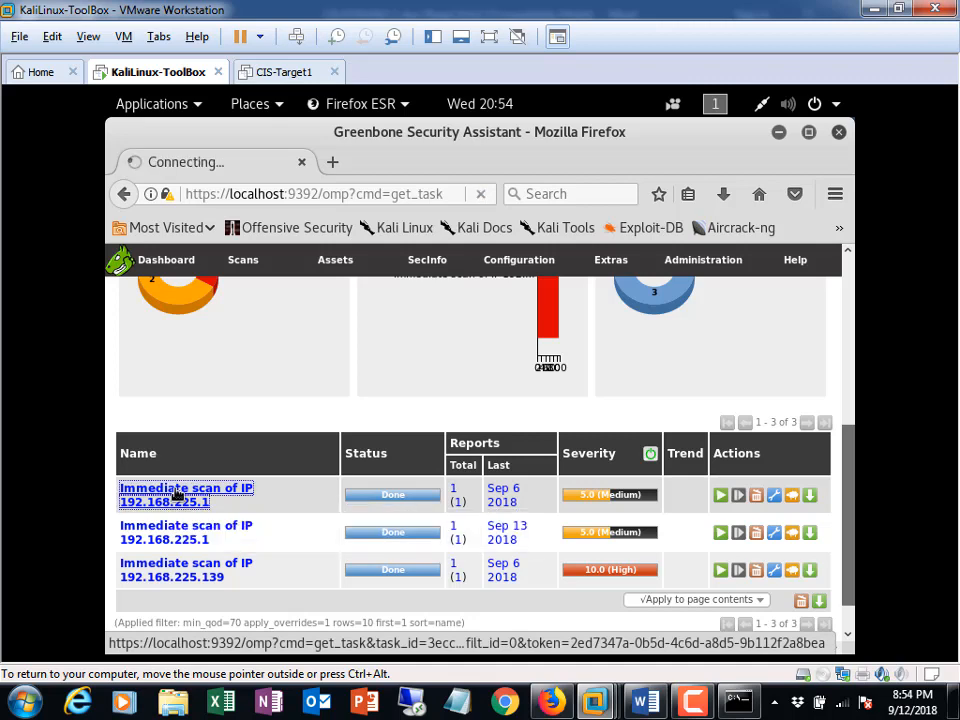
left_click(185, 494)
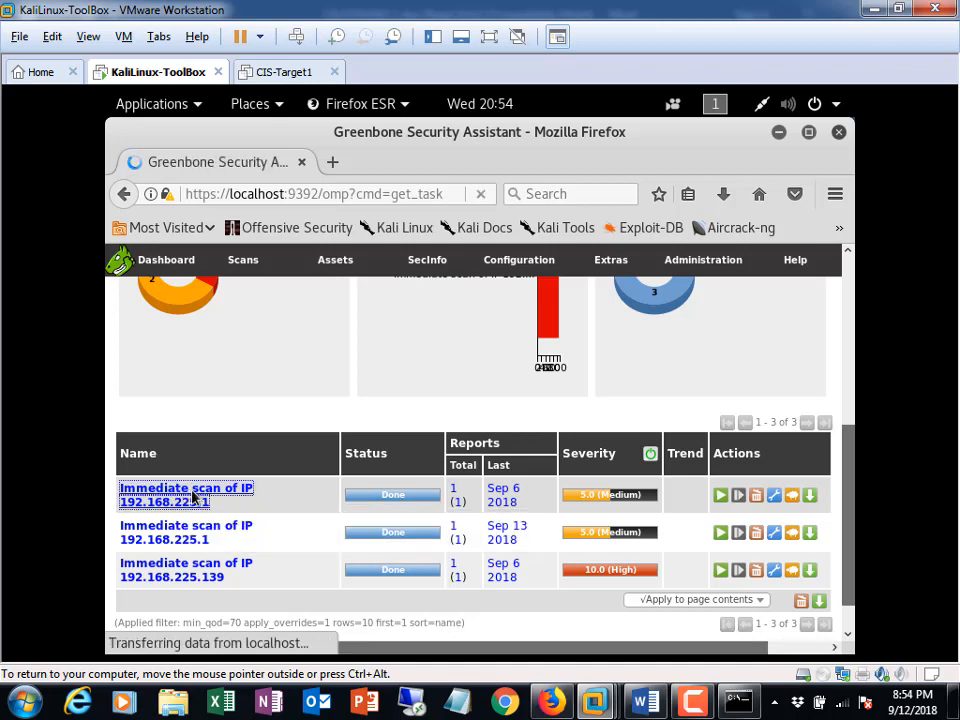
left_click(185, 494)
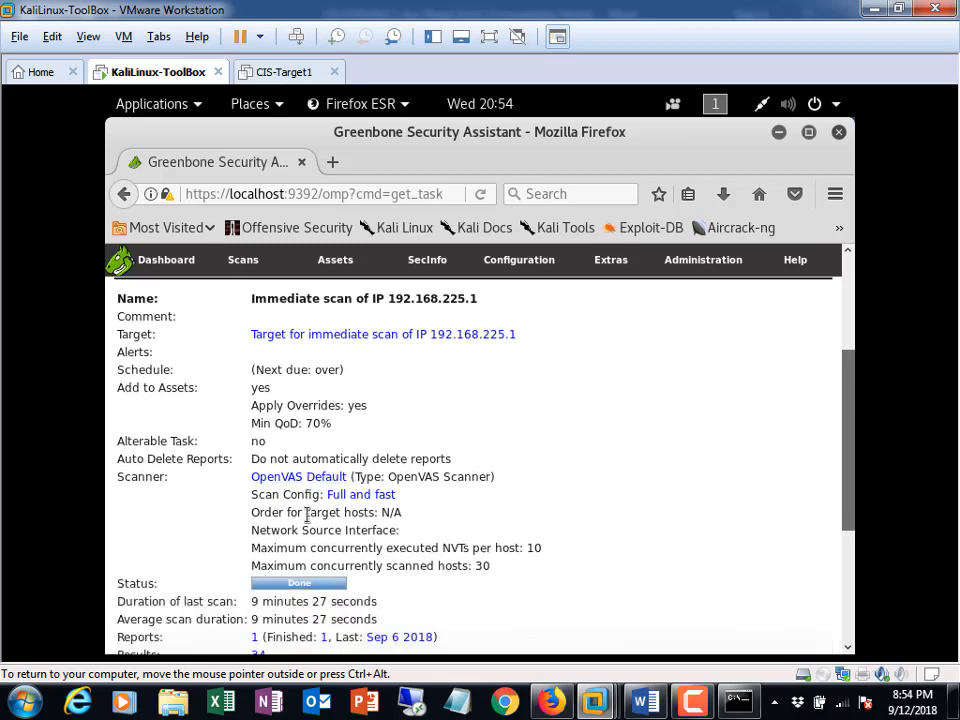
- Open the task's report list and the finished Thu Sep 6 report
scroll("down", 3)
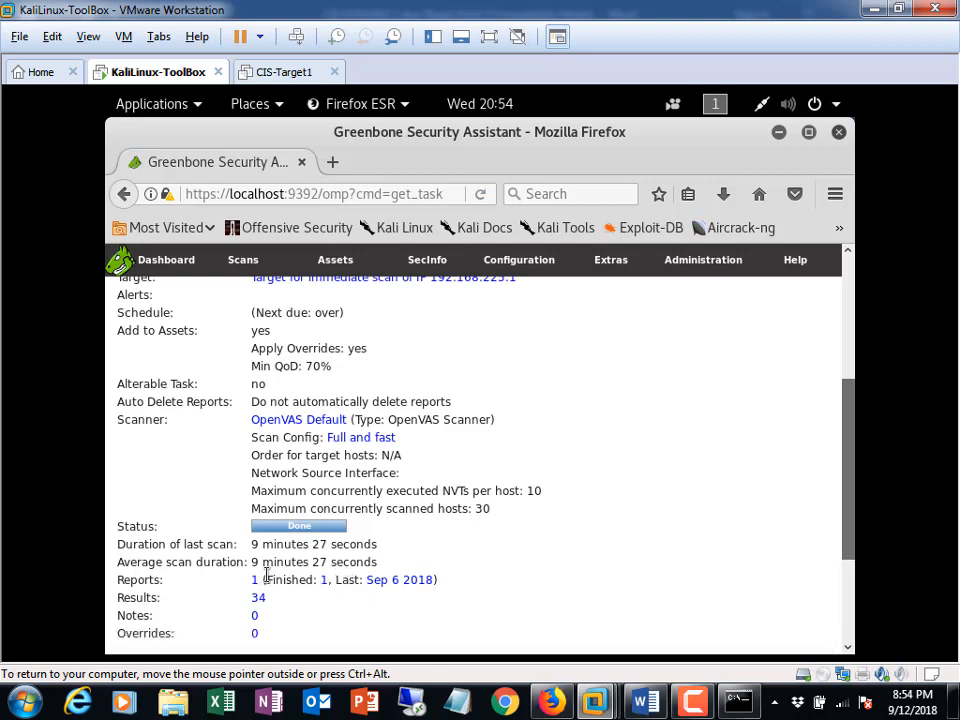
left_click(254, 579)
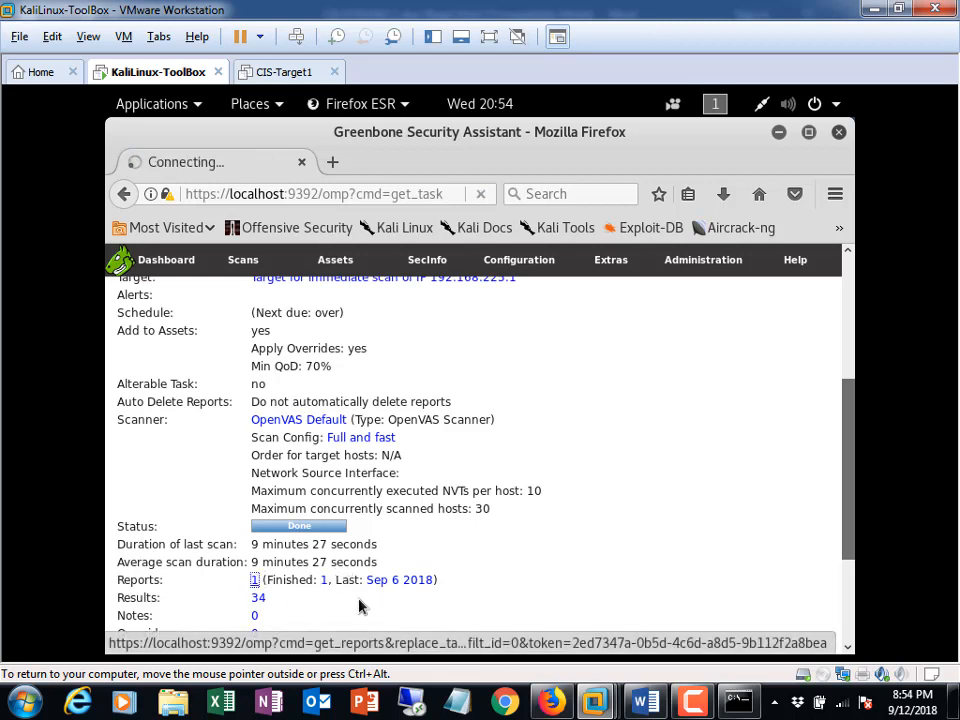
left_click(254, 579)
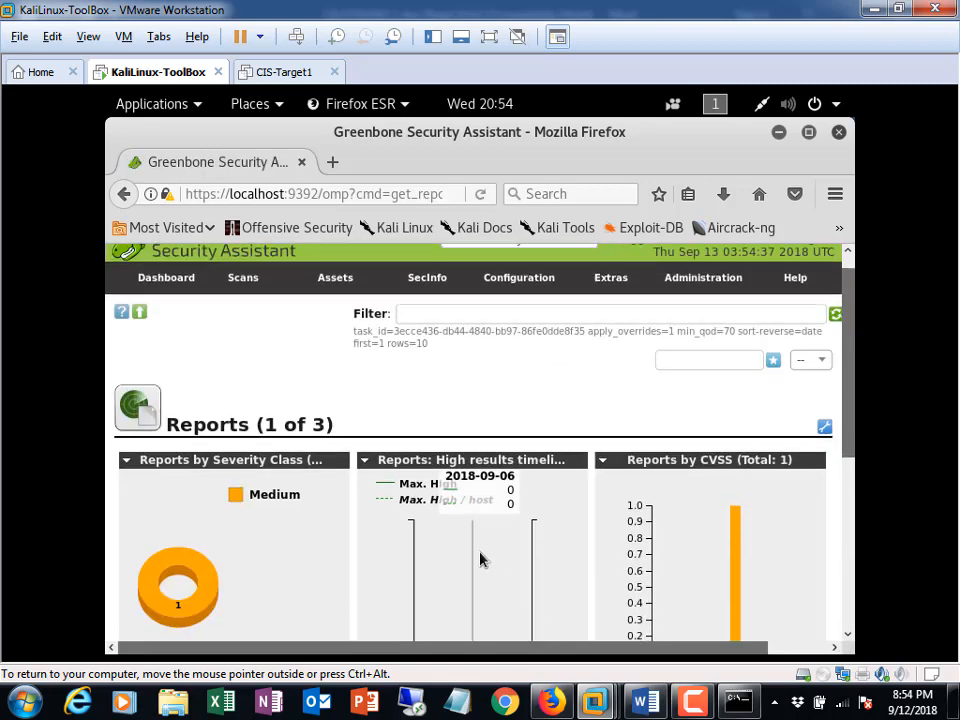
scroll("down", 3)
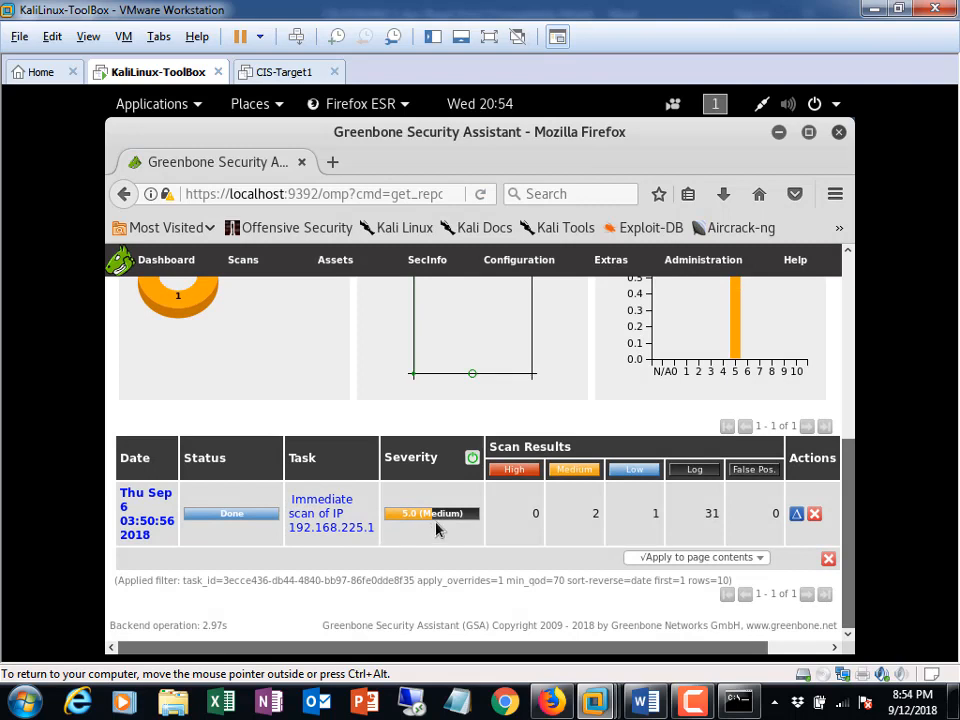
left_click(146, 513)
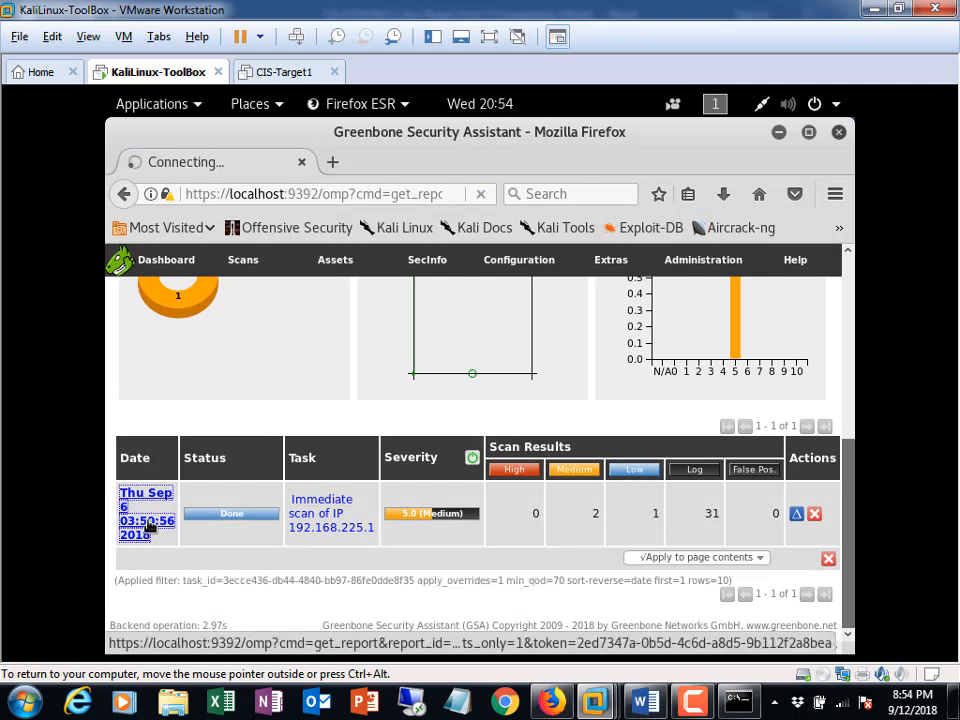
left_click(146, 513)
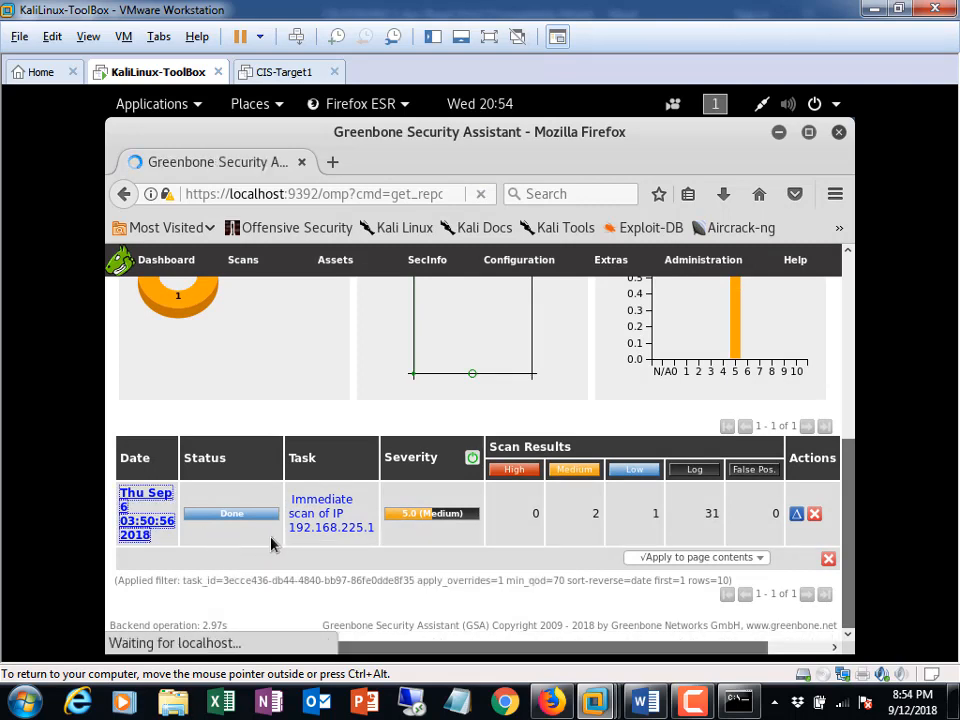
left_click(146, 513)
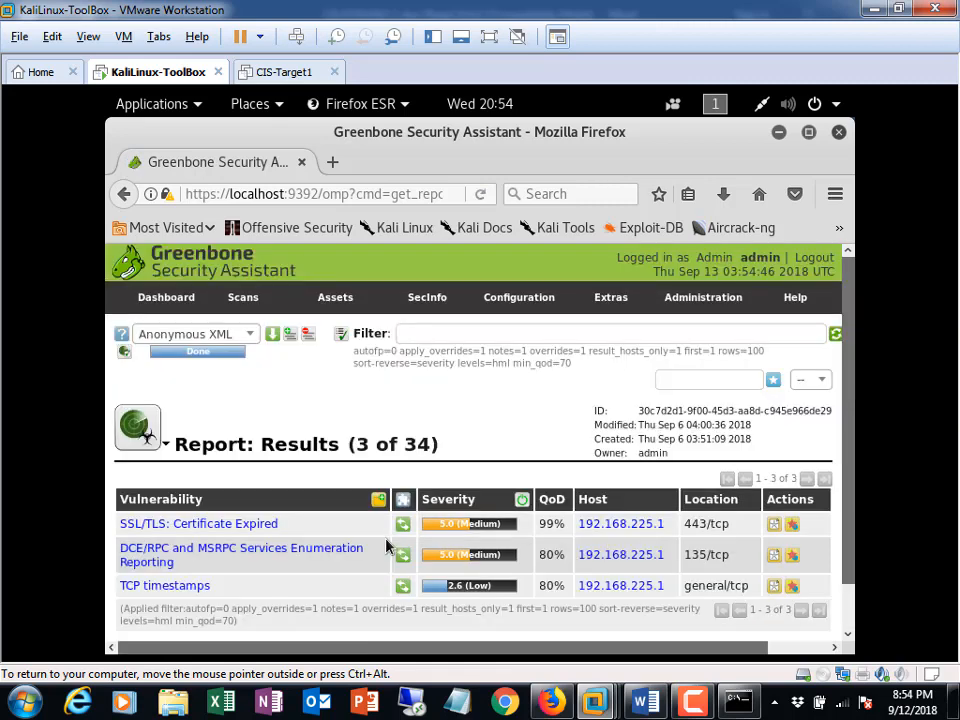
left_click(137, 427)
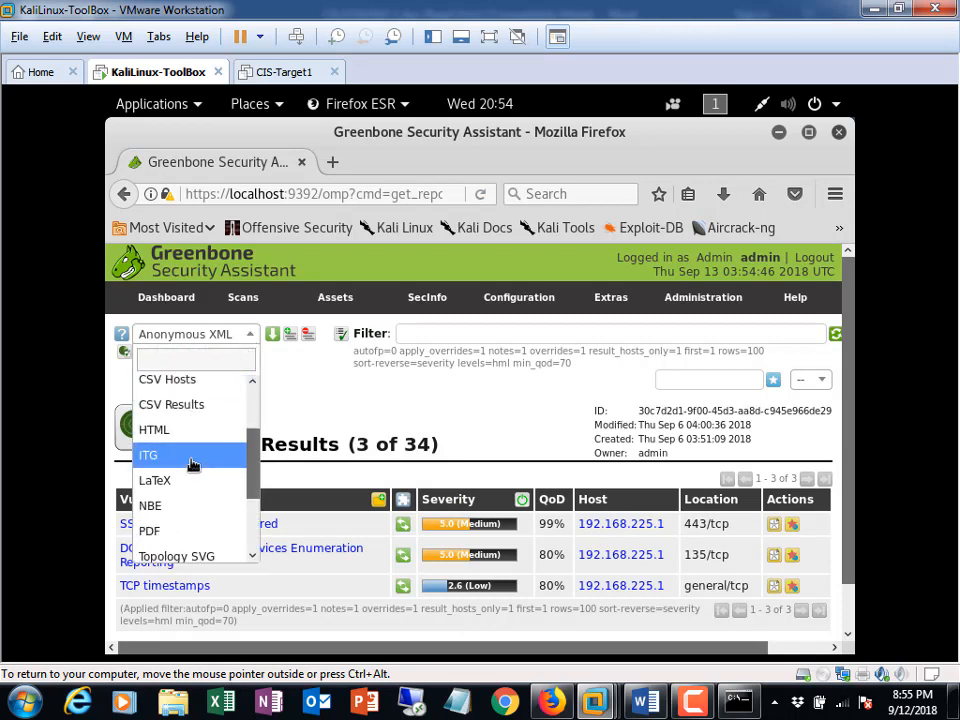
scroll("down", 3)
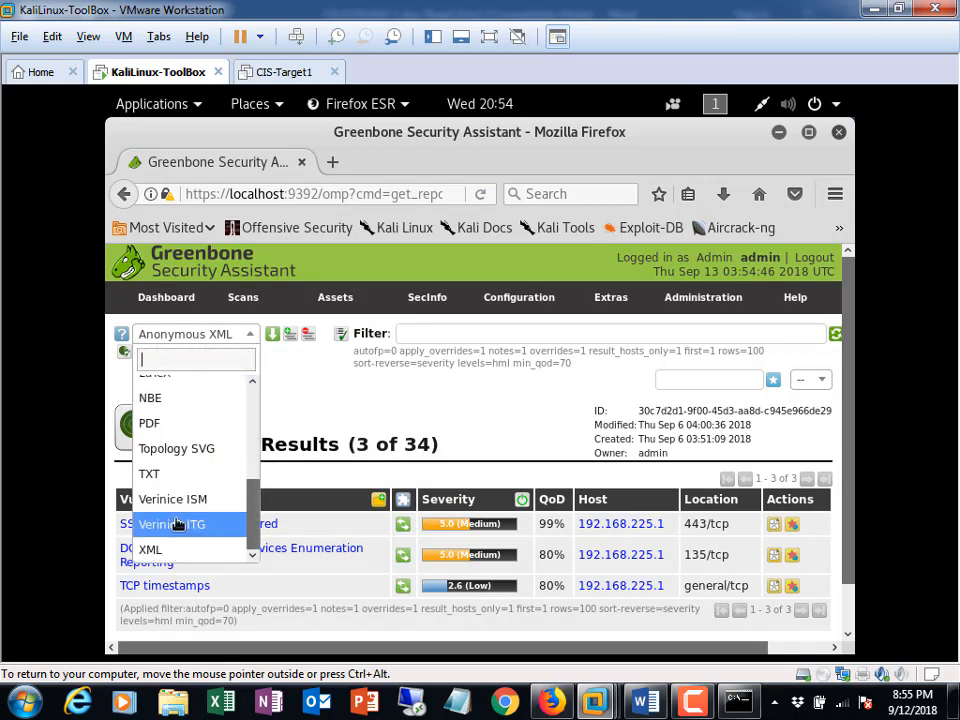
mouse_move(176, 448)
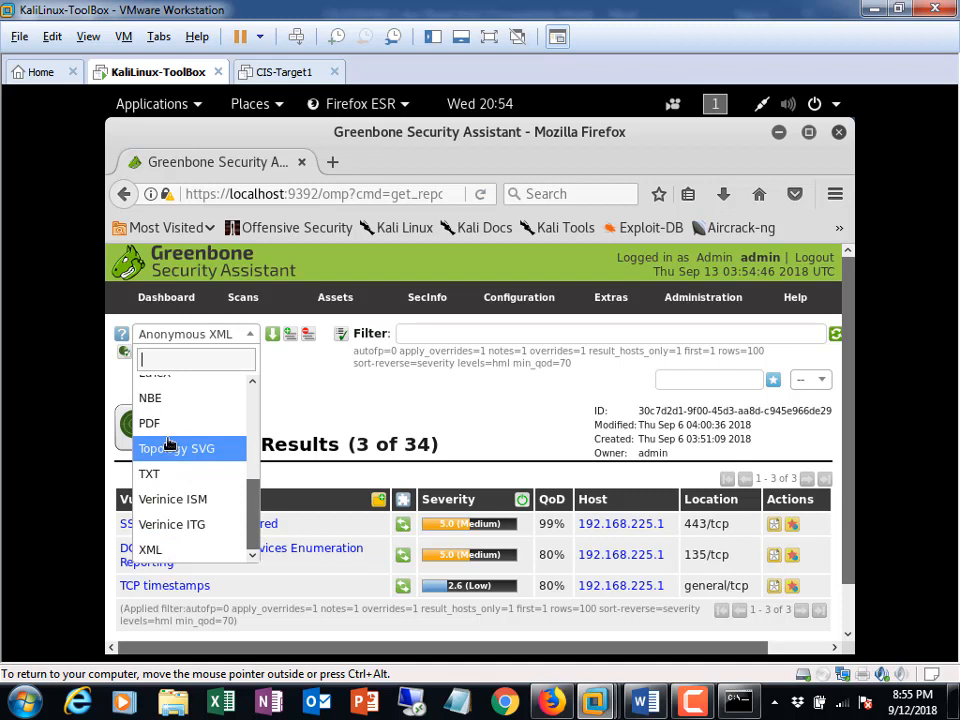
mouse_move(150, 423)
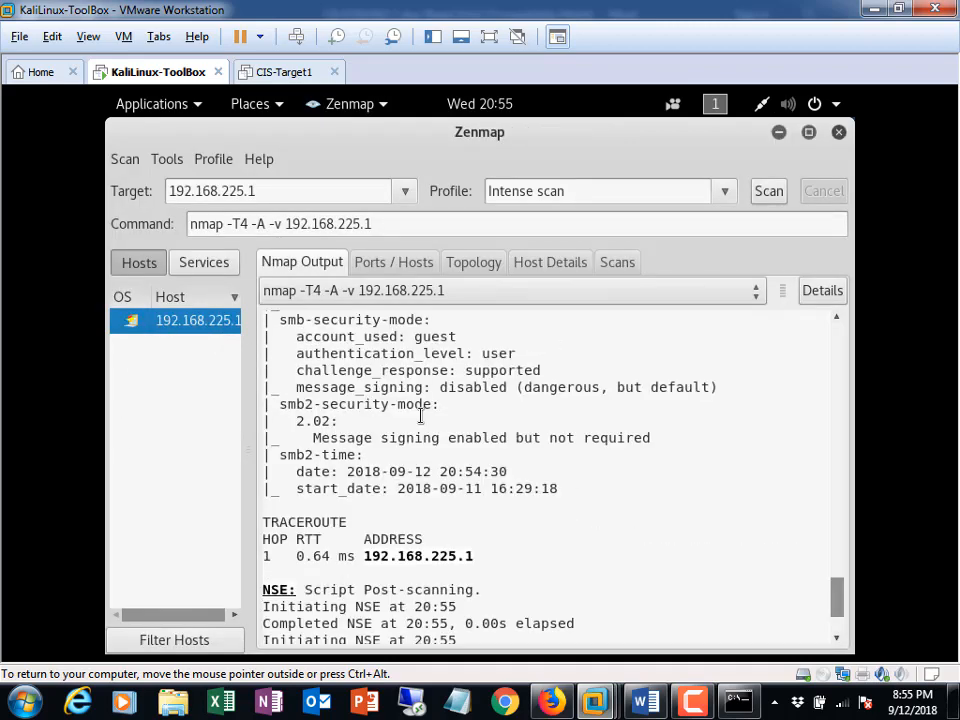
- Scroll Zenmap's output to the open ports 135, 139 and 443, then release the VM
scroll("down", 3)
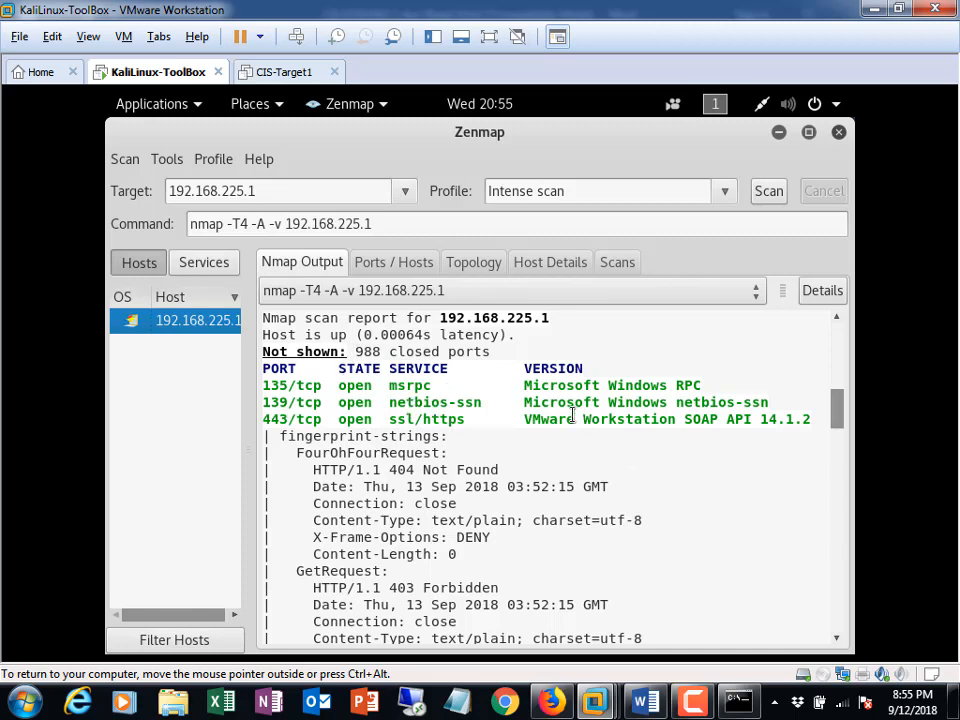
mouse_move(520, 155)
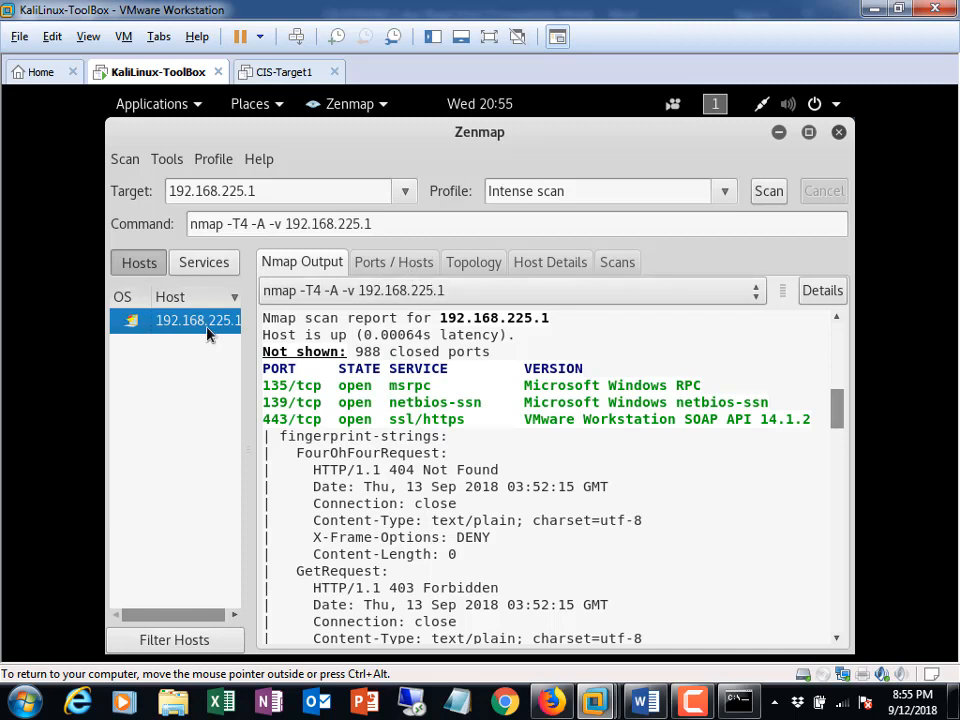
mouse_move(400, 165)
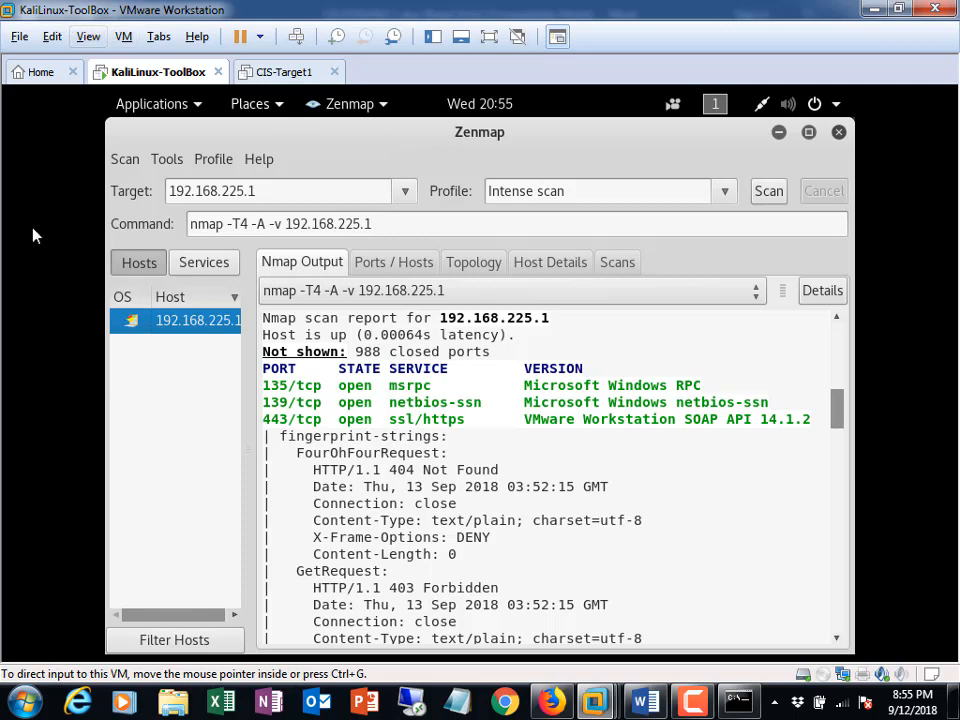
left_click(18, 703)
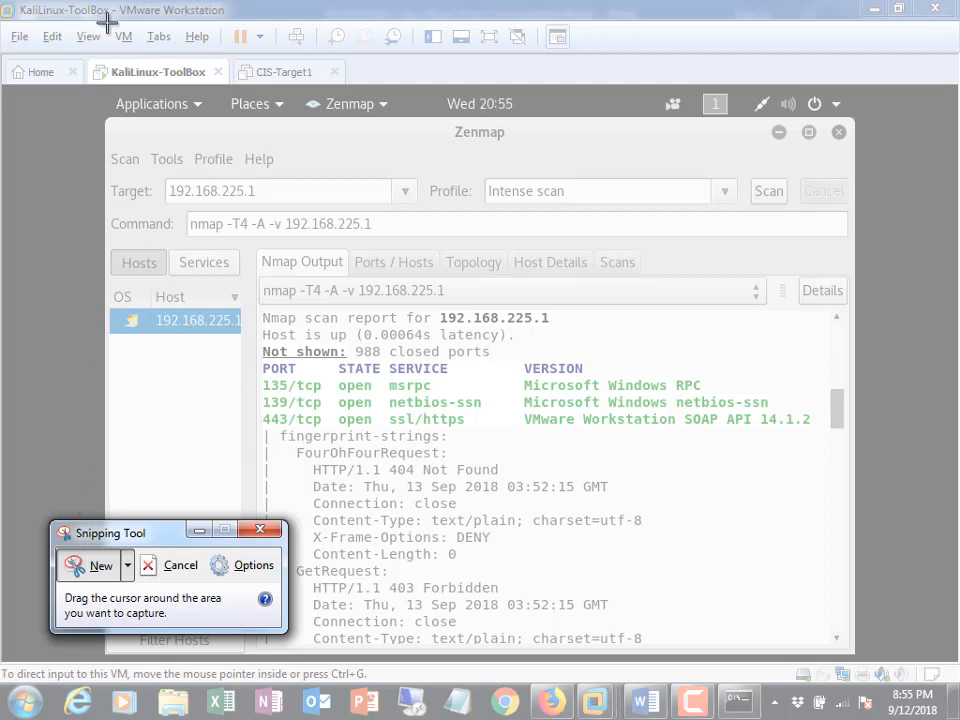
mouse_move(105, 25)
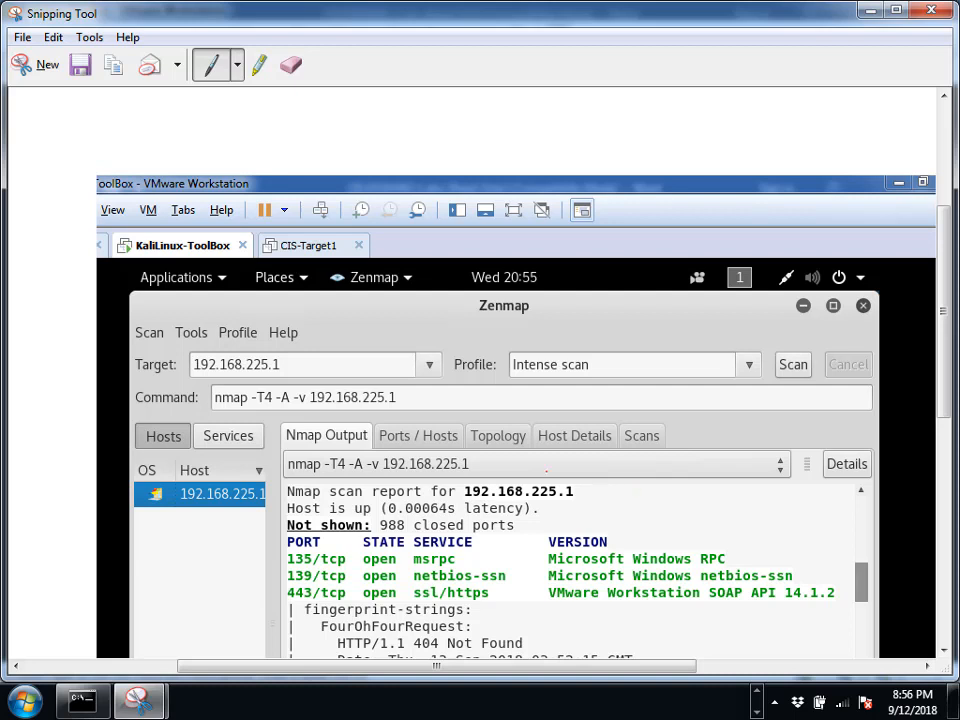
- Copy the Zenmap results snip to the clipboard via Snipping Tool's Edit menu
left_click(52, 37)
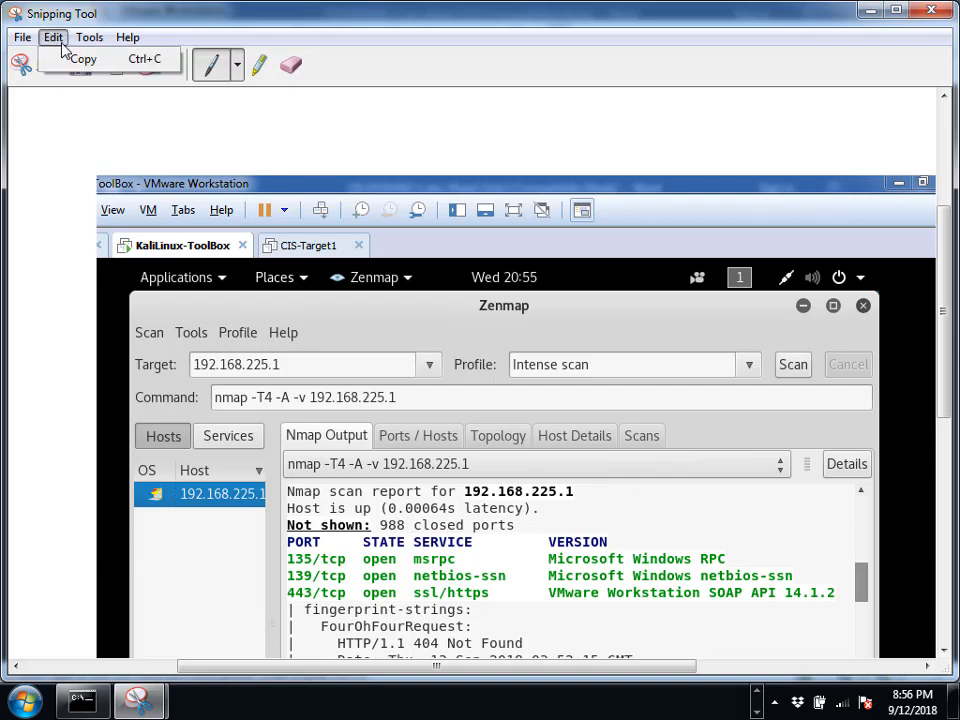
left_click(52, 37)
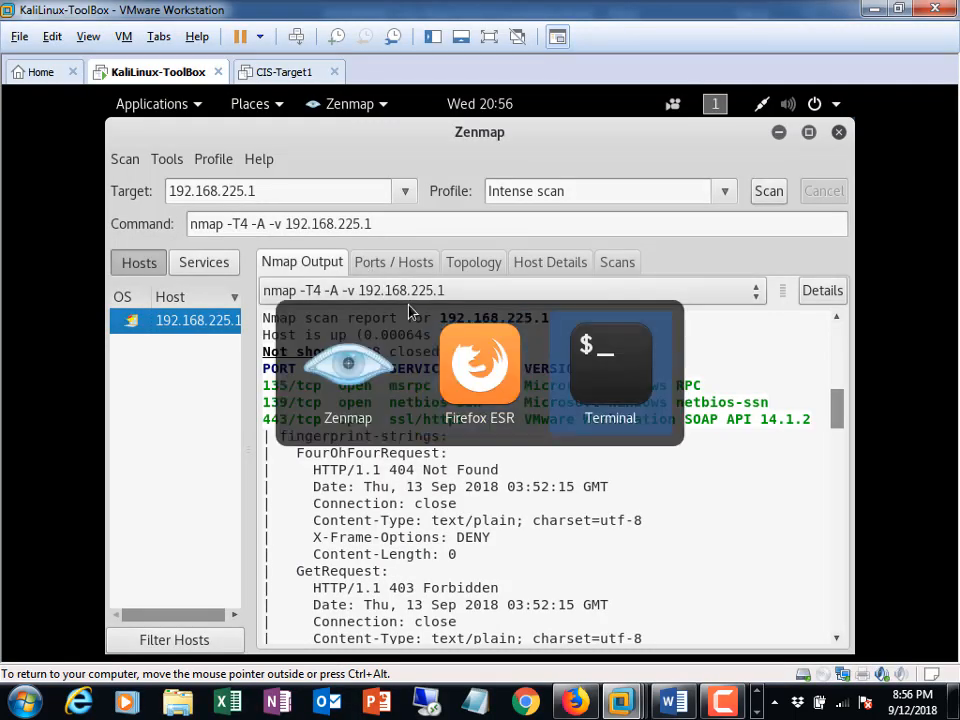
mouse_move(299, 567)
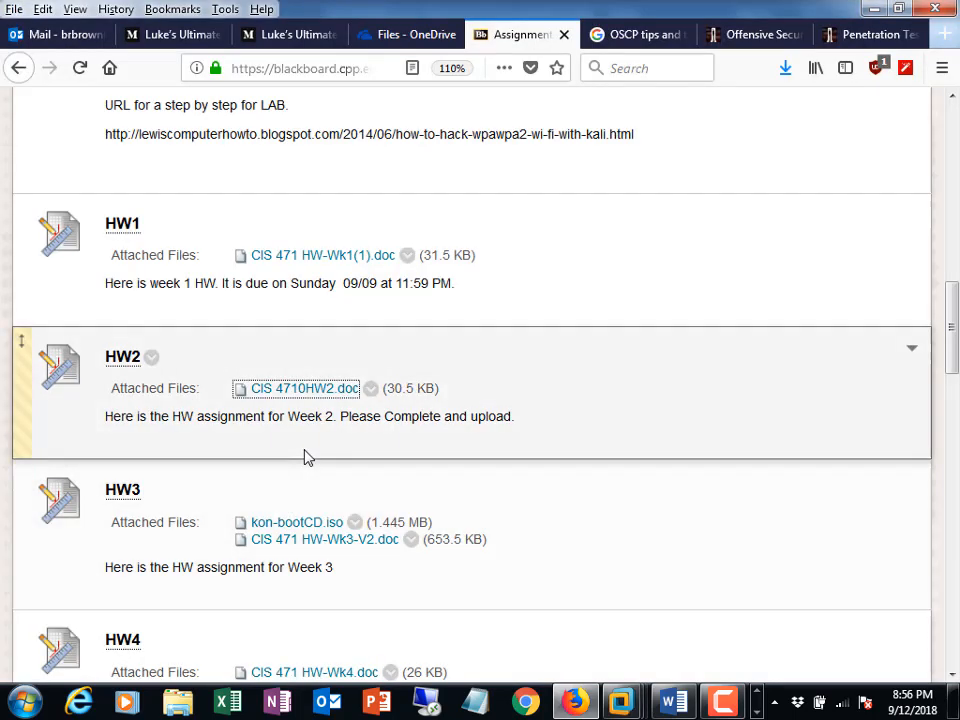
- Place the Zenmap screenshot in the HW2 document above the OpenVAS line, then return to Kali
left_click(301, 388)
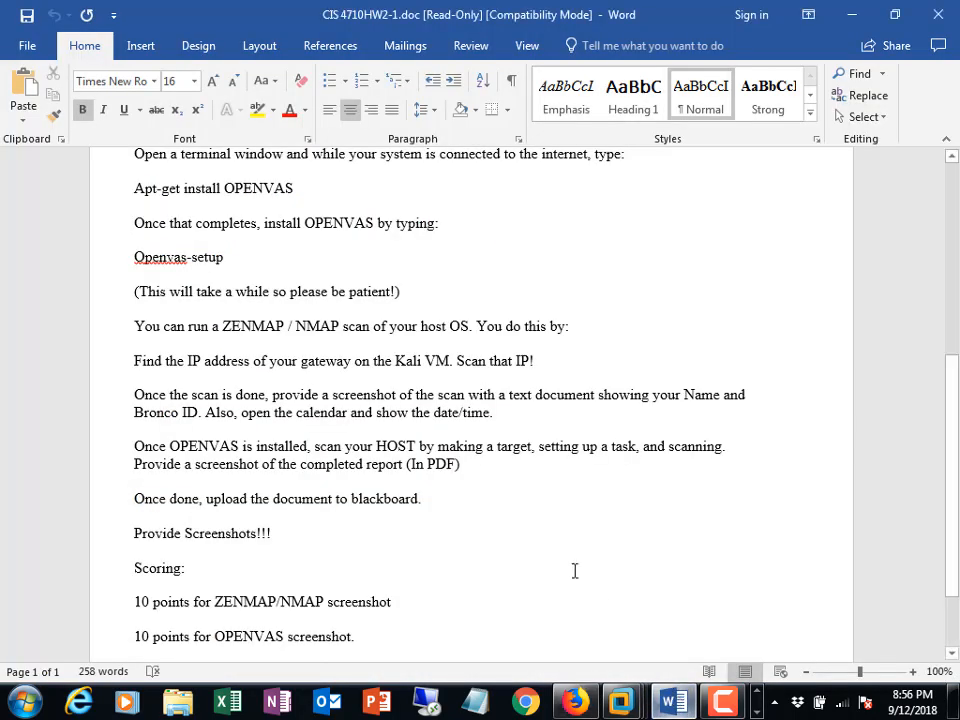
scroll("down", 3)
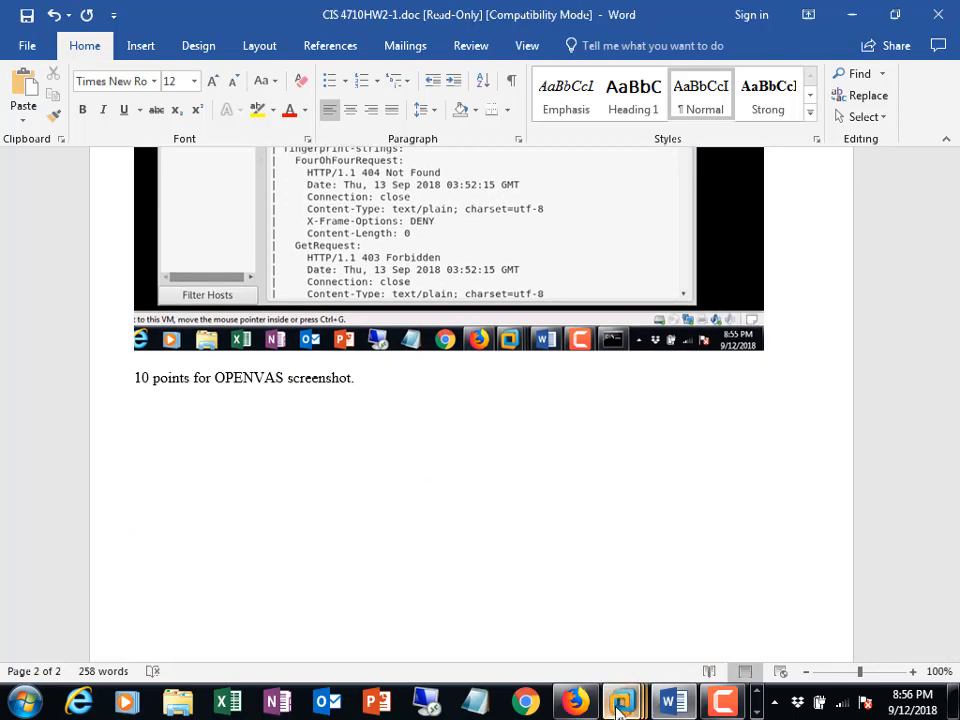
left_click(621, 701)
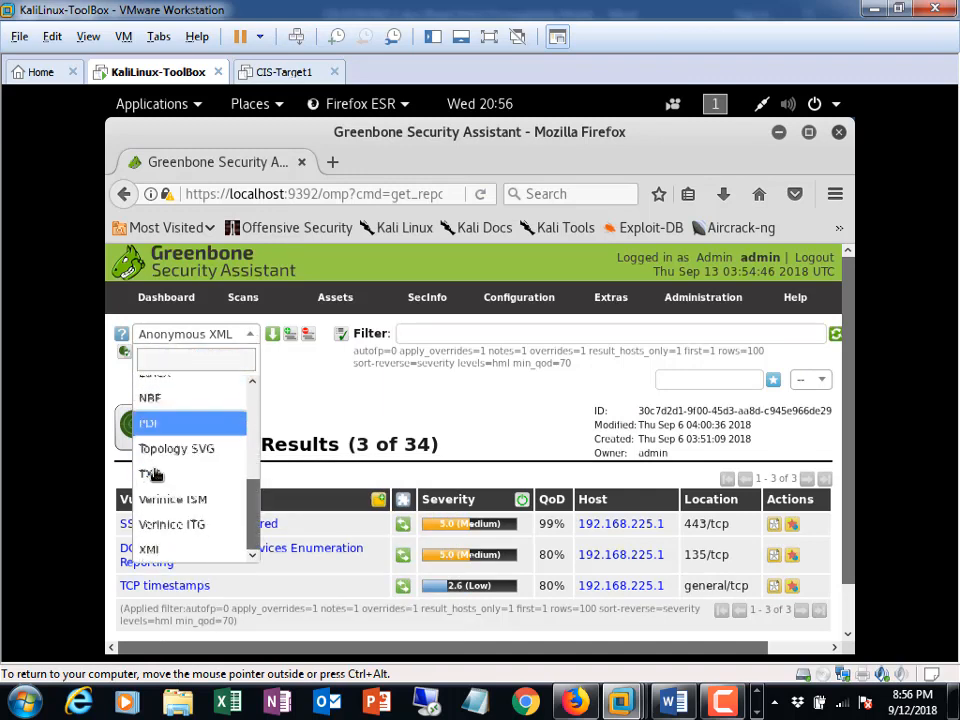
- Export the 192.168.225.1 scan report as PDF and open it with Document Viewer
left_click(148, 423)
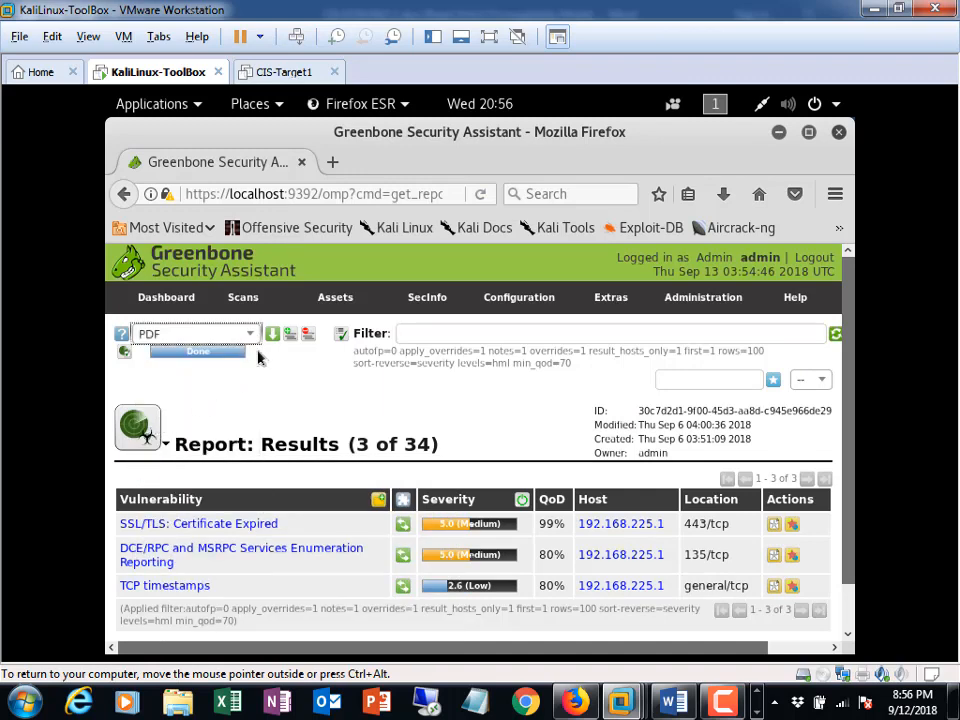
mouse_move(272, 333)
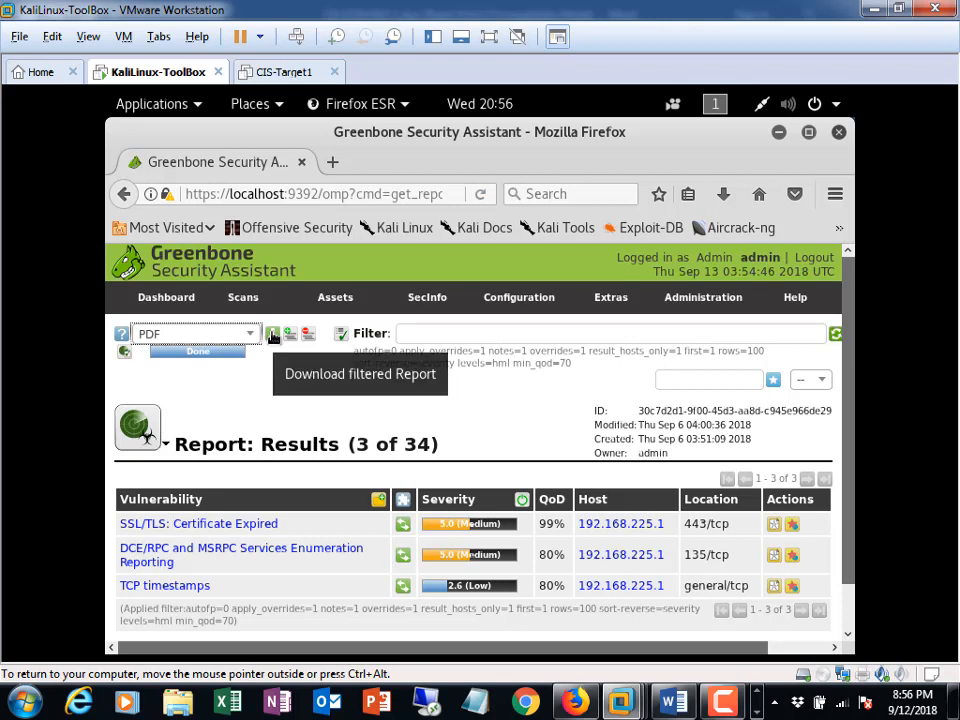
left_click(273, 333)
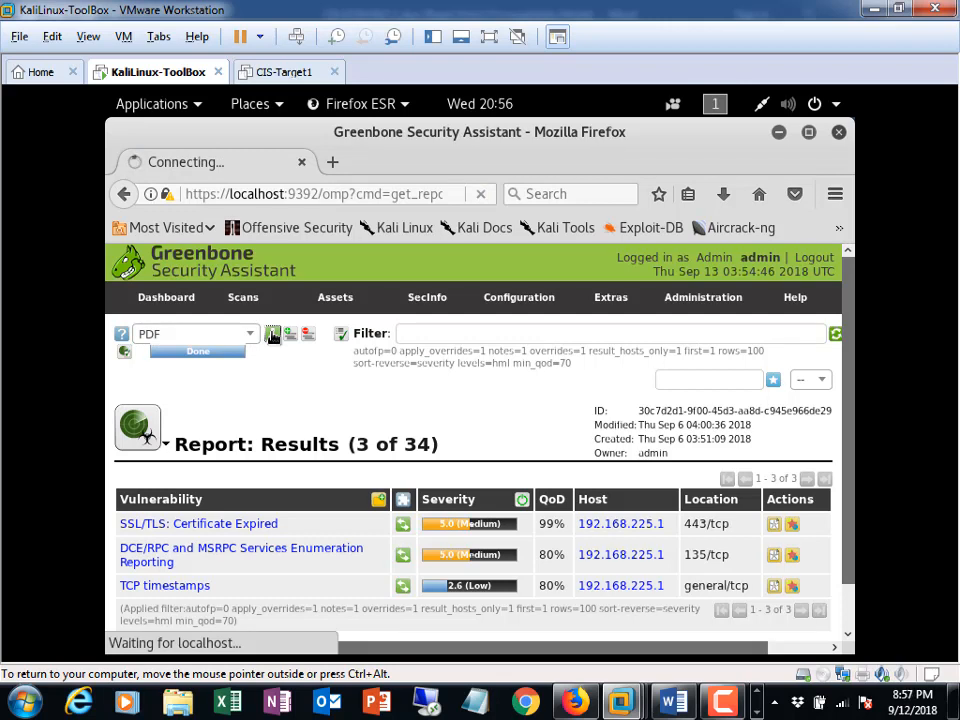
mouse_move(296, 388)
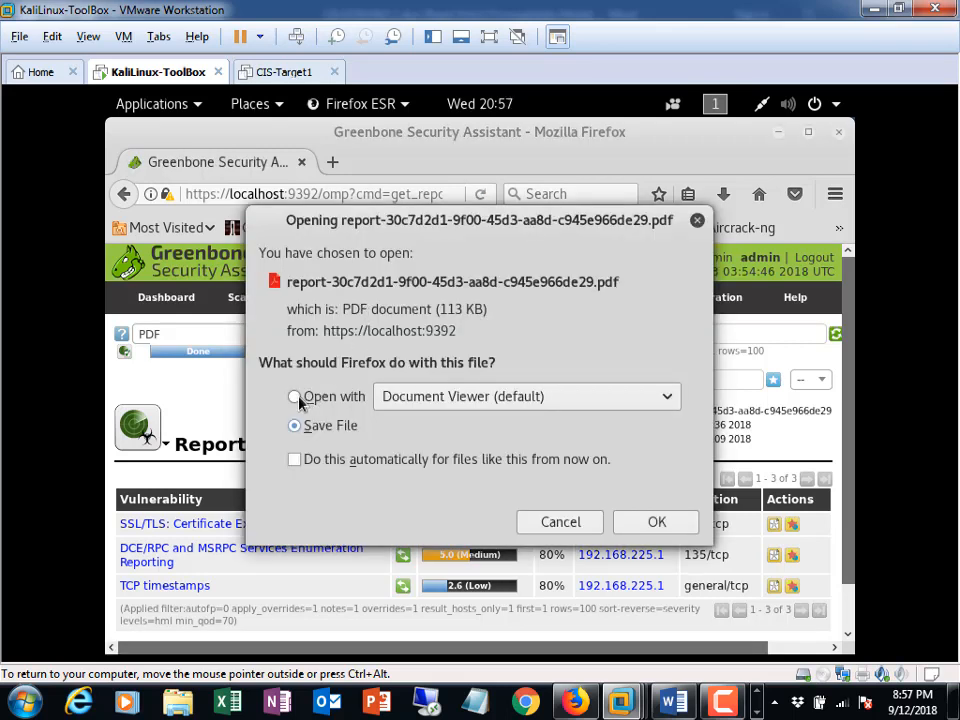
left_click(295, 396)
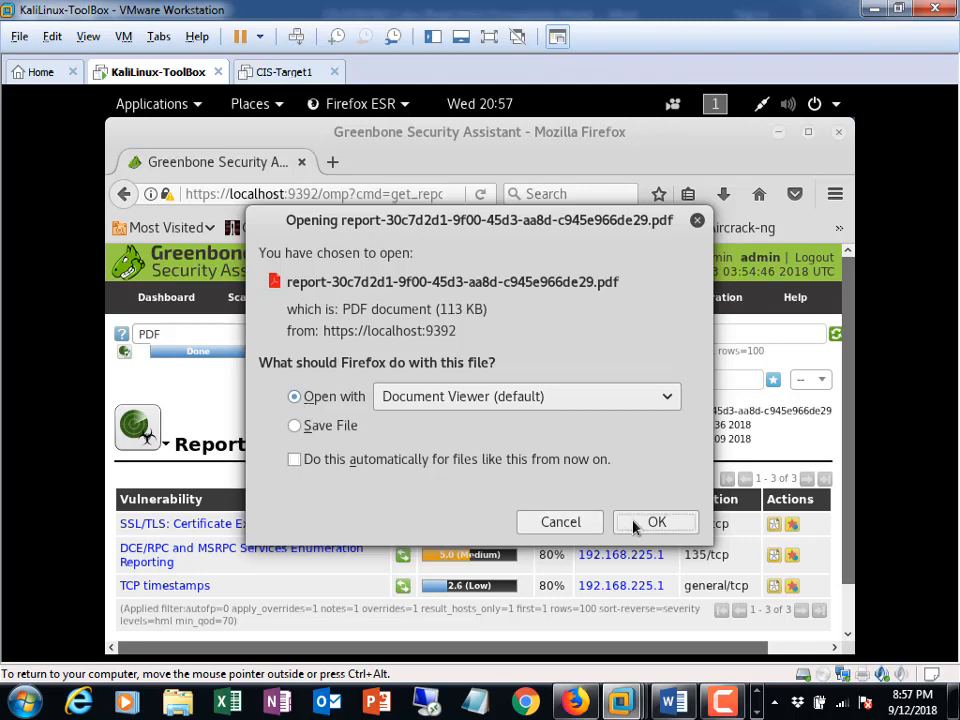
left_click(656, 522)
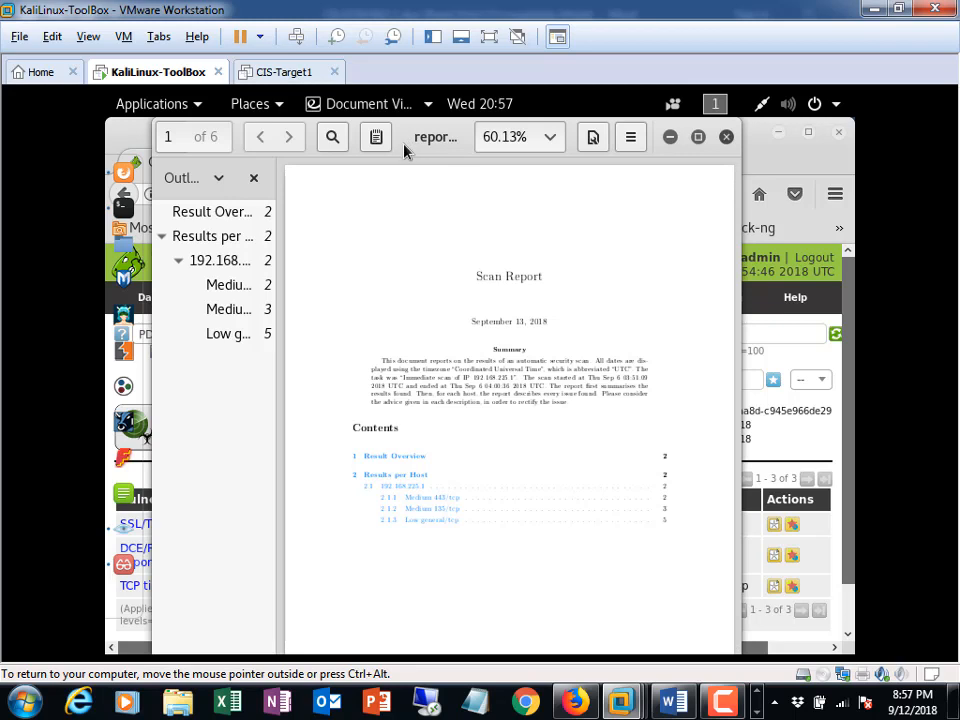
mouse_move(590, 360)
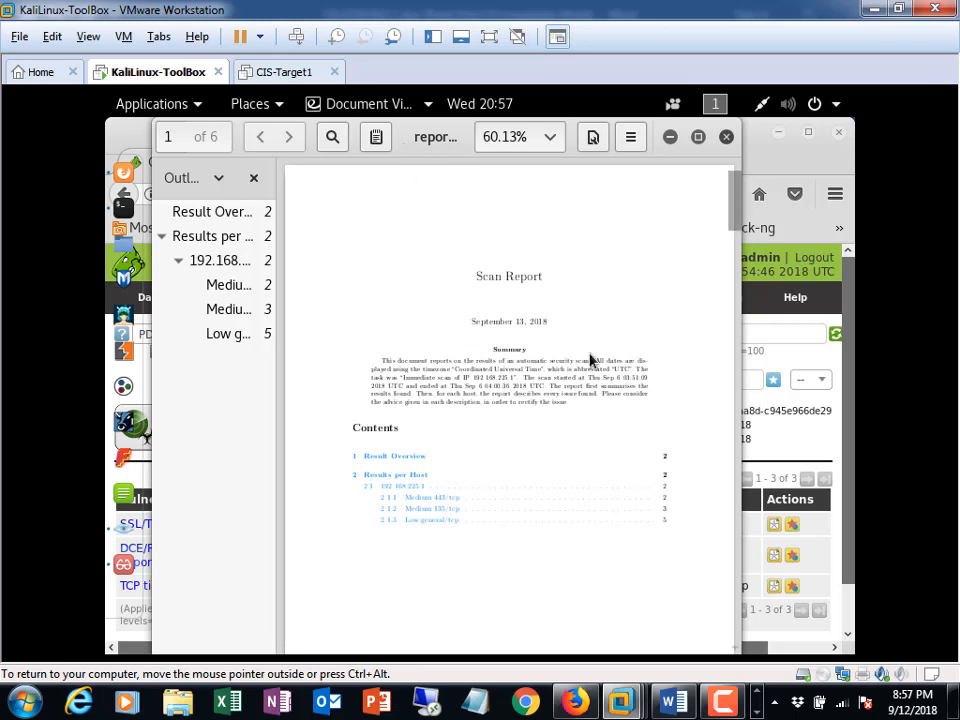
- Set the PDF report zoom to 150%, then to 100%
left_click(332, 137)
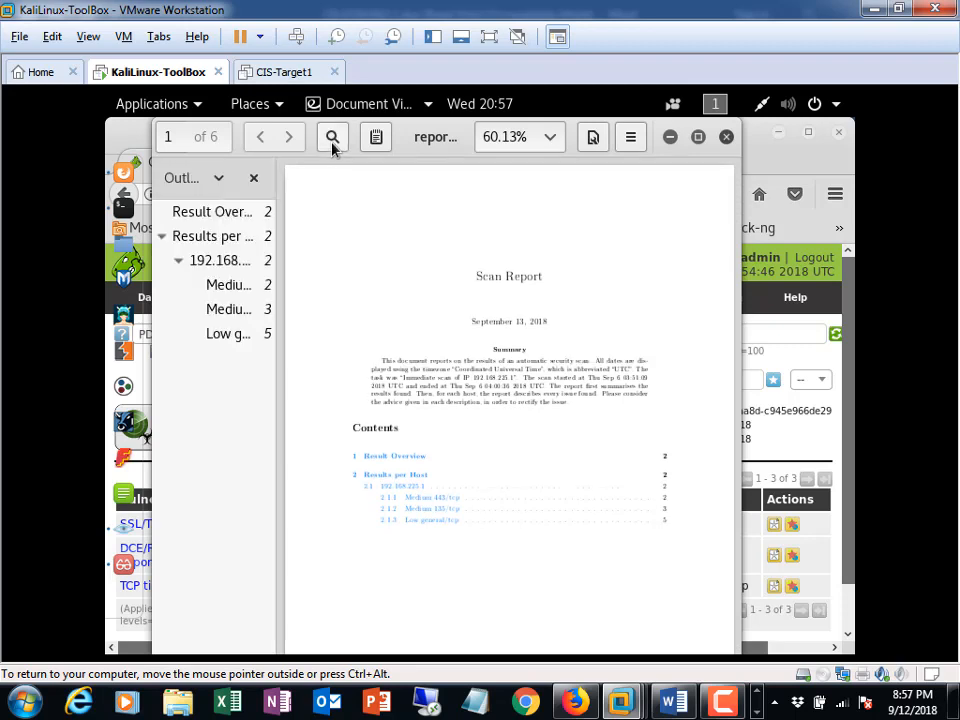
left_click(551, 137)
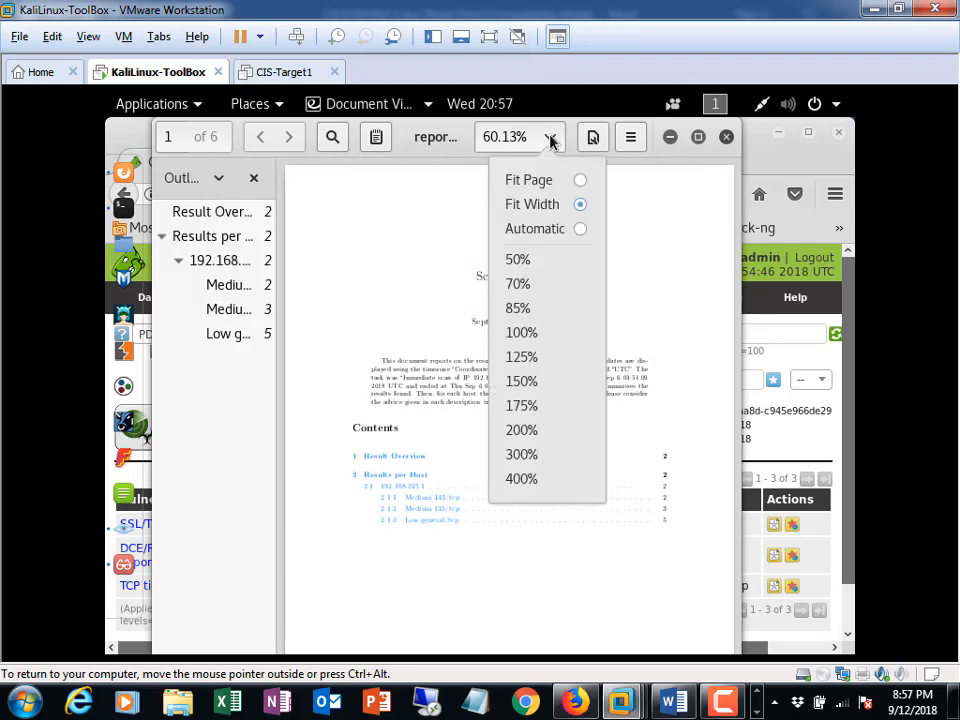
mouse_move(521, 381)
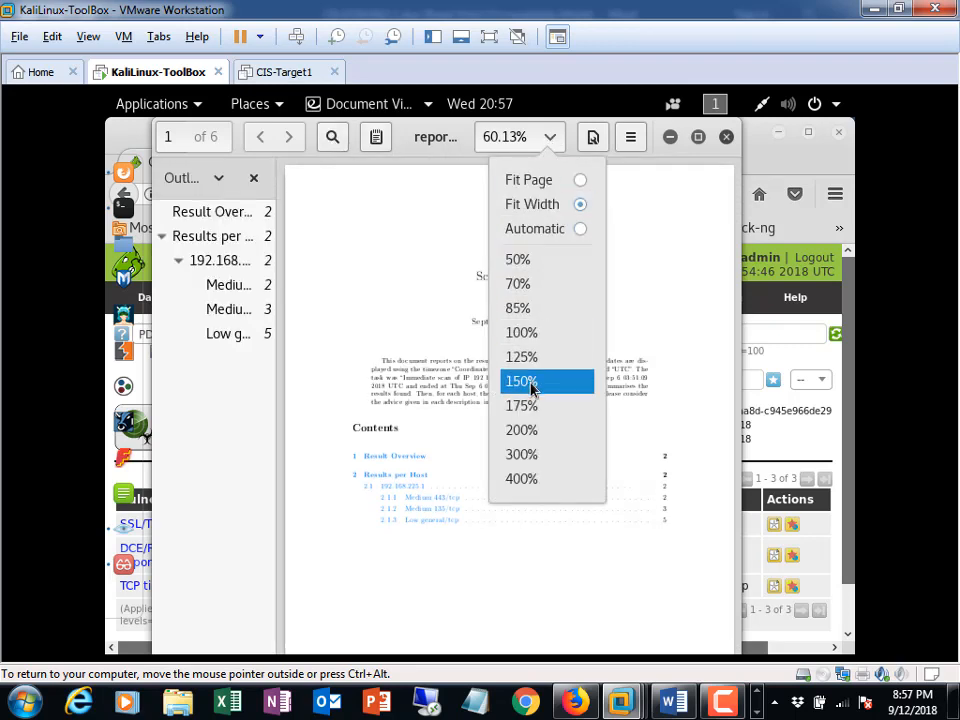
left_click(521, 381)
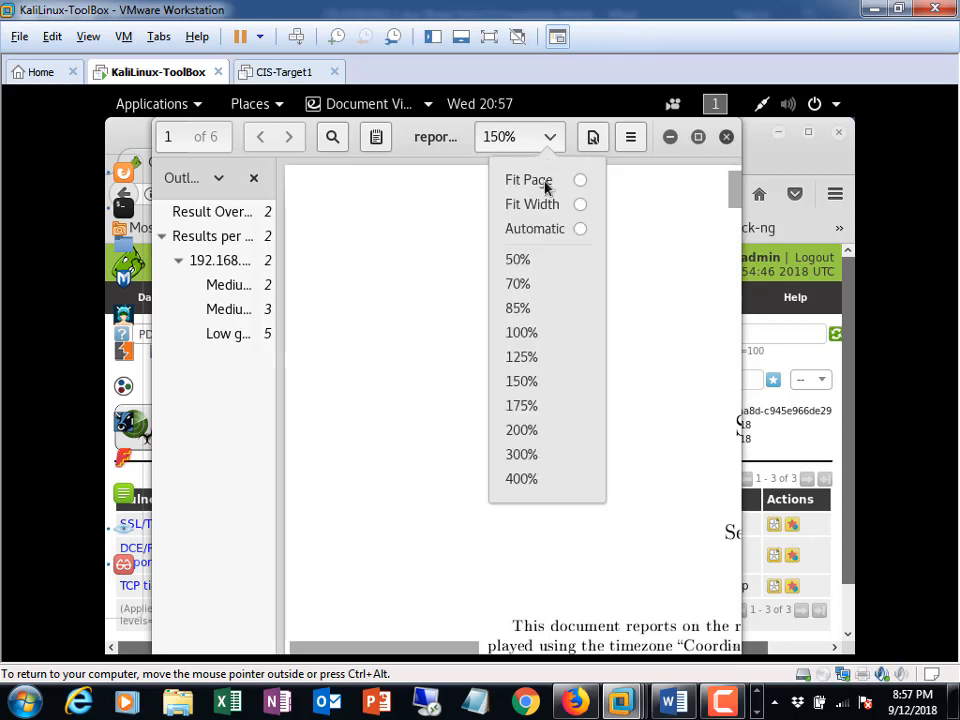
left_click(521, 332)
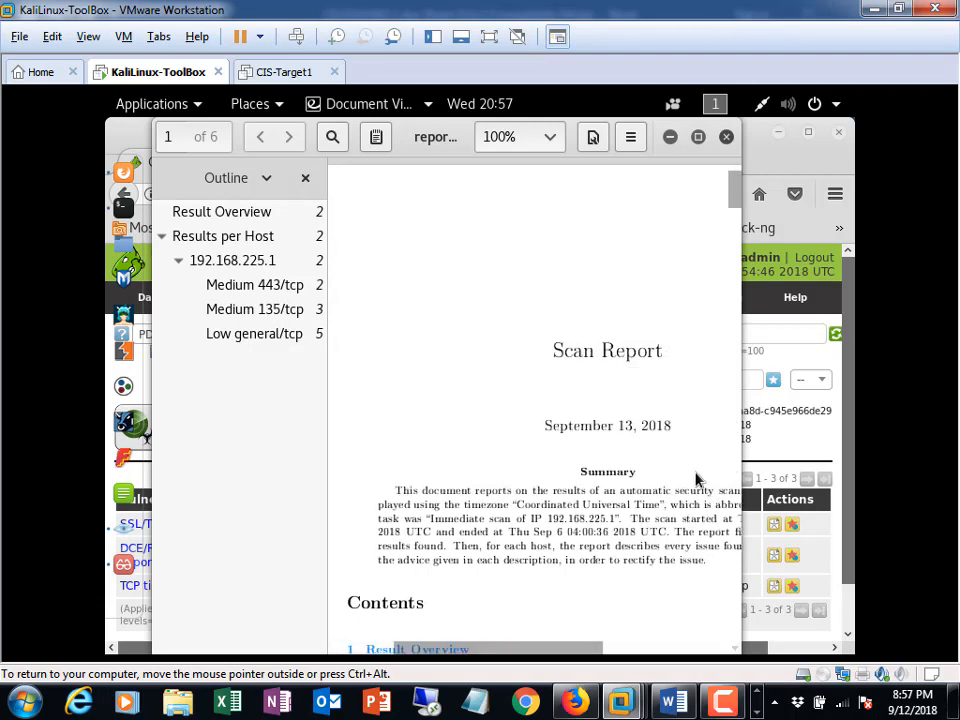
mouse_move(78, 700)
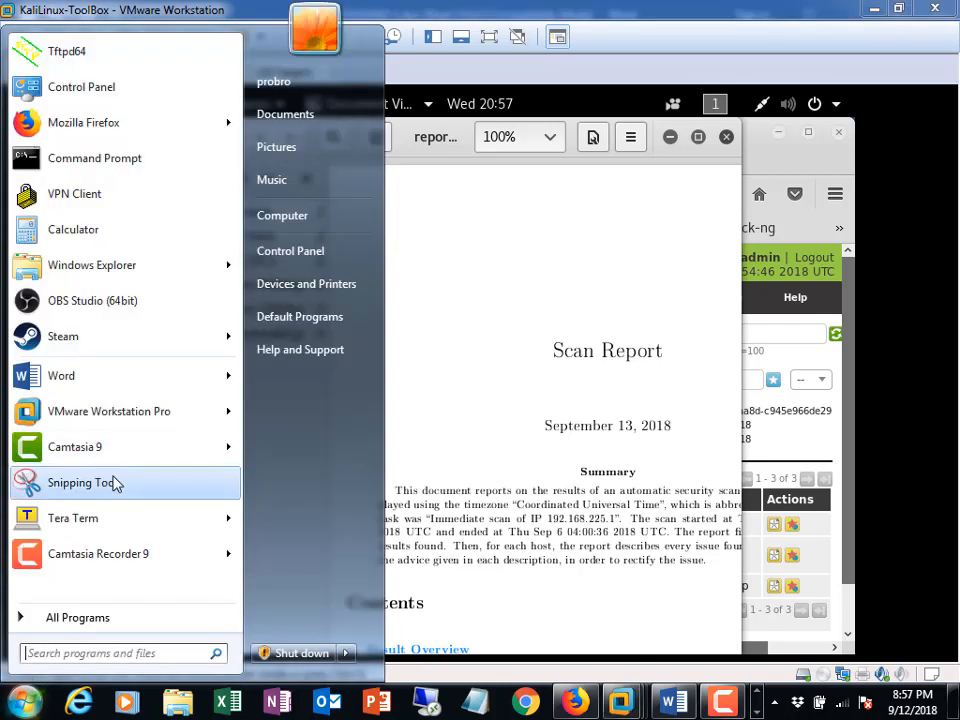
mouse_move(115, 485)
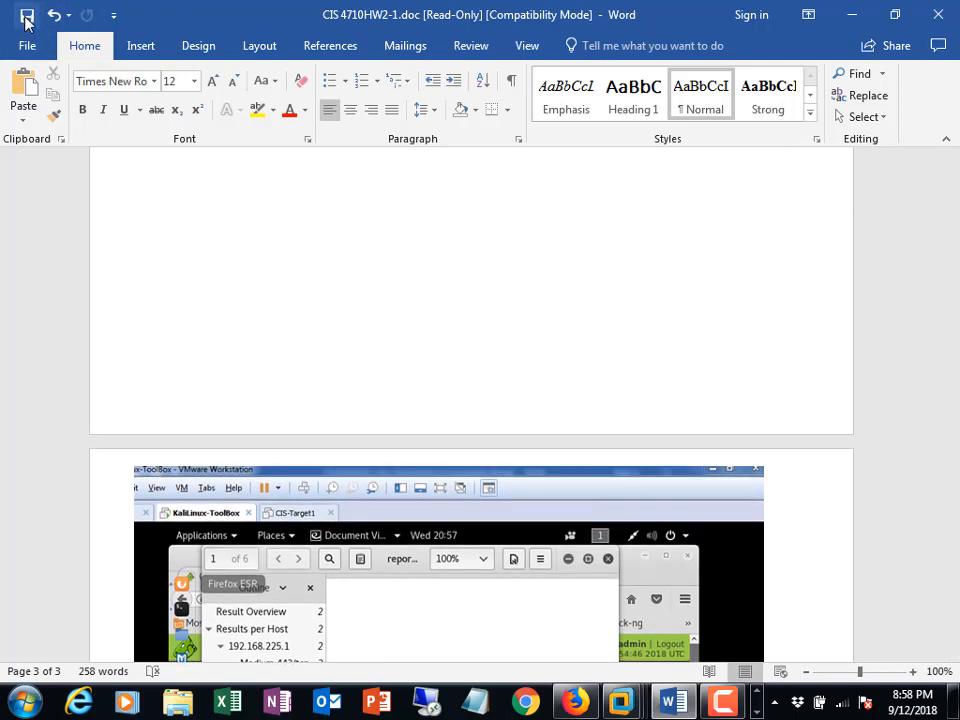
mouse_move(27, 15)
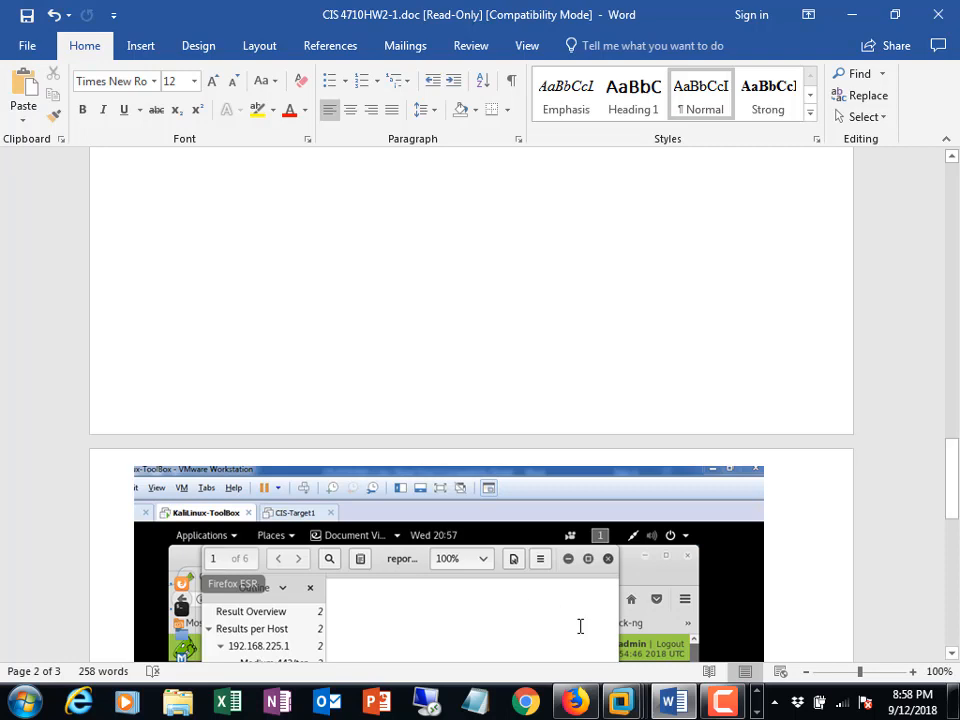
mouse_move(672, 703)
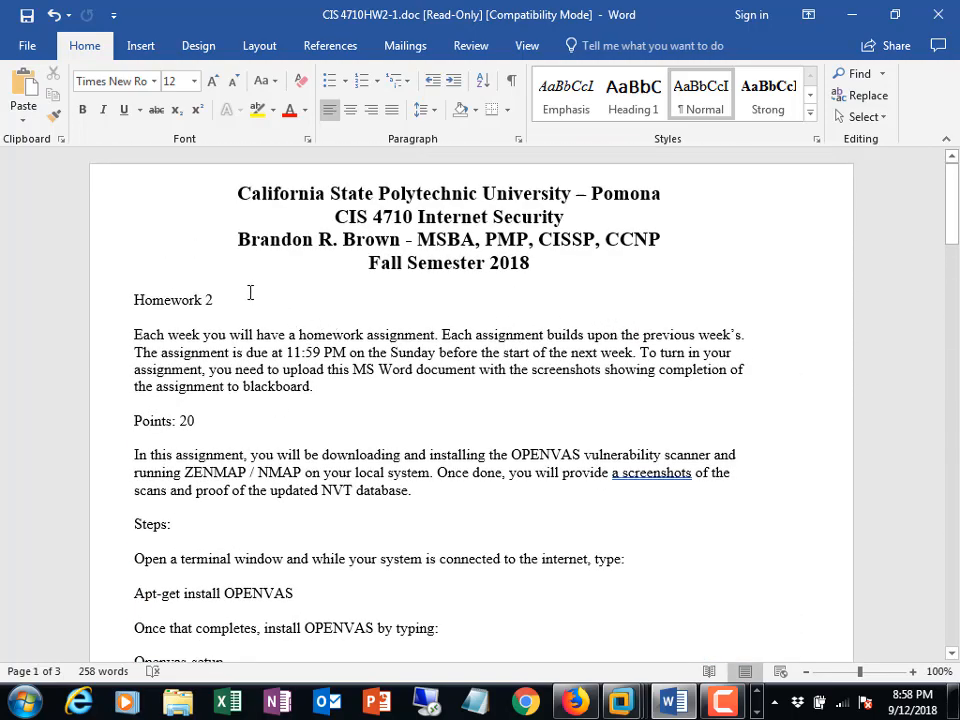
mouse_move(690, 45)
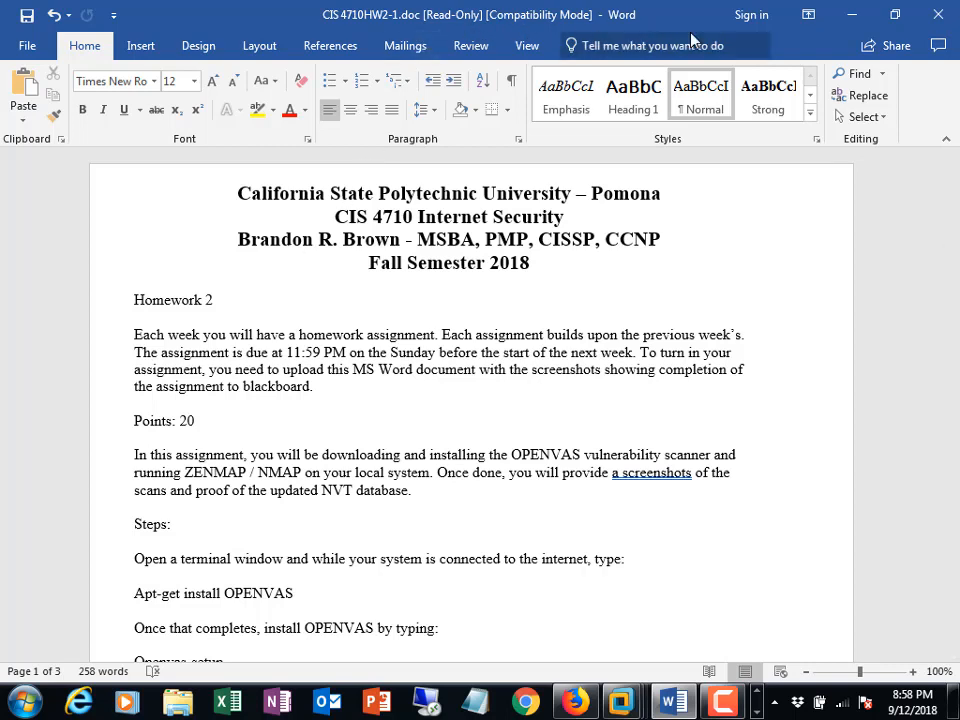